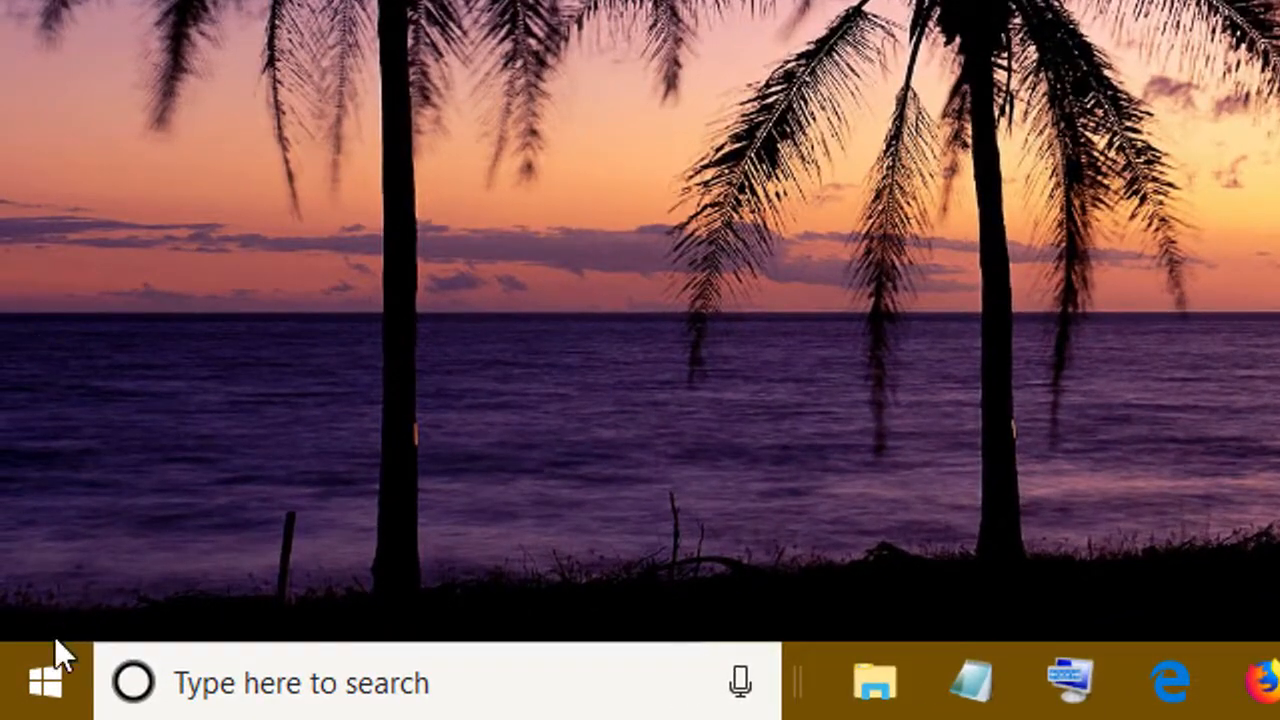
- Launch Excel from the Start menu and create a blank workbook
click(44, 683)
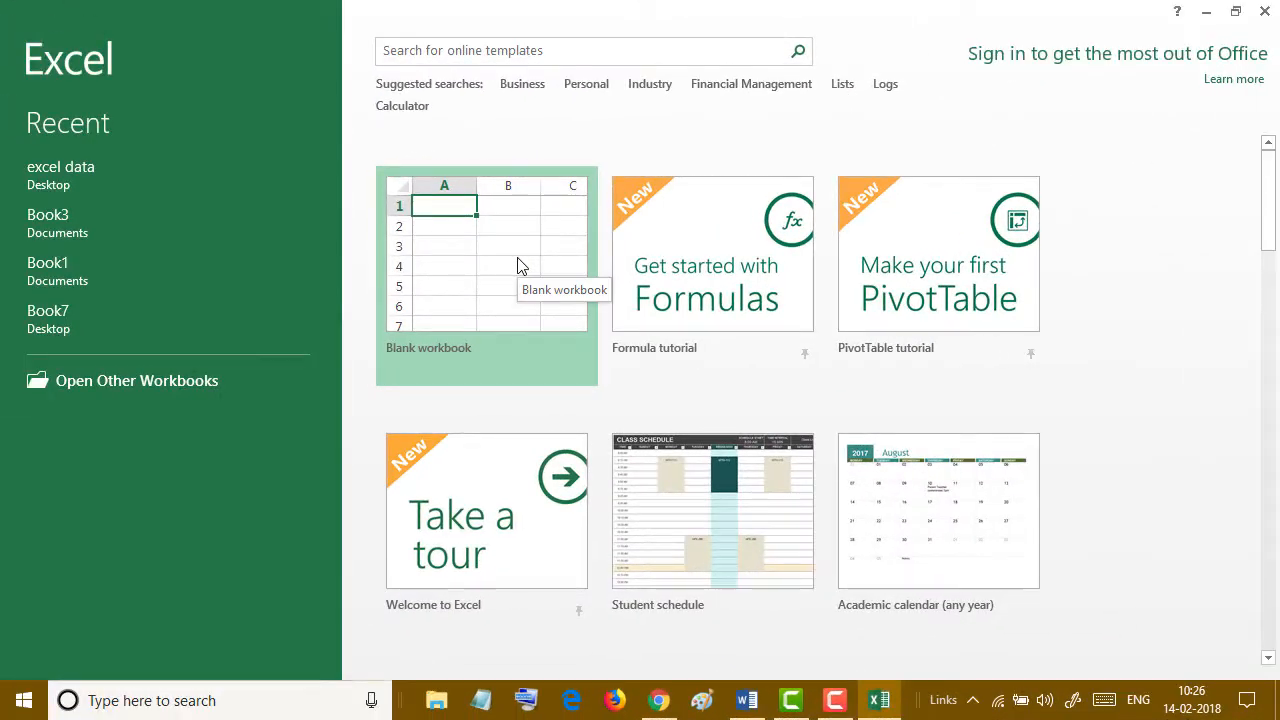
click(486, 277)
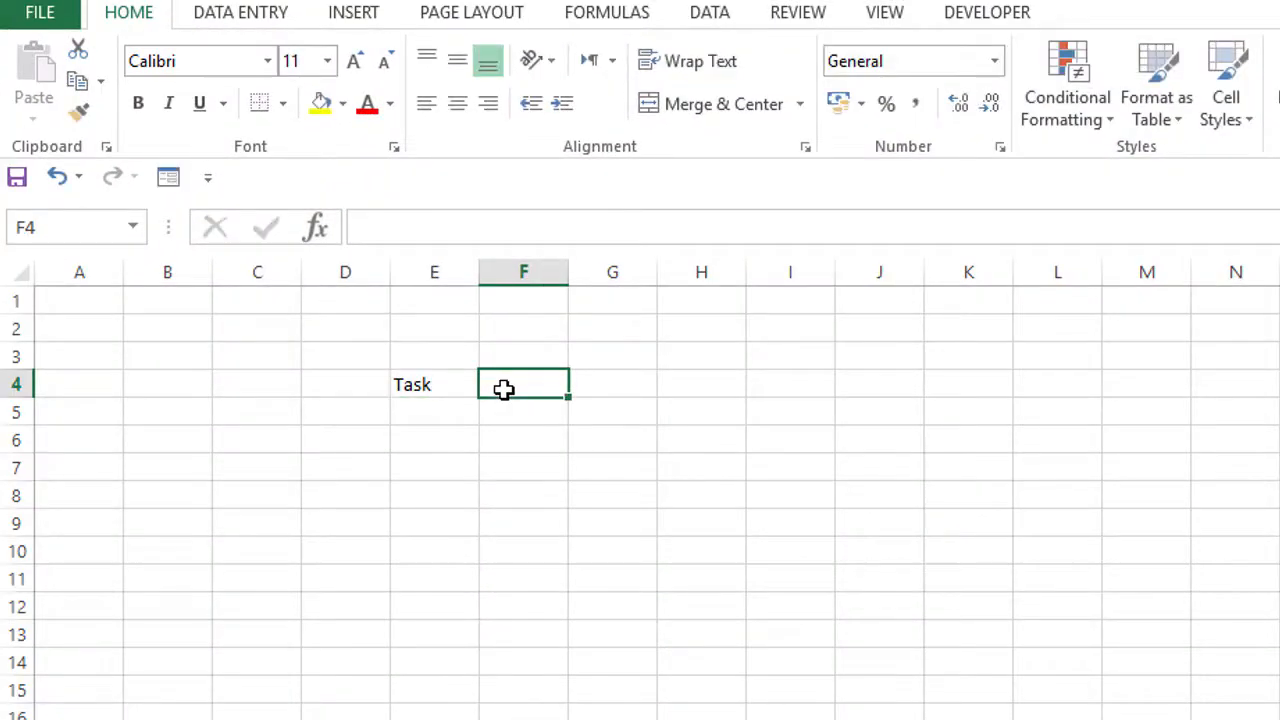
- Add the Done header and make it bold, centred, size 16, green fill, white text
text(Done)
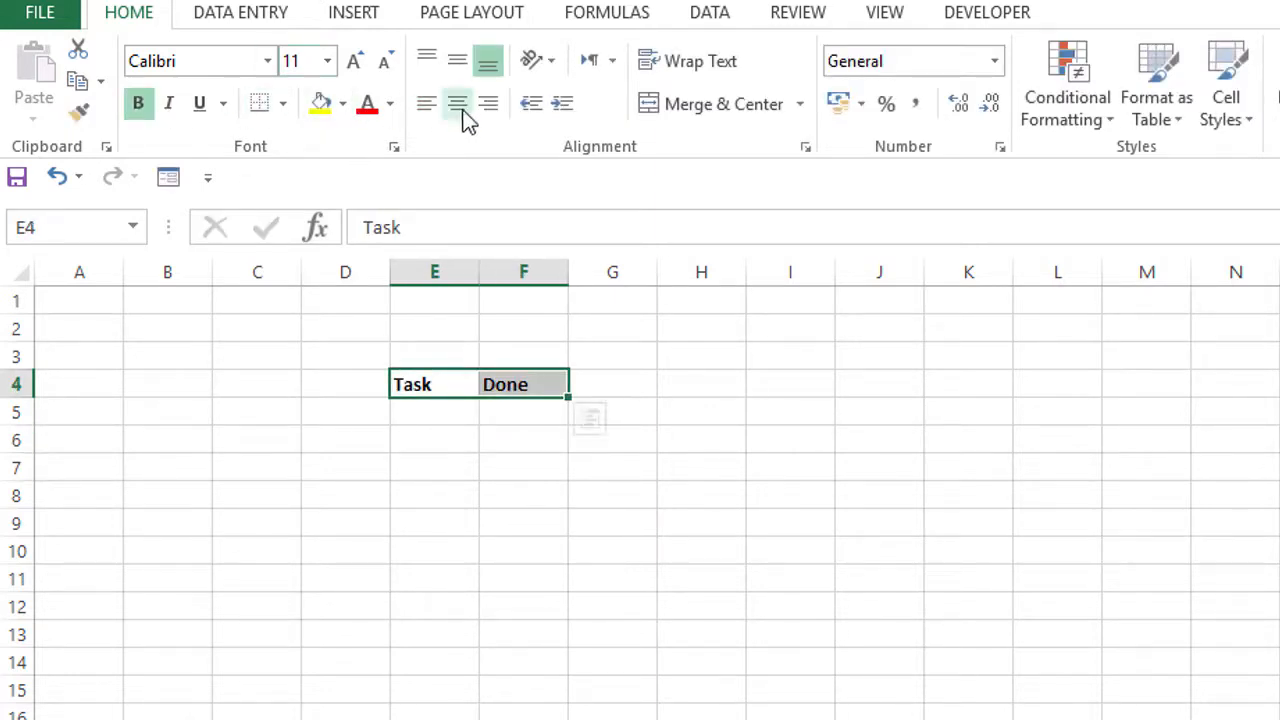
click(355, 61)
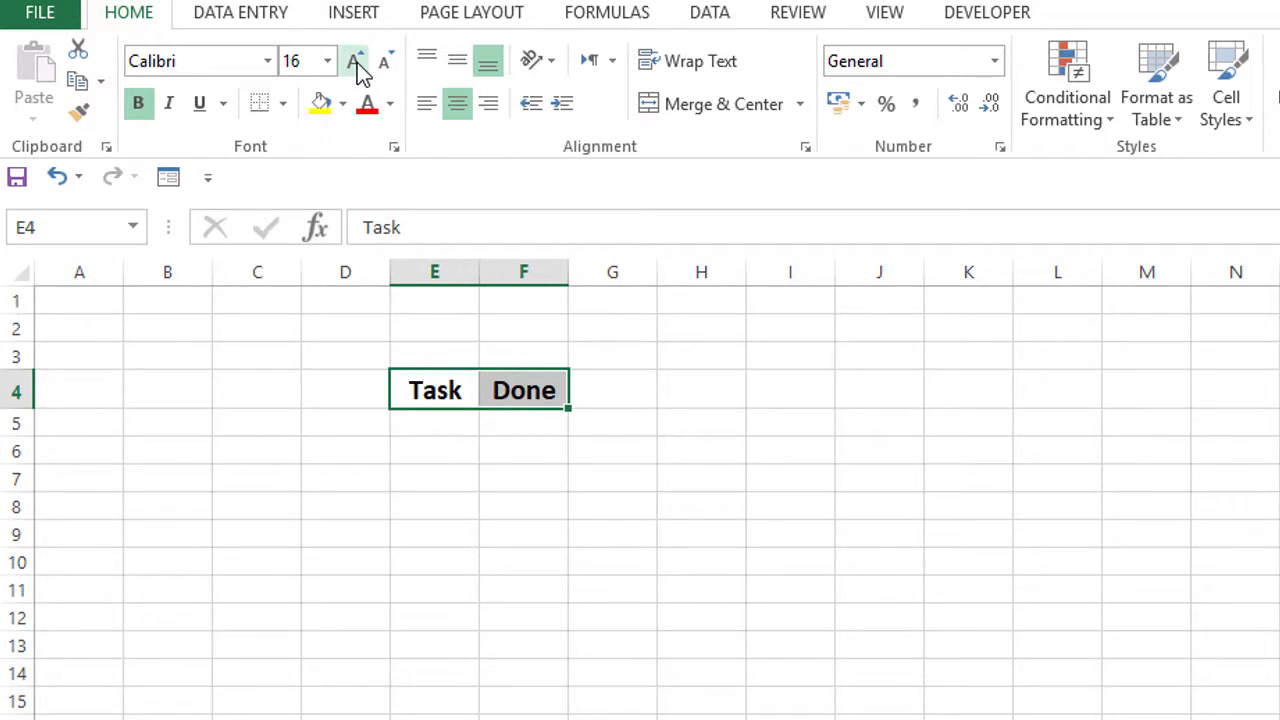
click(318, 103)
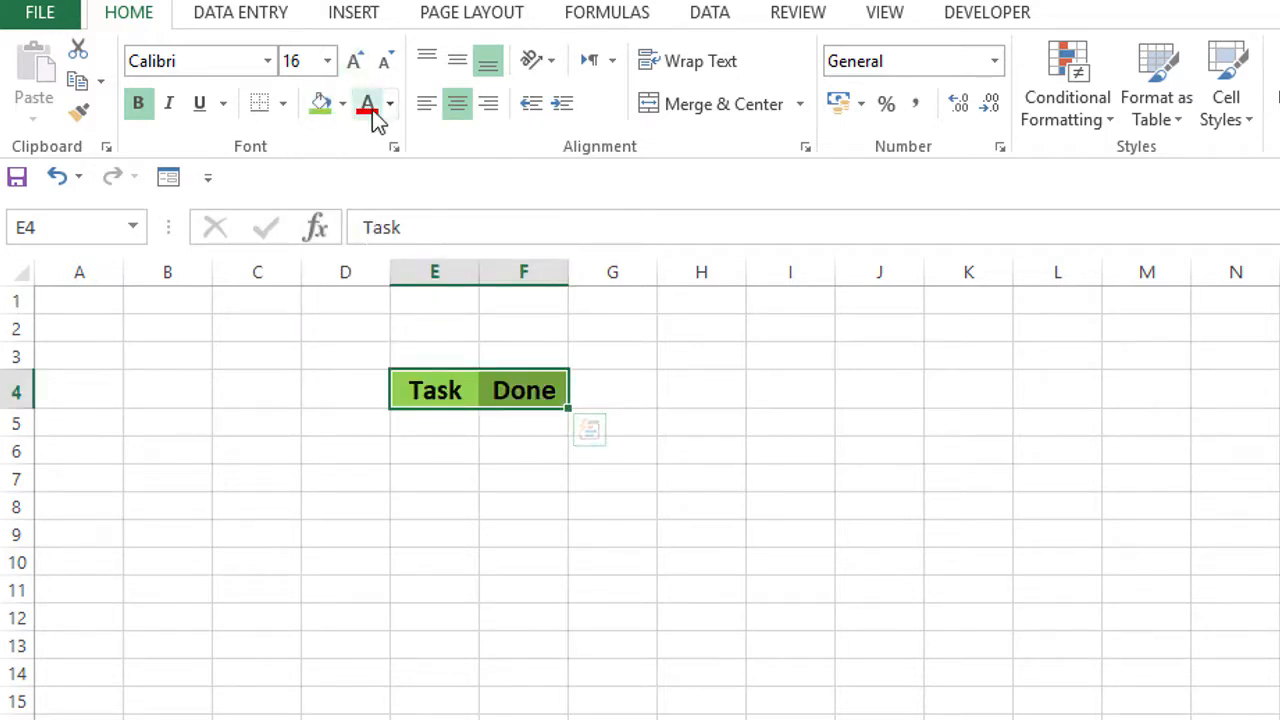
click(434, 423)
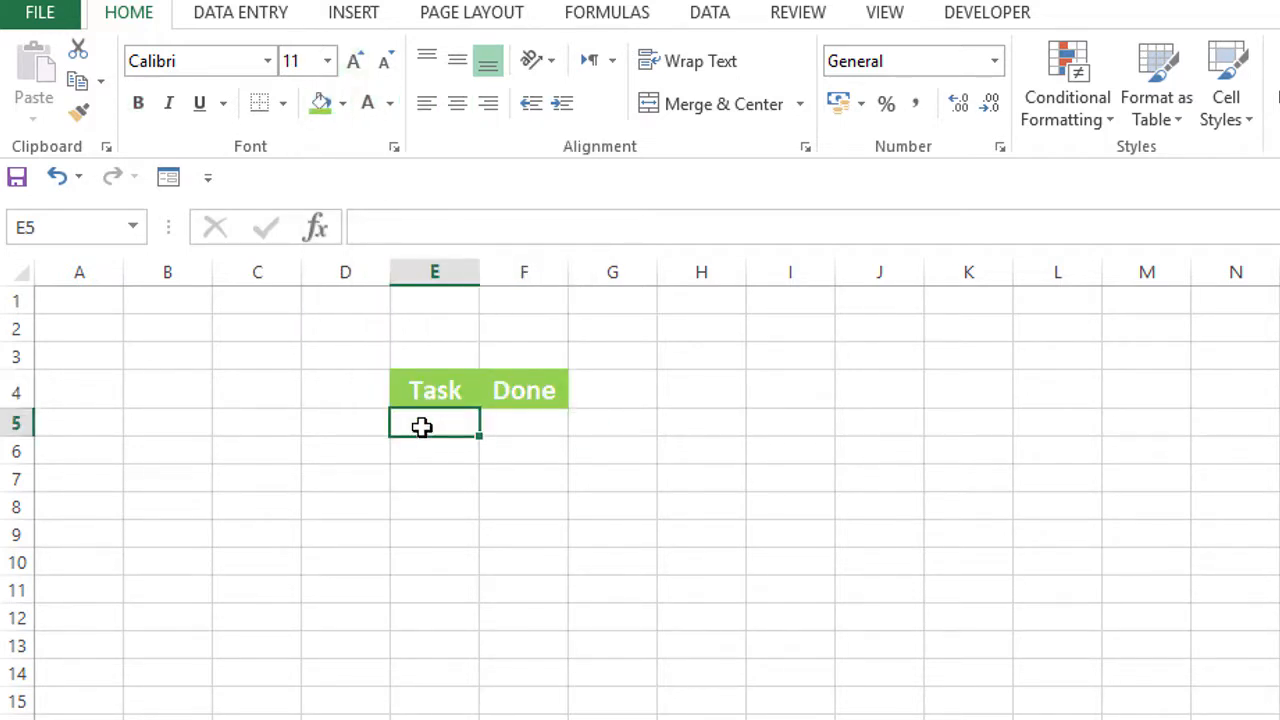
- List Task 1 through Task 5 in E5:E9 beneath the Task header
text(Task 1)
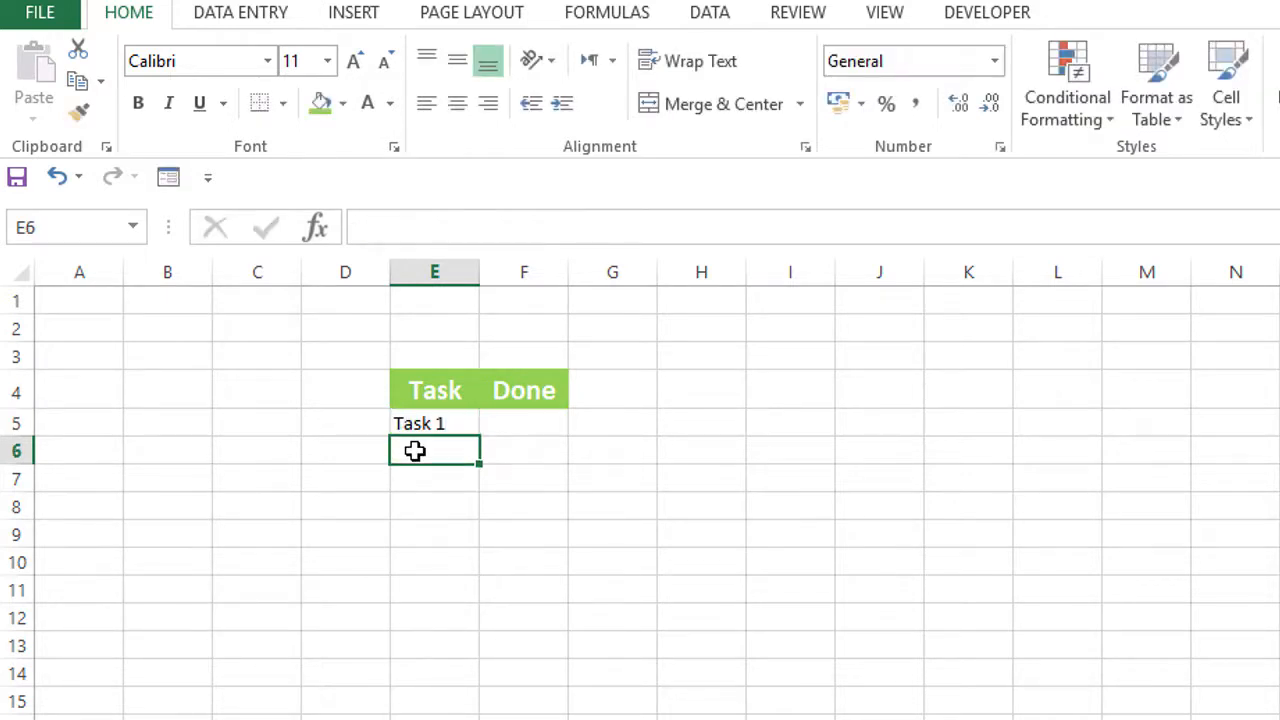
text(Task 2)
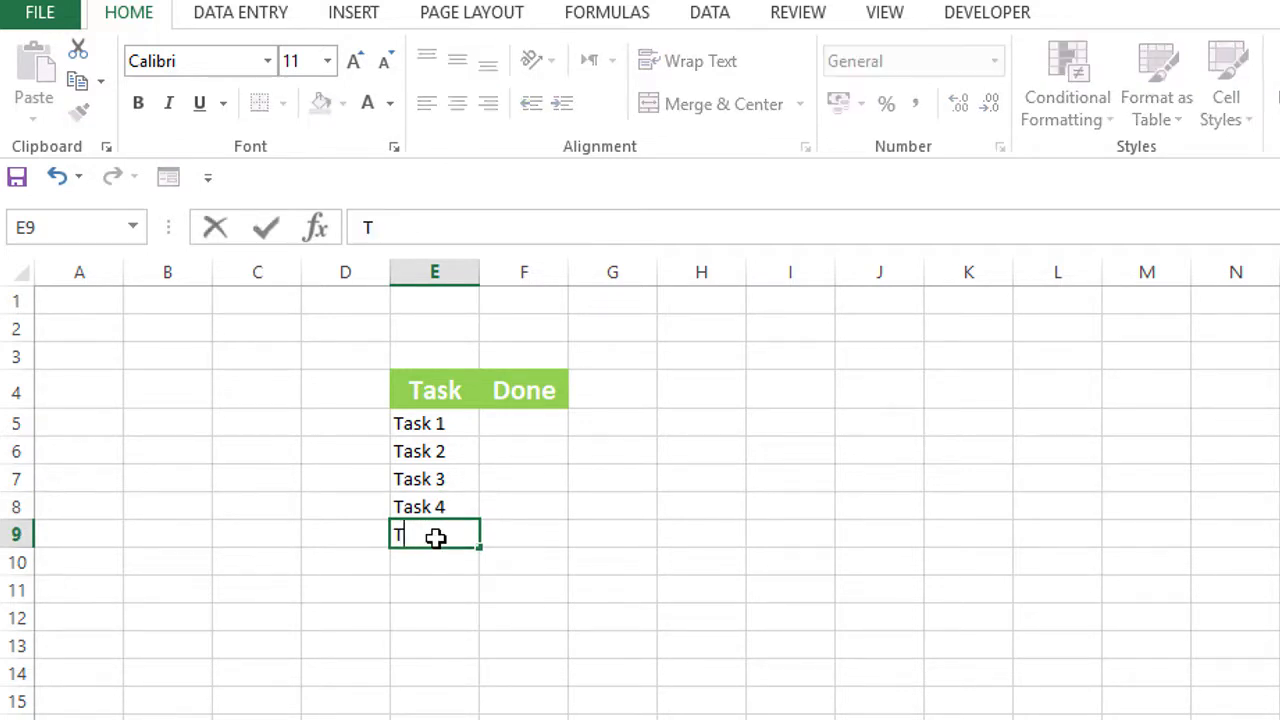
text(Task 5)
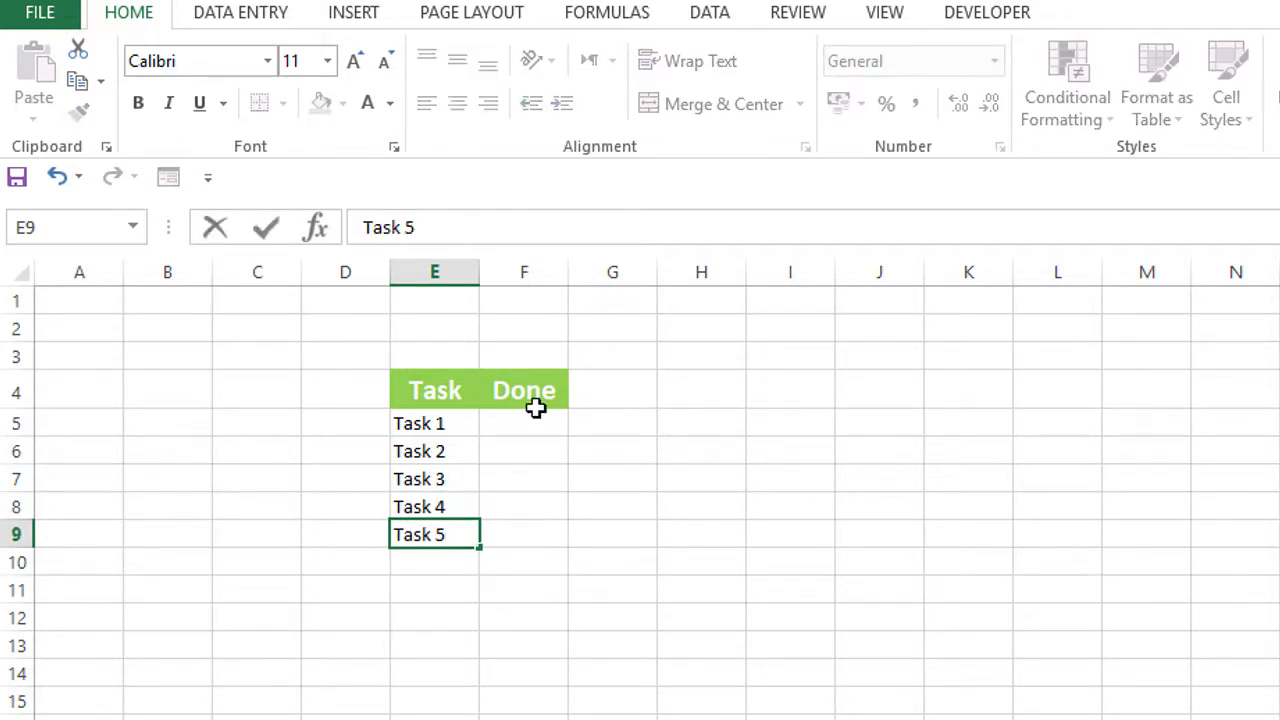
mouse_move(531, 487)
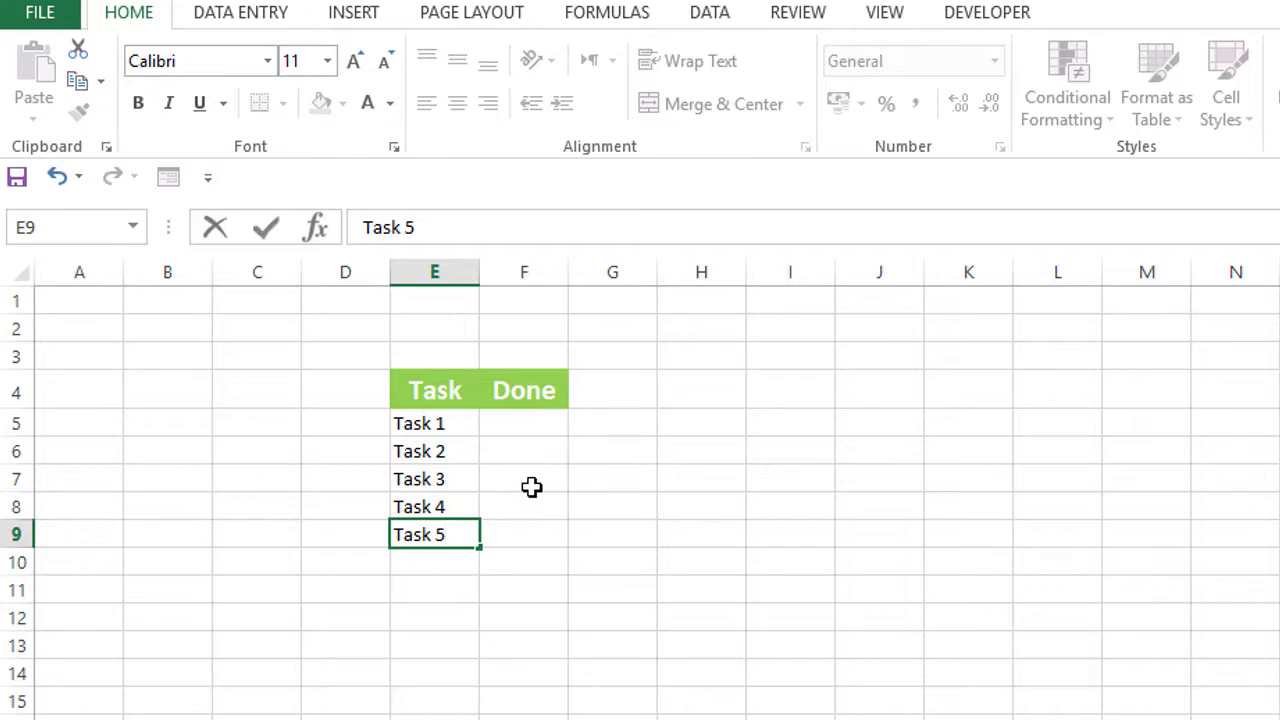
- Turn on the Developer tab in Excel Options under Customize Ribbon
click(523, 422)
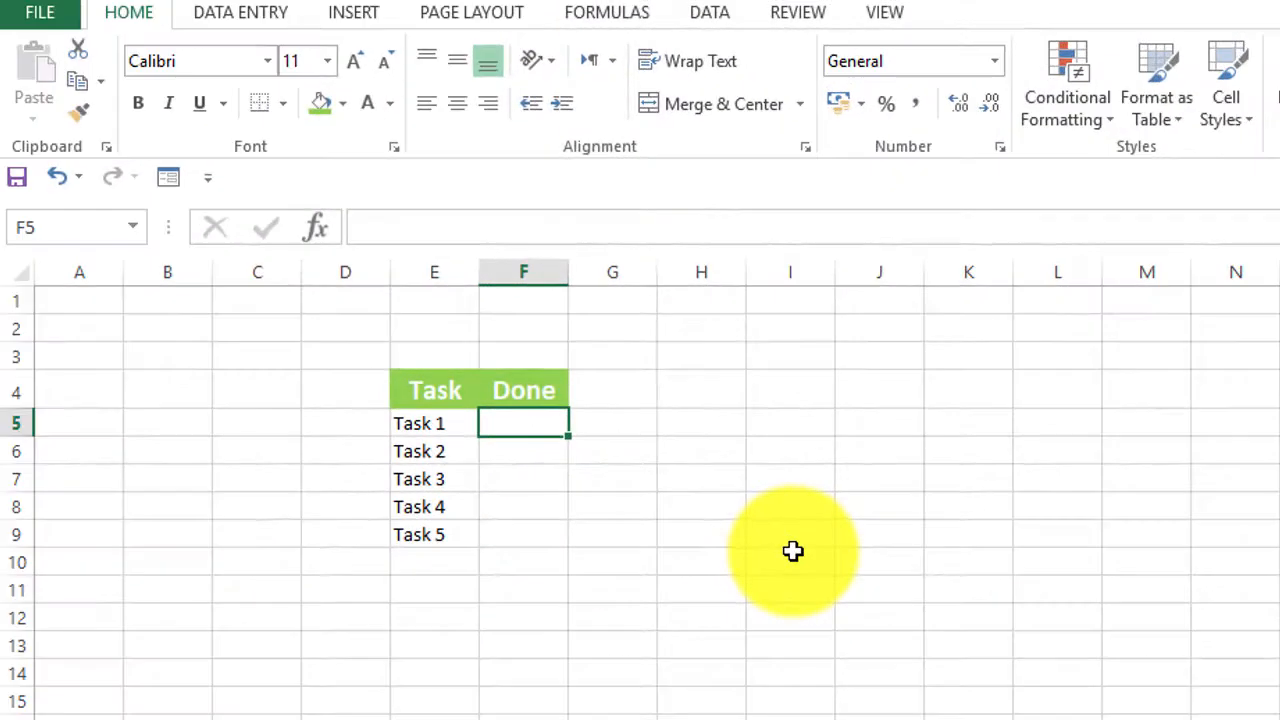
mouse_move(554, 344)
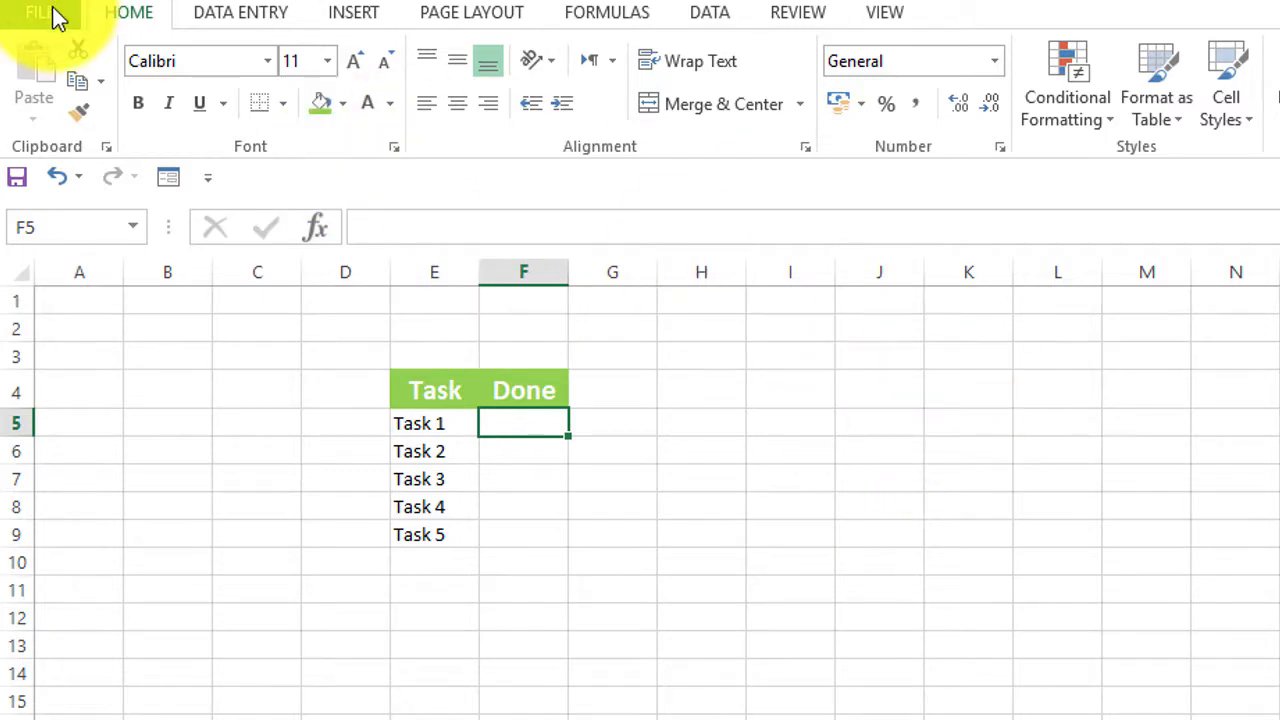
click(40, 12)
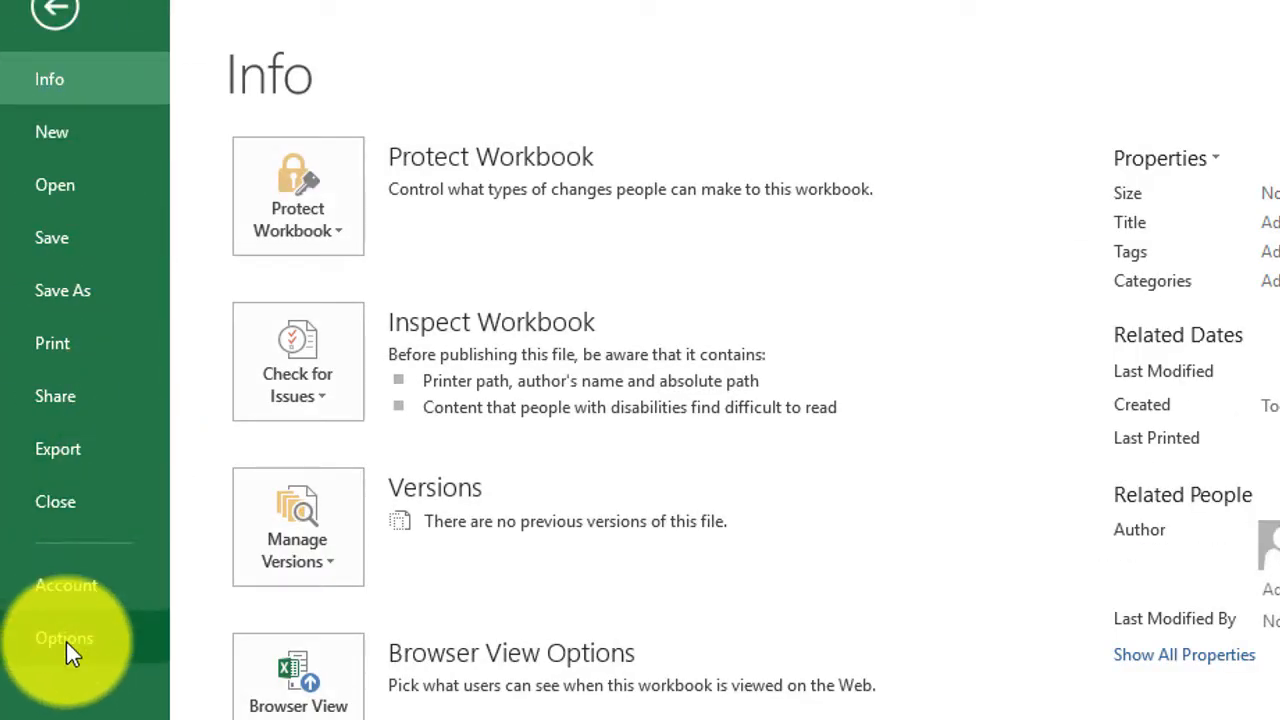
click(55, 13)
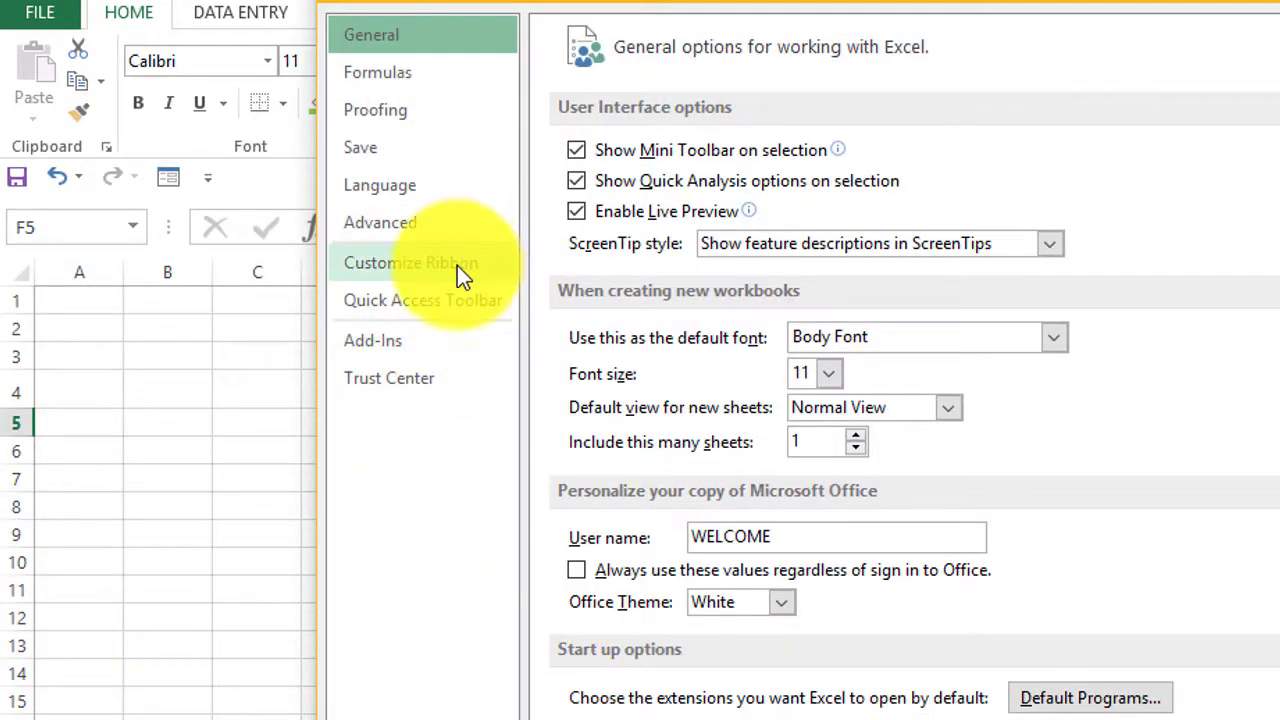
click(410, 262)
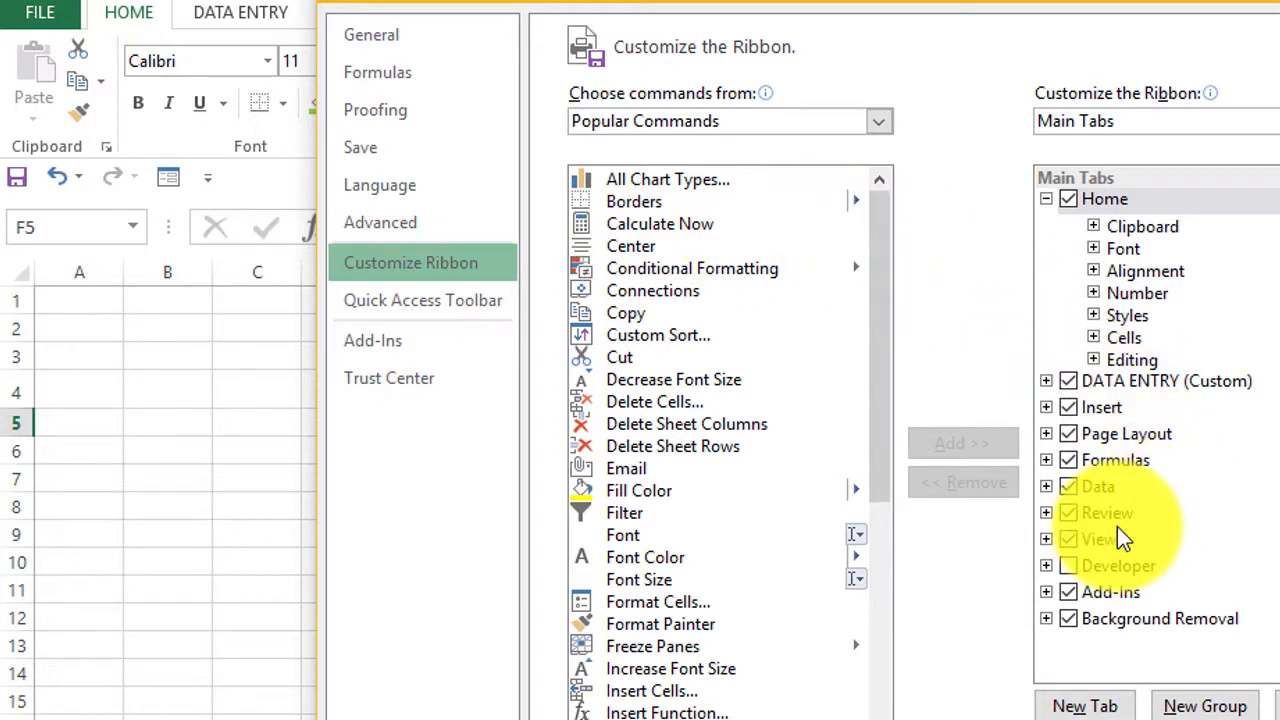
mouse_move(1075, 580)
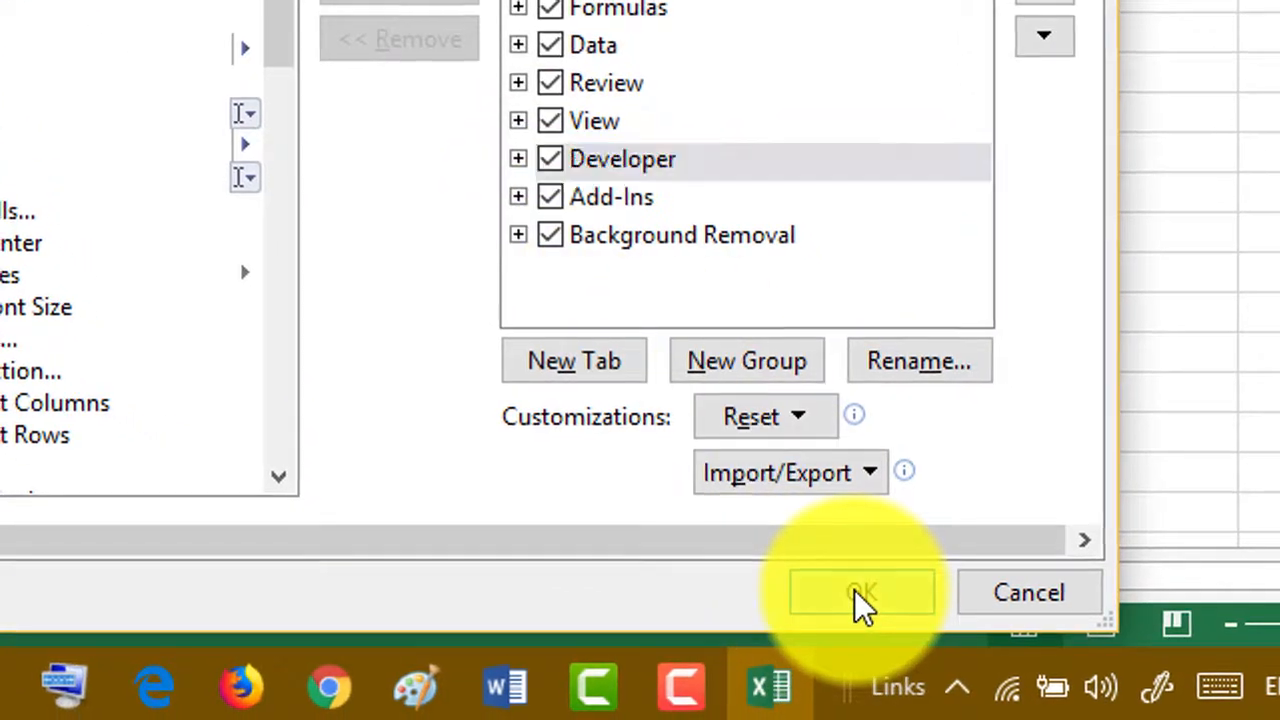
click(862, 592)
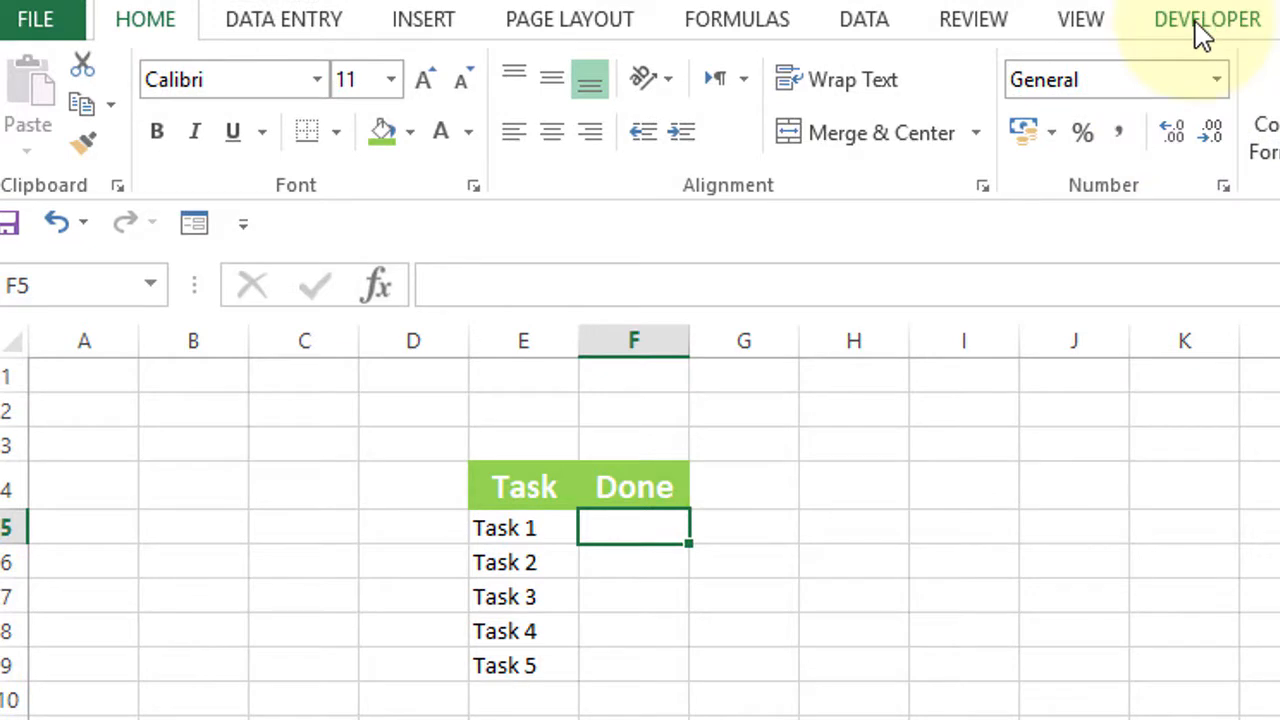
- Insert a Form Control checkbox in F5 and delete its label text
click(1206, 18)
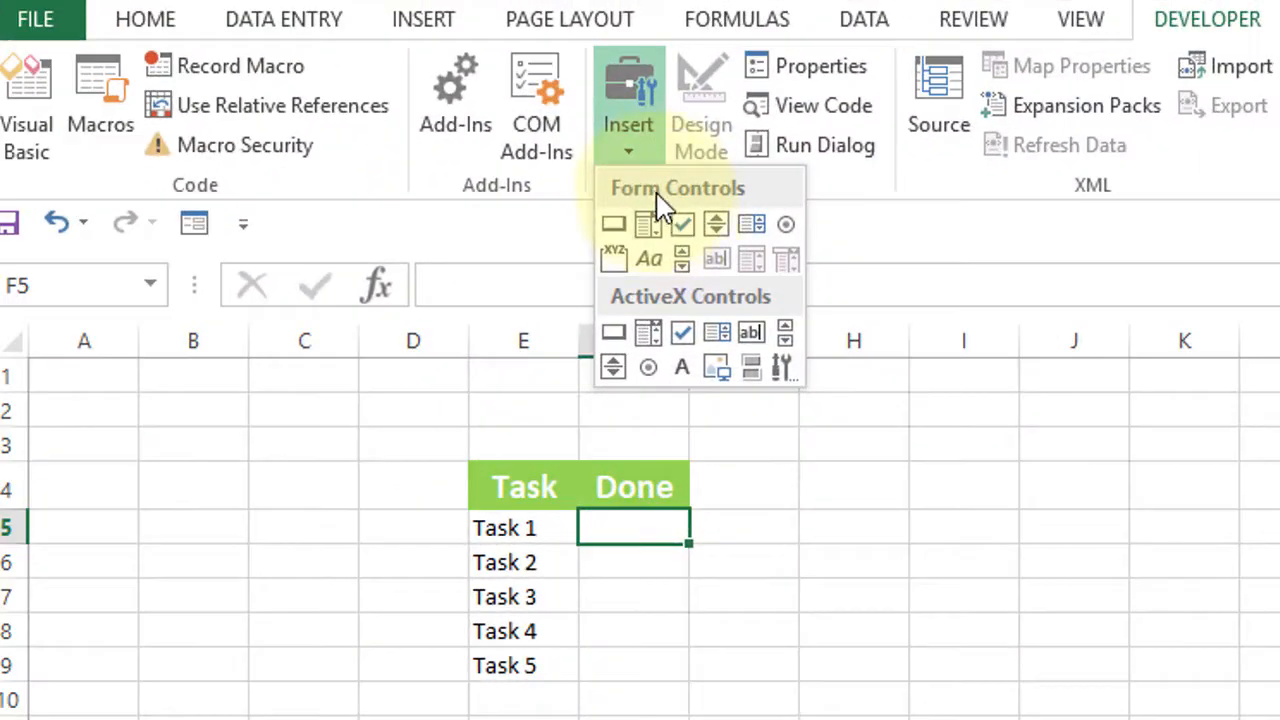
mouse_move(683, 225)
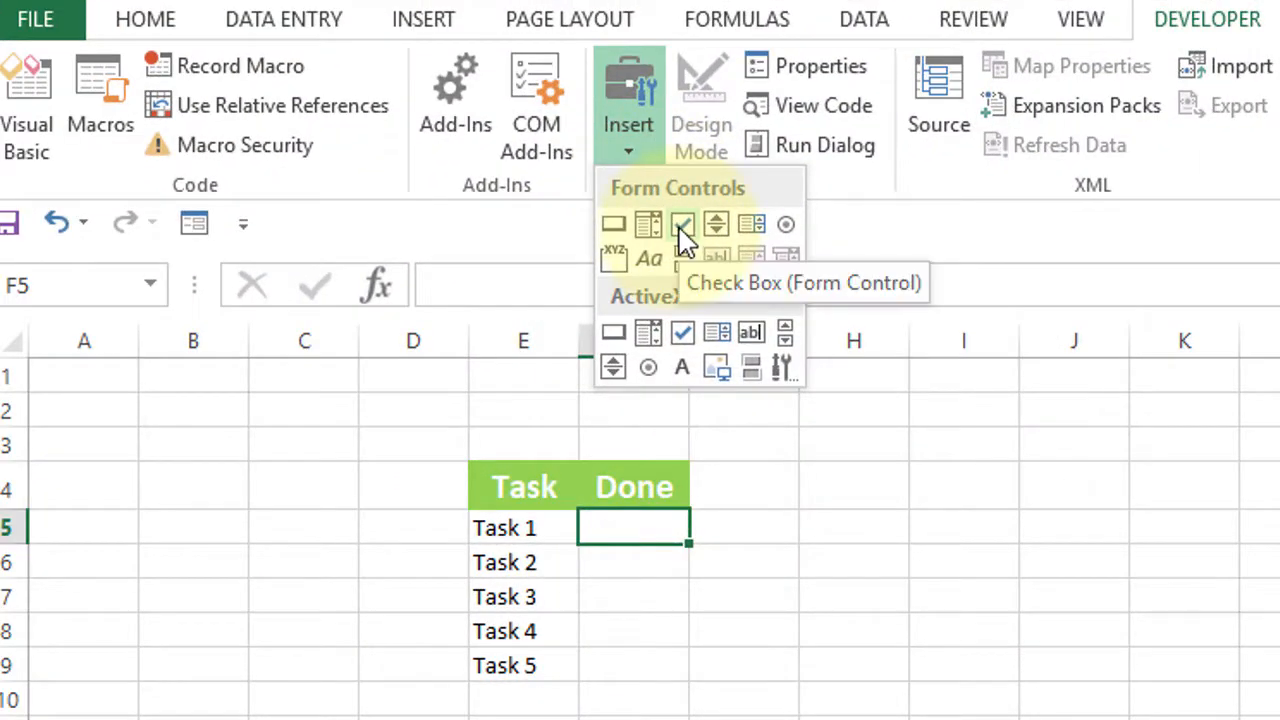
click(682, 223)
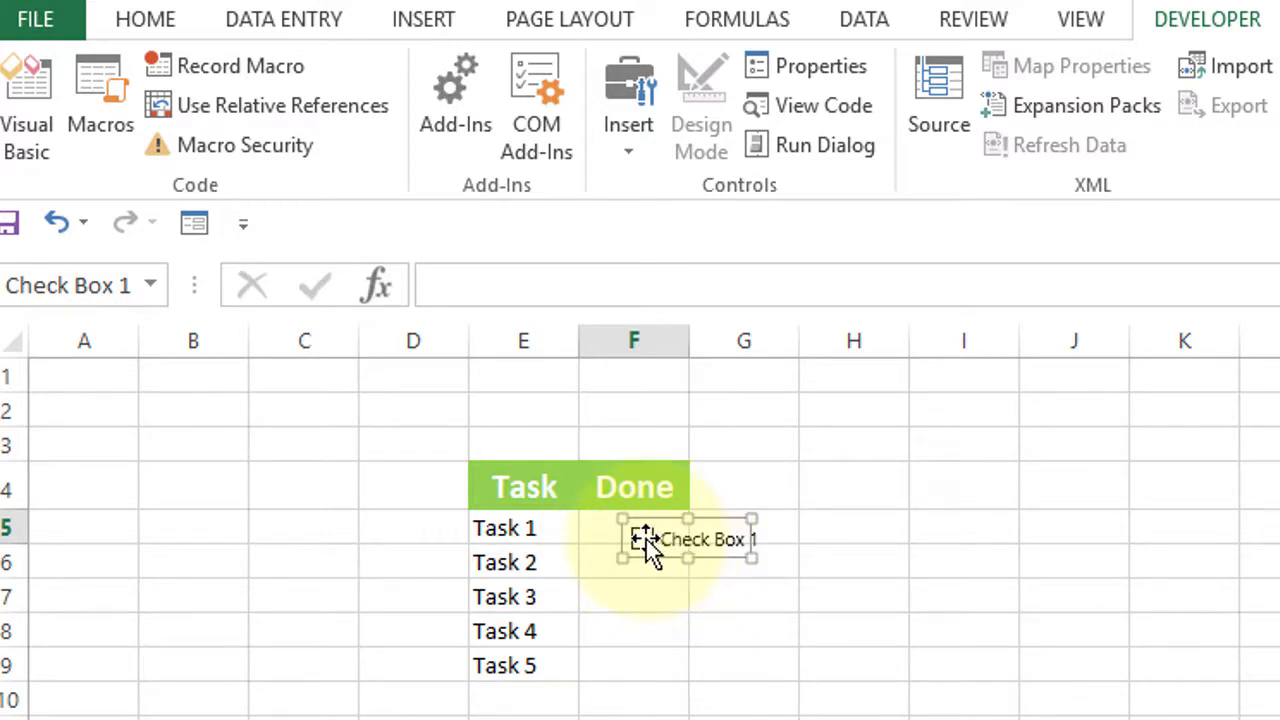
right_click(645, 540)
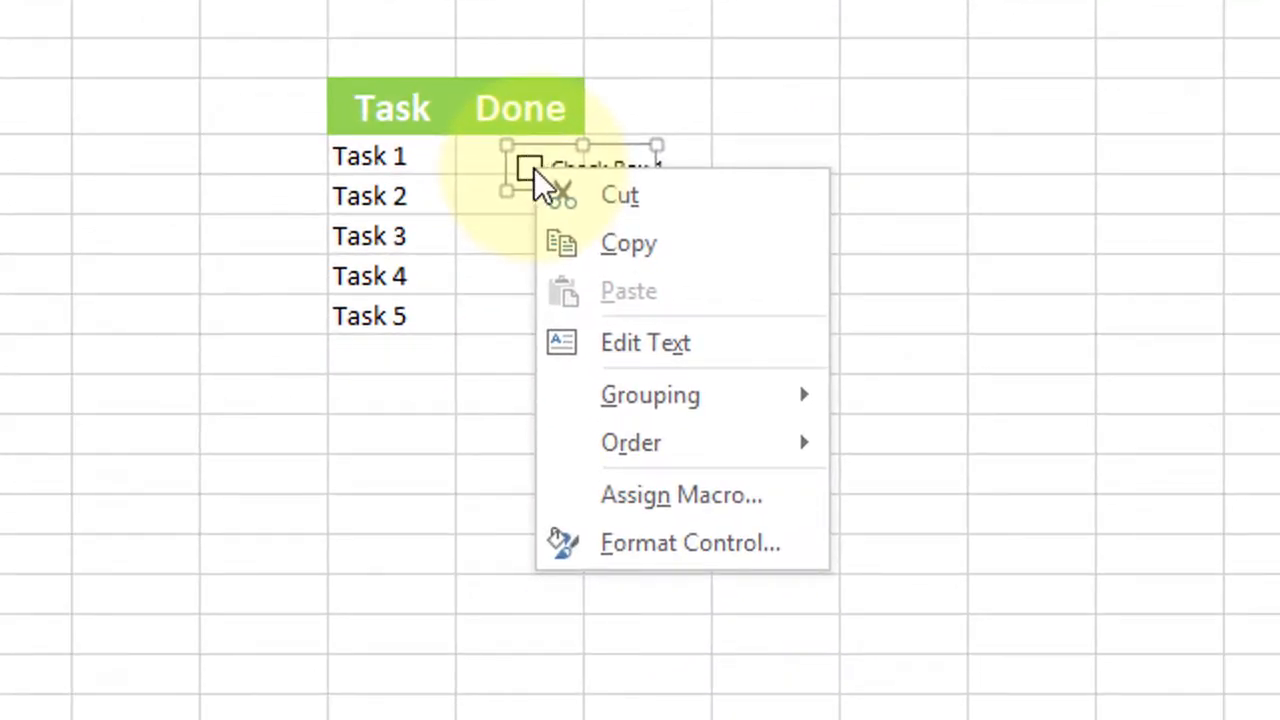
mouse_move(645, 342)
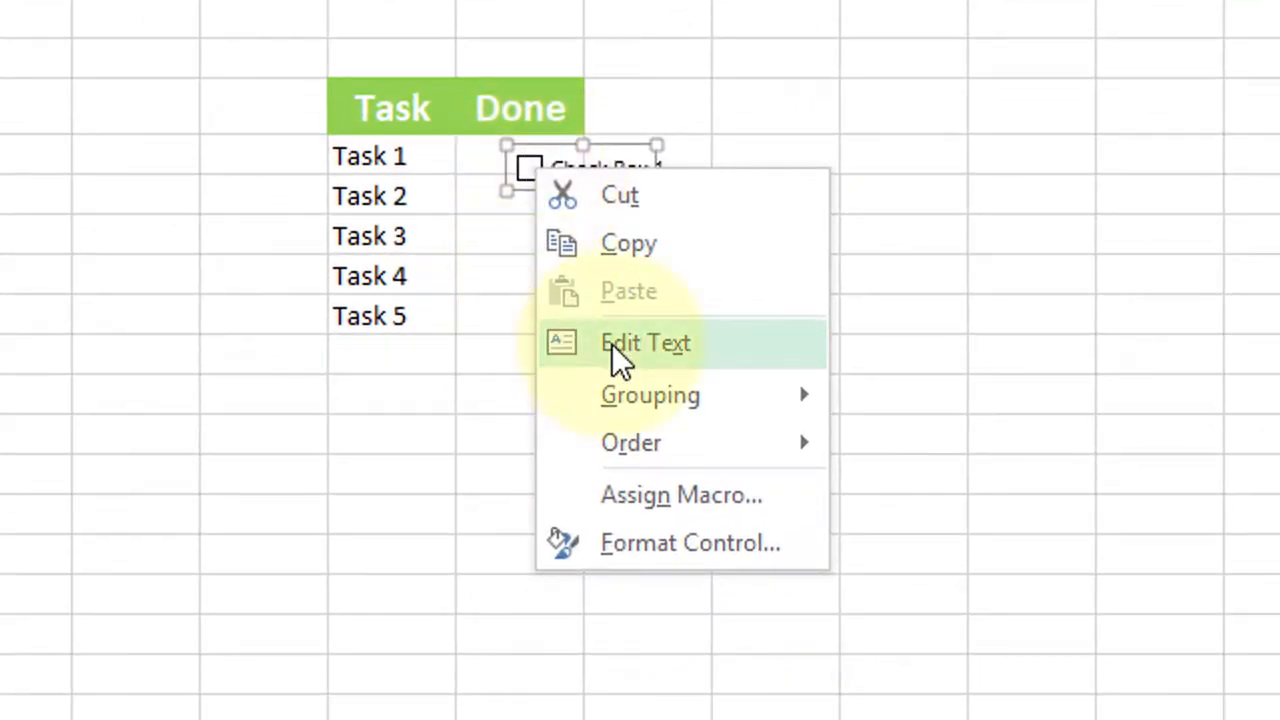
key(Escape)
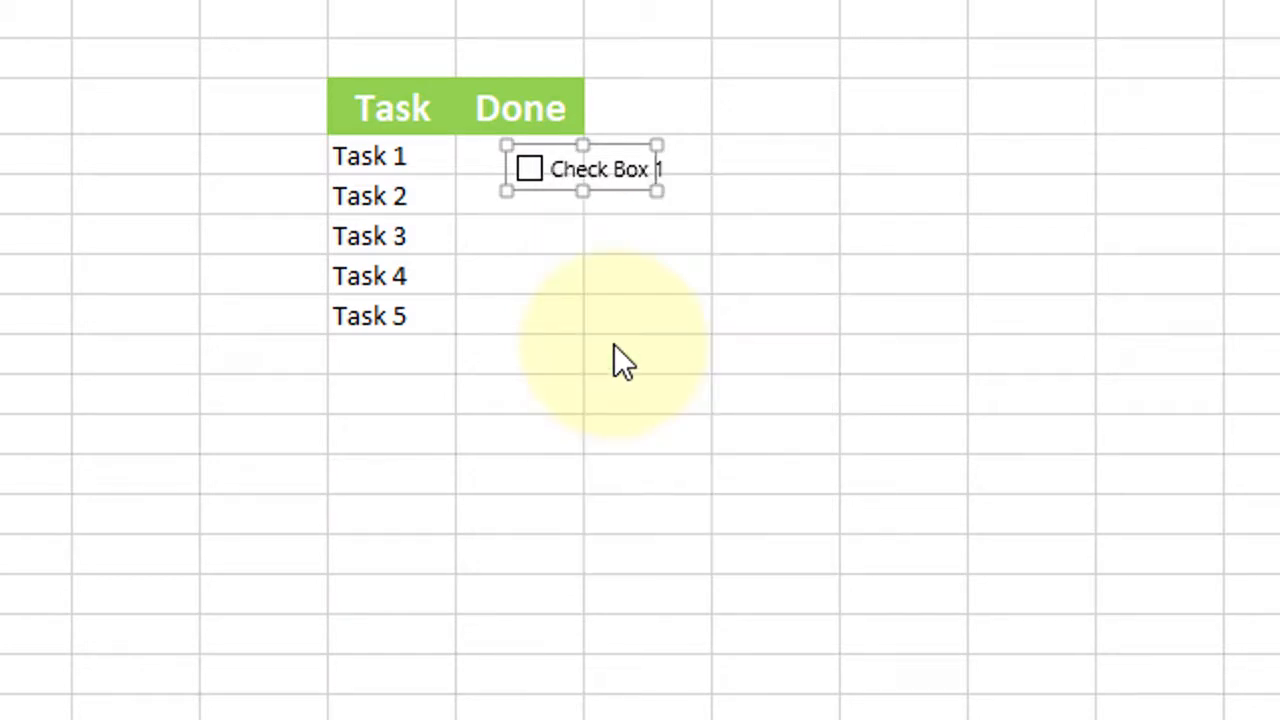
double_click(600, 168)
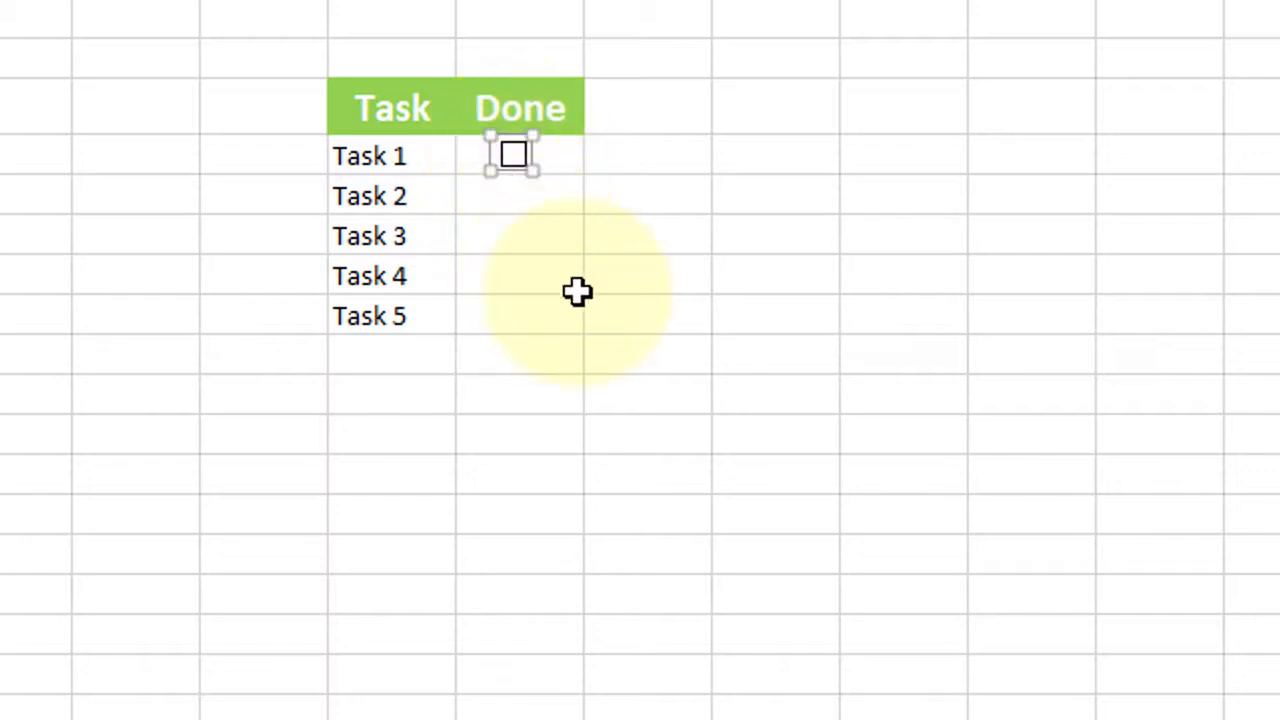
mouse_move(635, 199)
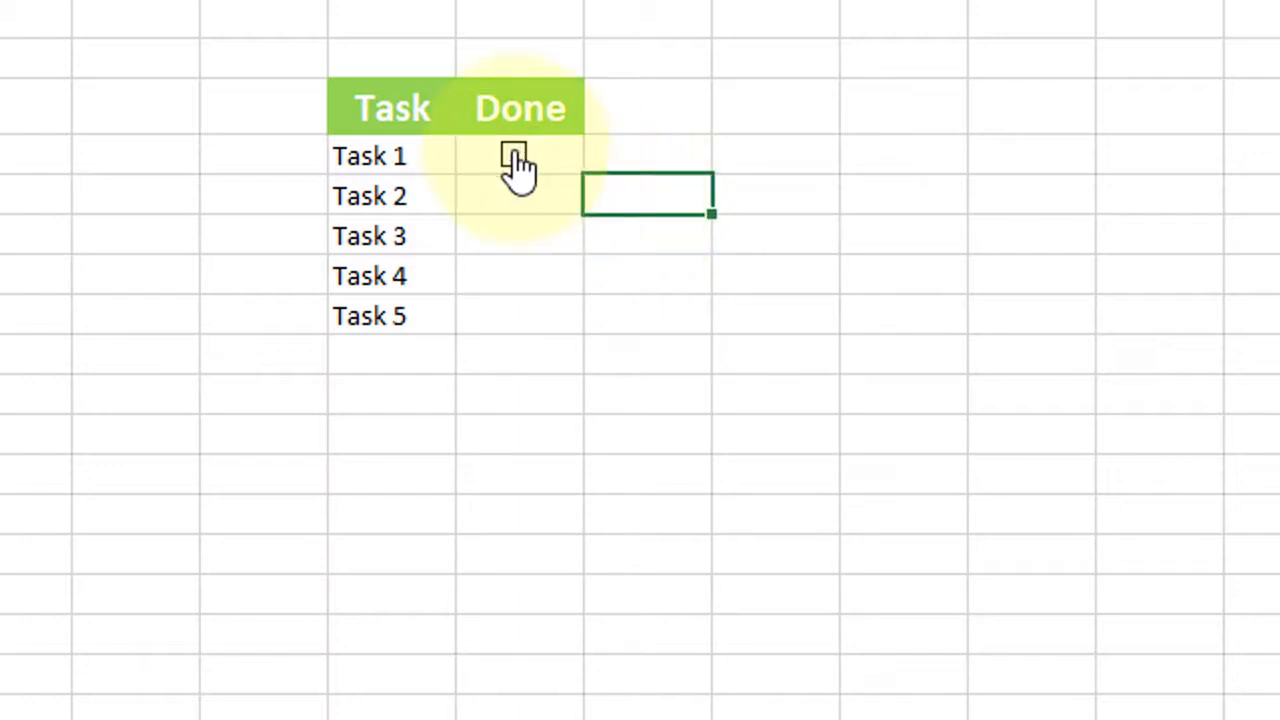
- Centre the Task 1 checkbox and insert an empty column F before Done
drag(513, 155, 543, 315)
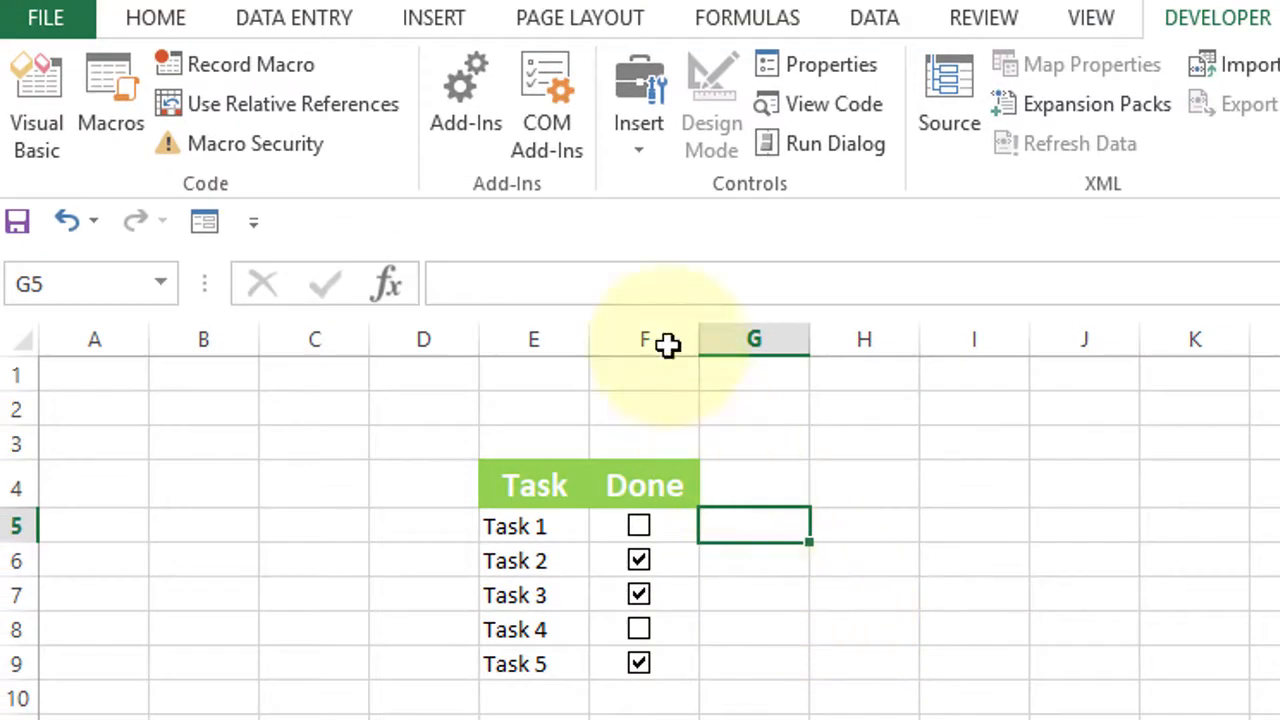
click(644, 339)
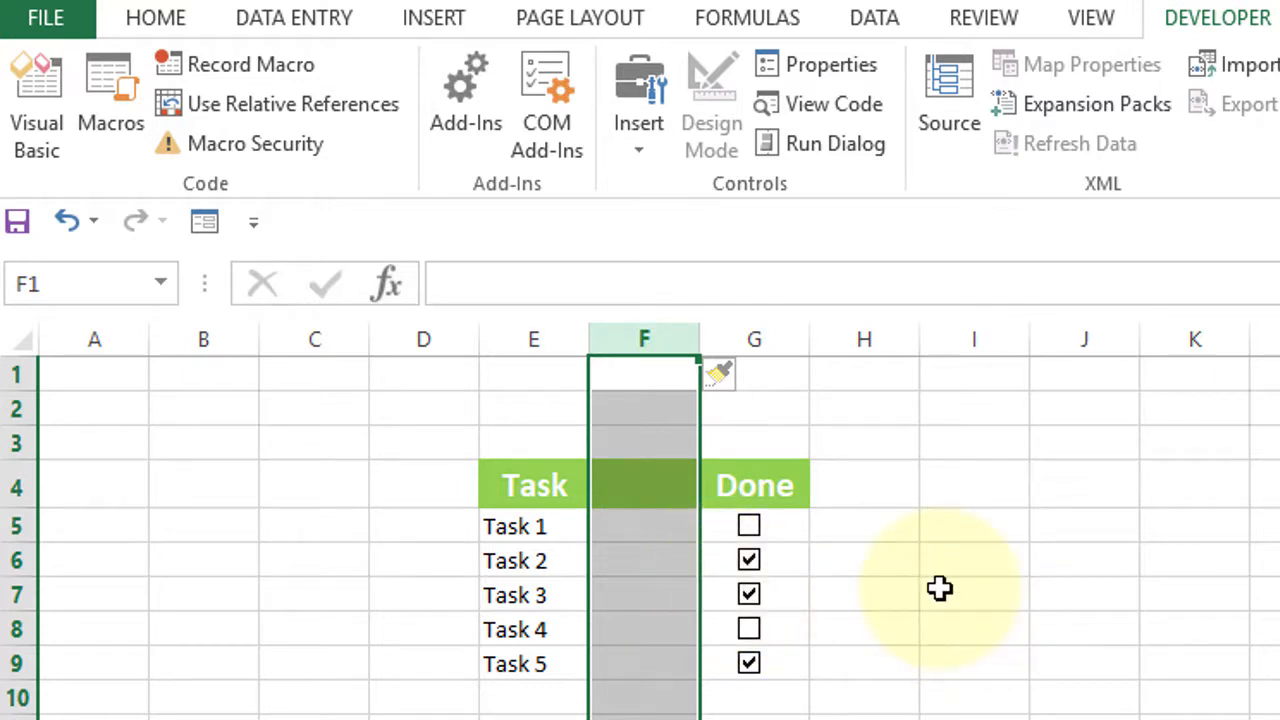
click(974, 594)
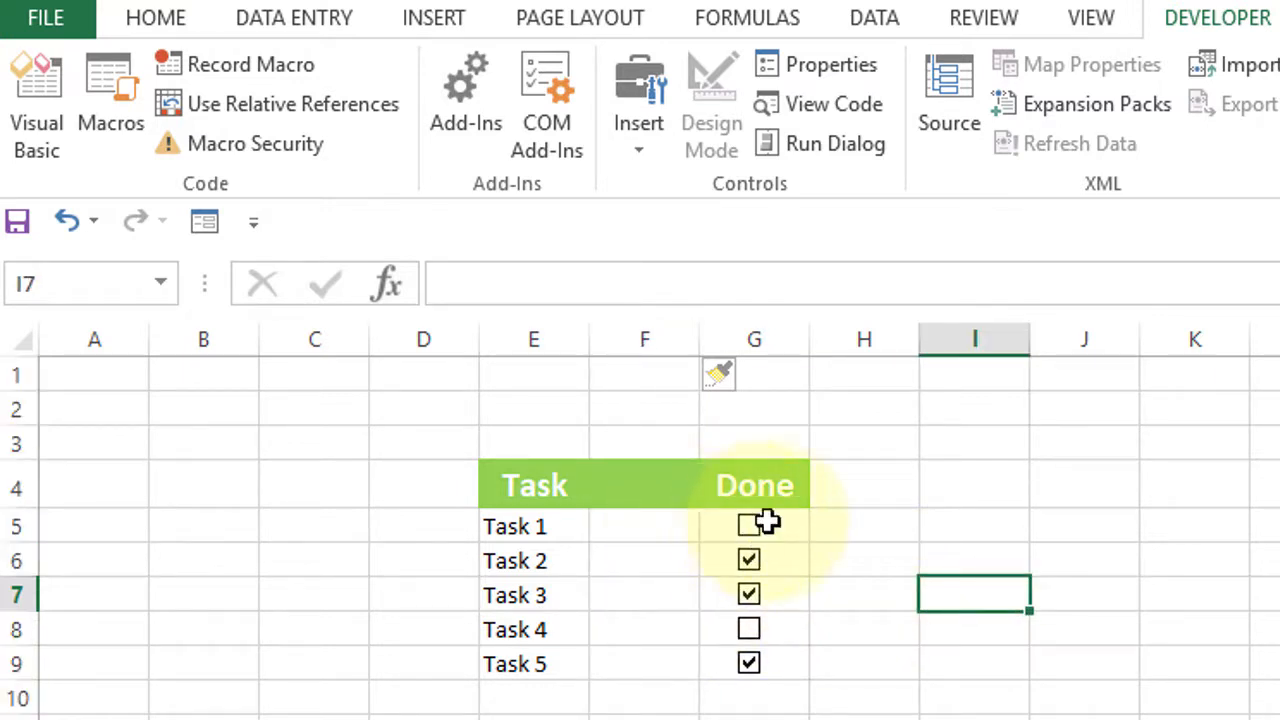
click(972, 628)
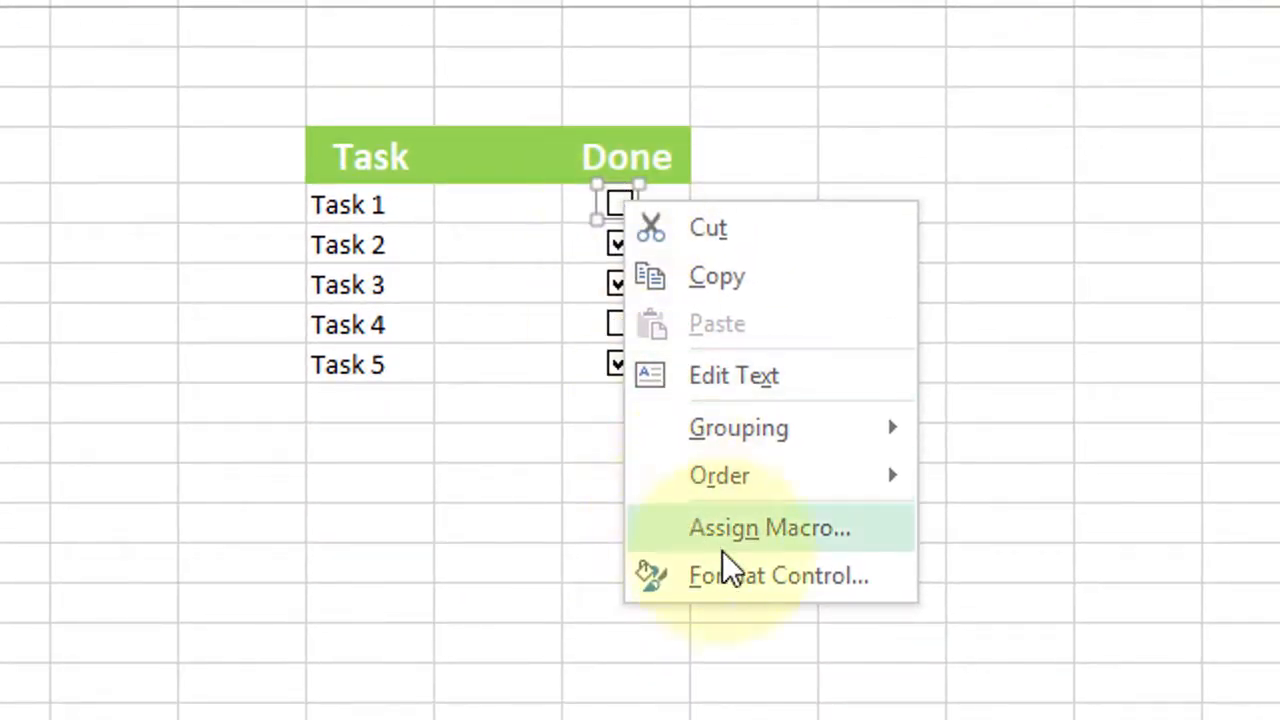
mouse_move(750, 585)
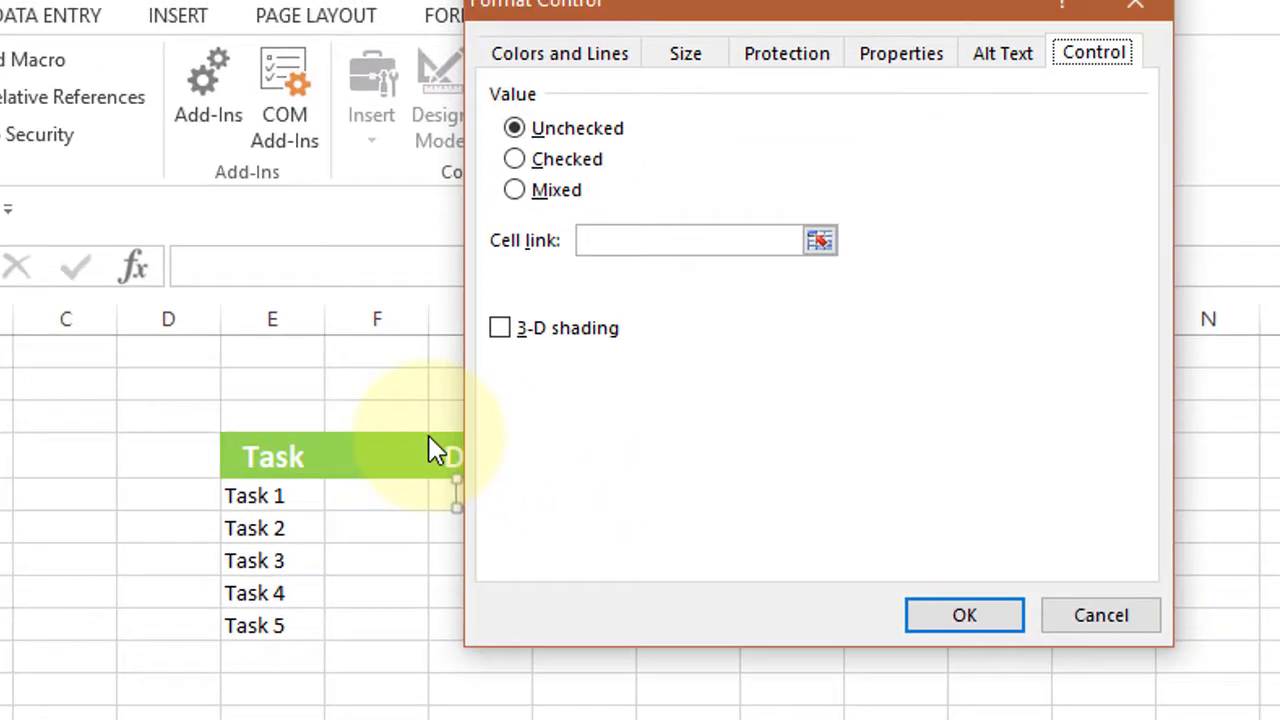
- Link the Task 1 and Task 2 checkboxes to cells F5 and F6
click(688, 242)
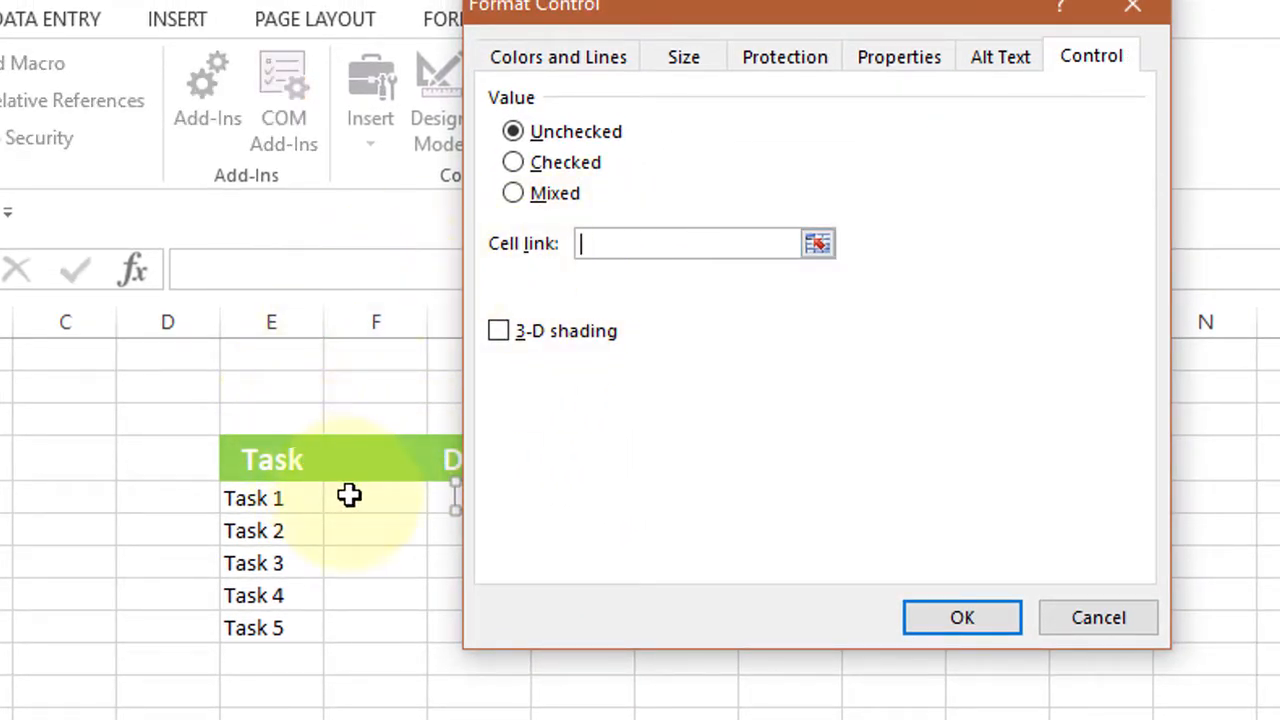
click(376, 497)
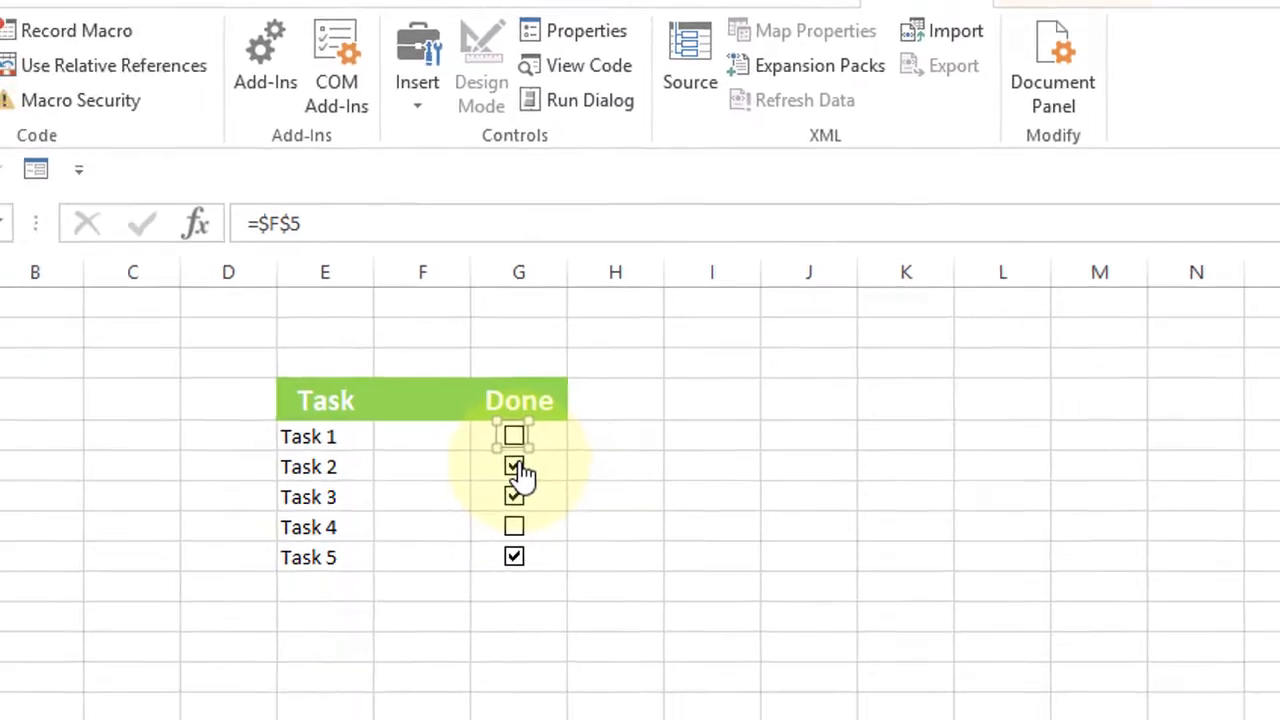
right_click(514, 466)
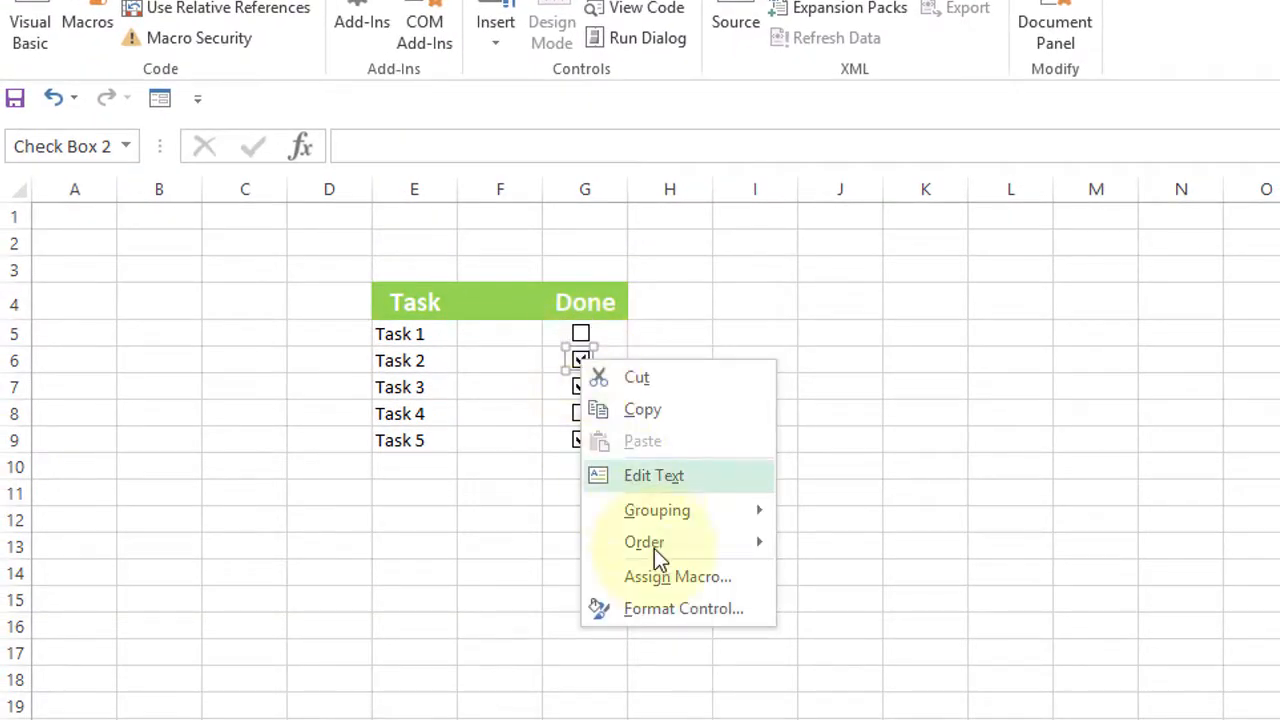
click(683, 608)
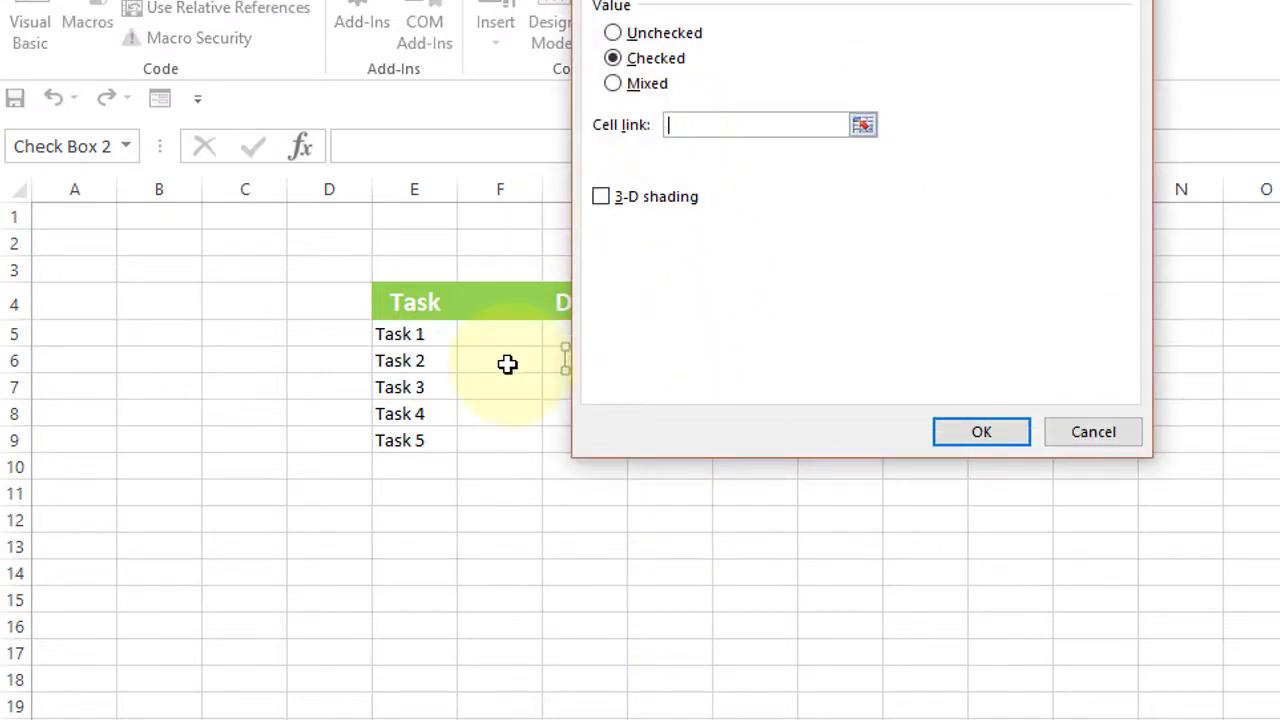
click(981, 431)
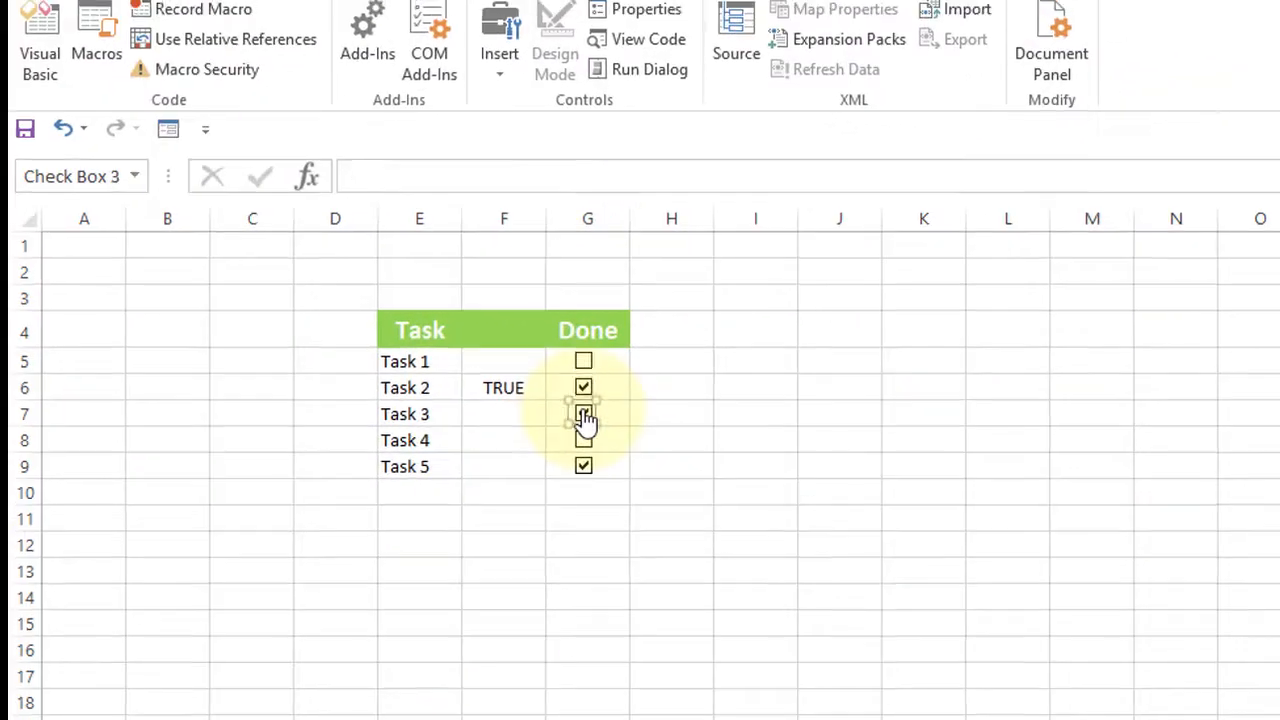
- Link the Task 3–5 checkboxes through F9, then toggle Task 1 to test
right_click(583, 414)
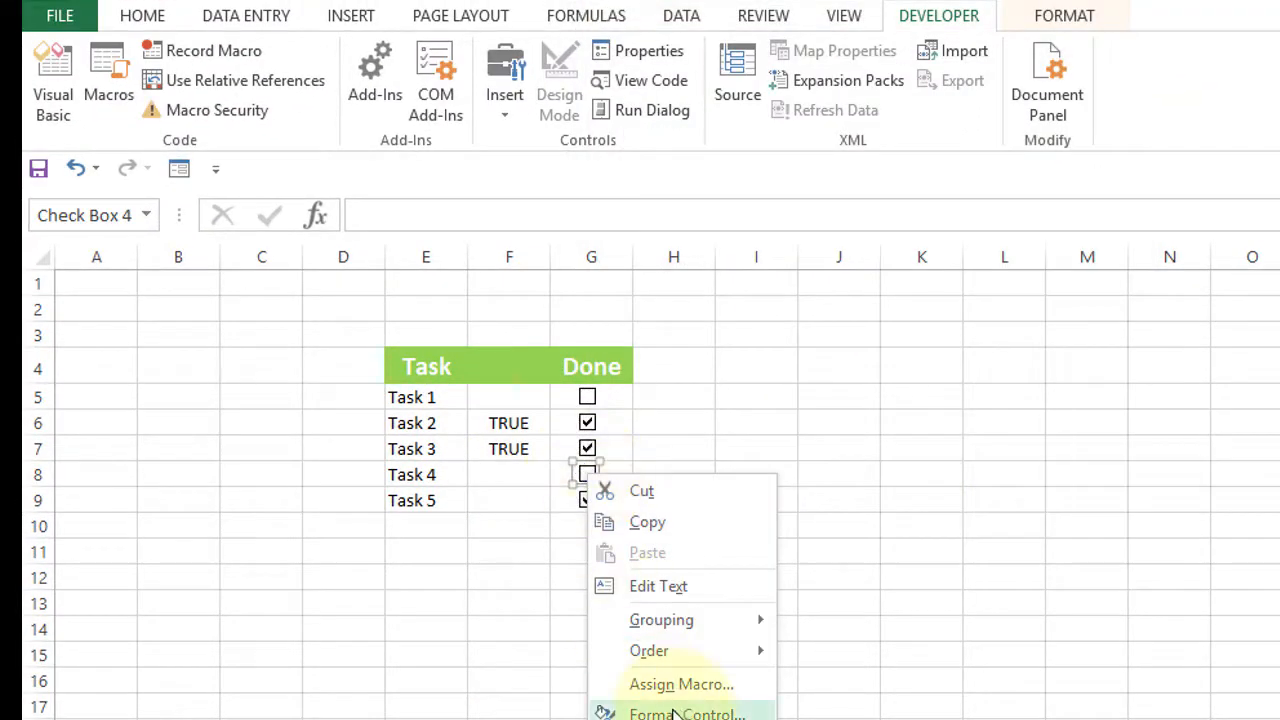
click(686, 713)
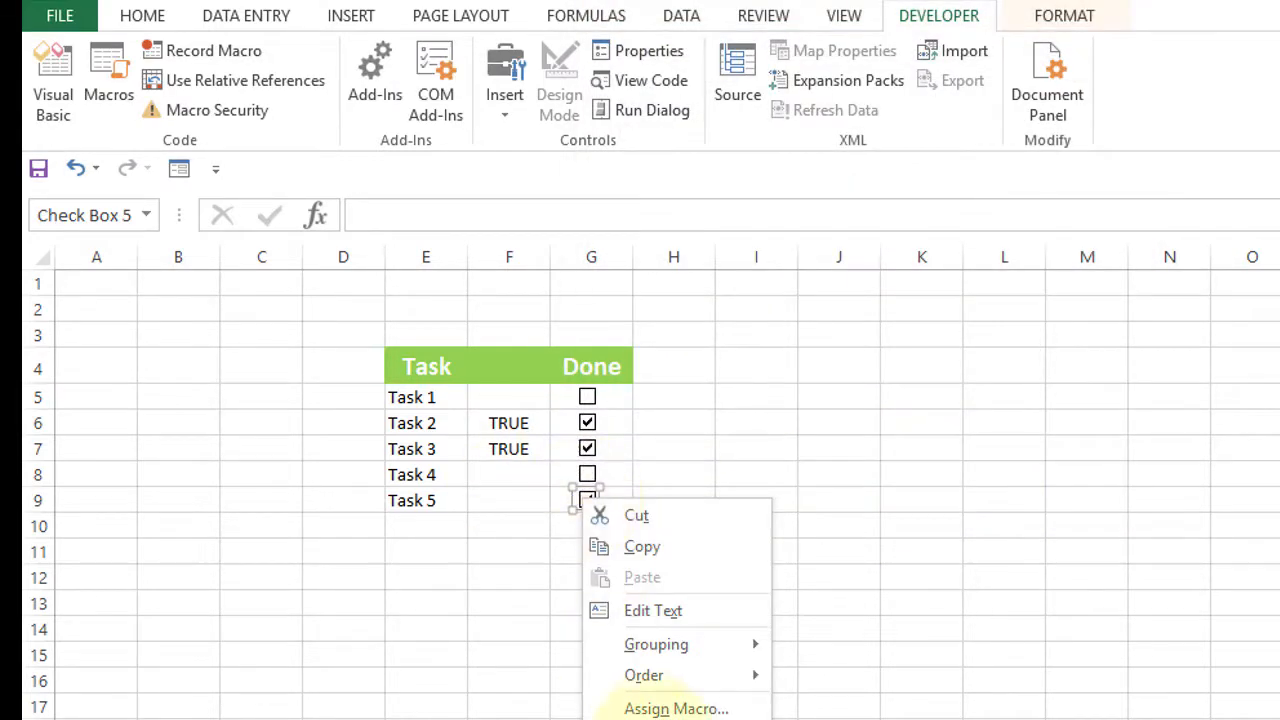
click(676, 708)
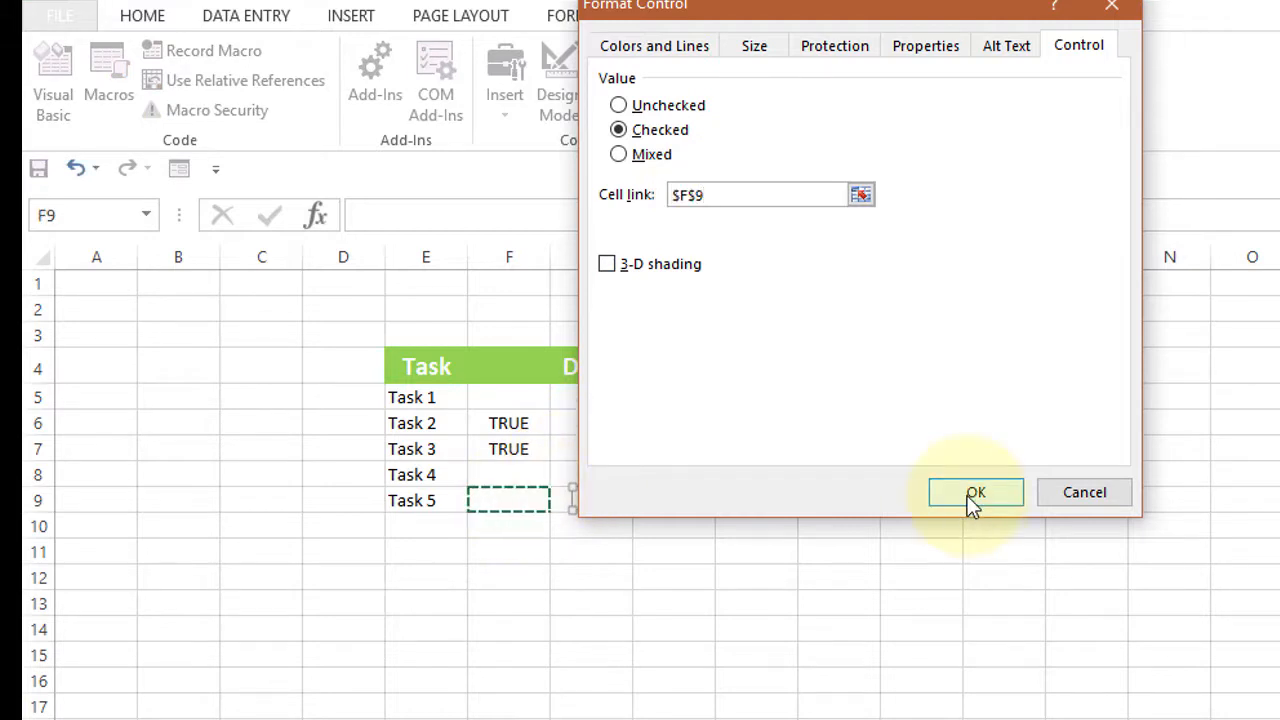
click(975, 492)
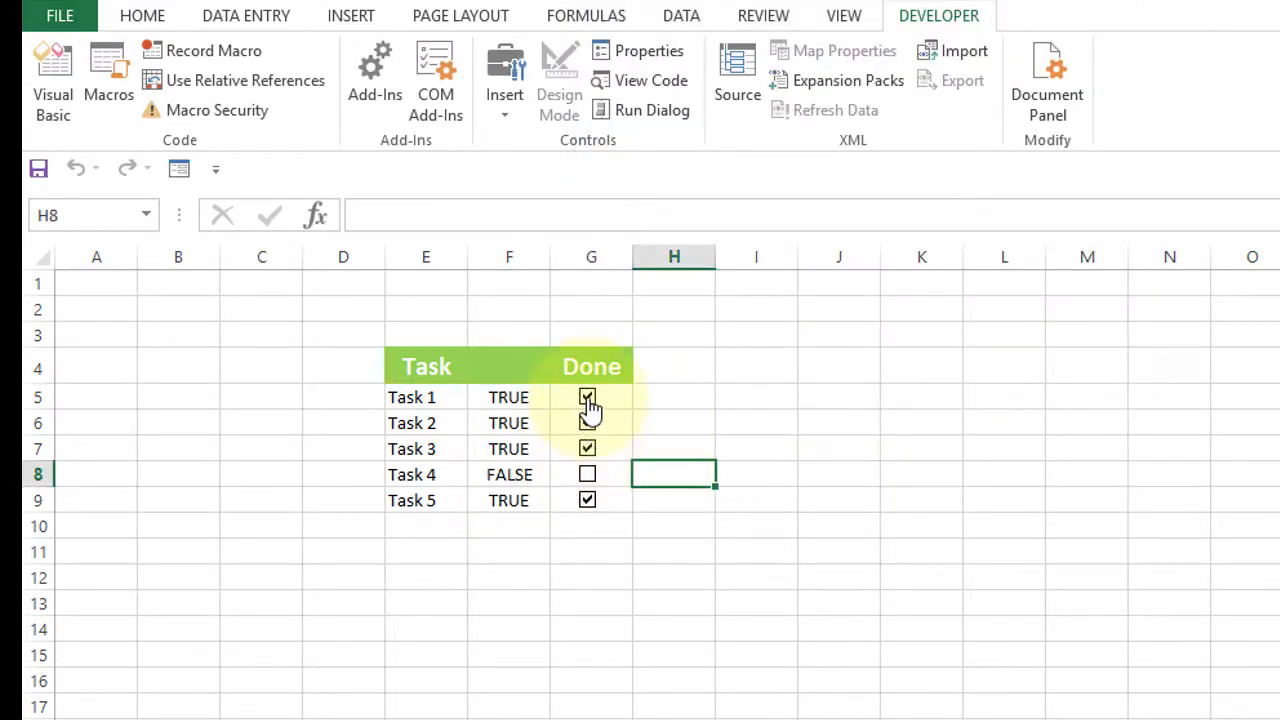
click(587, 397)
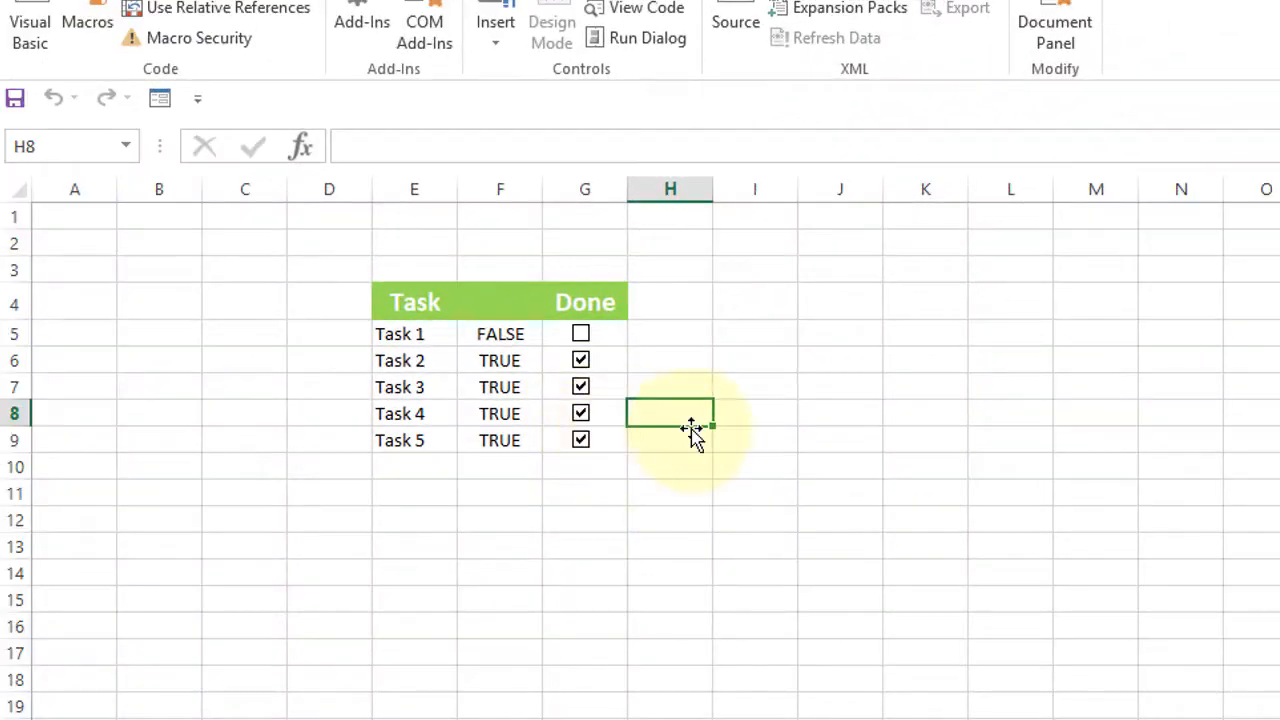
mouse_move(457, 369)
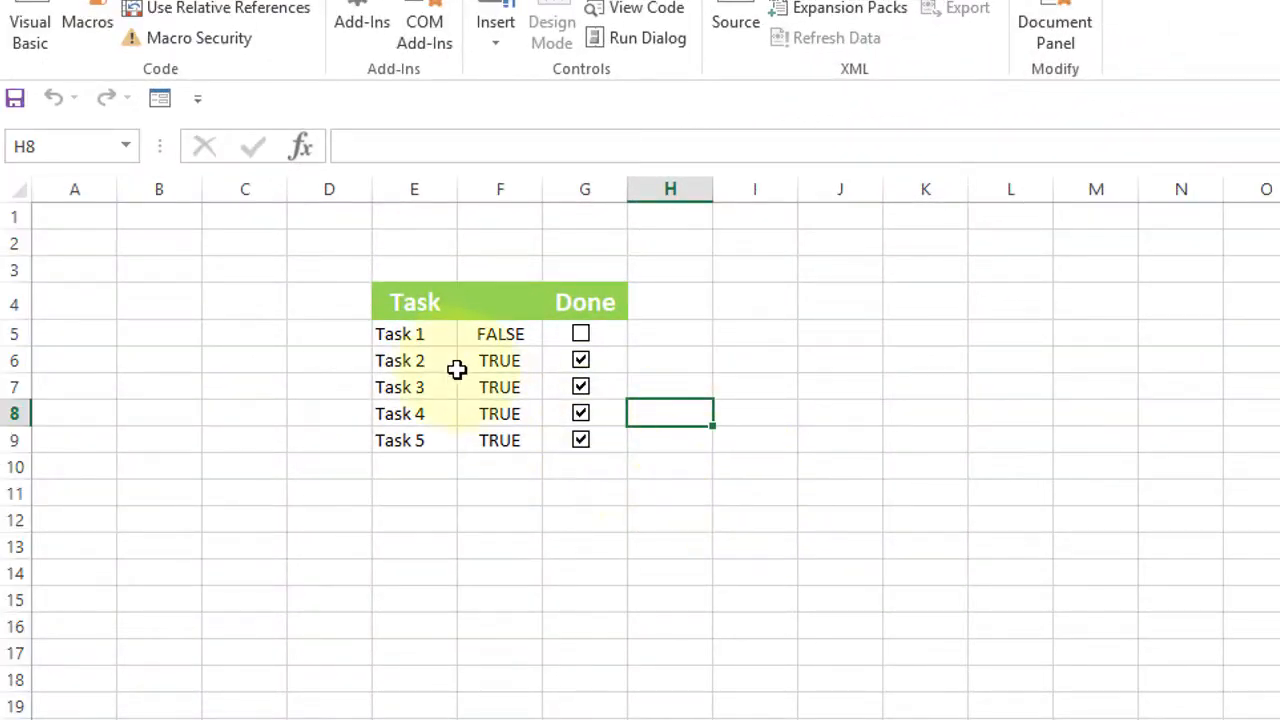
- Select E5:E9 and open Conditional Formatting on the Home tab
drag(414, 333, 414, 387)
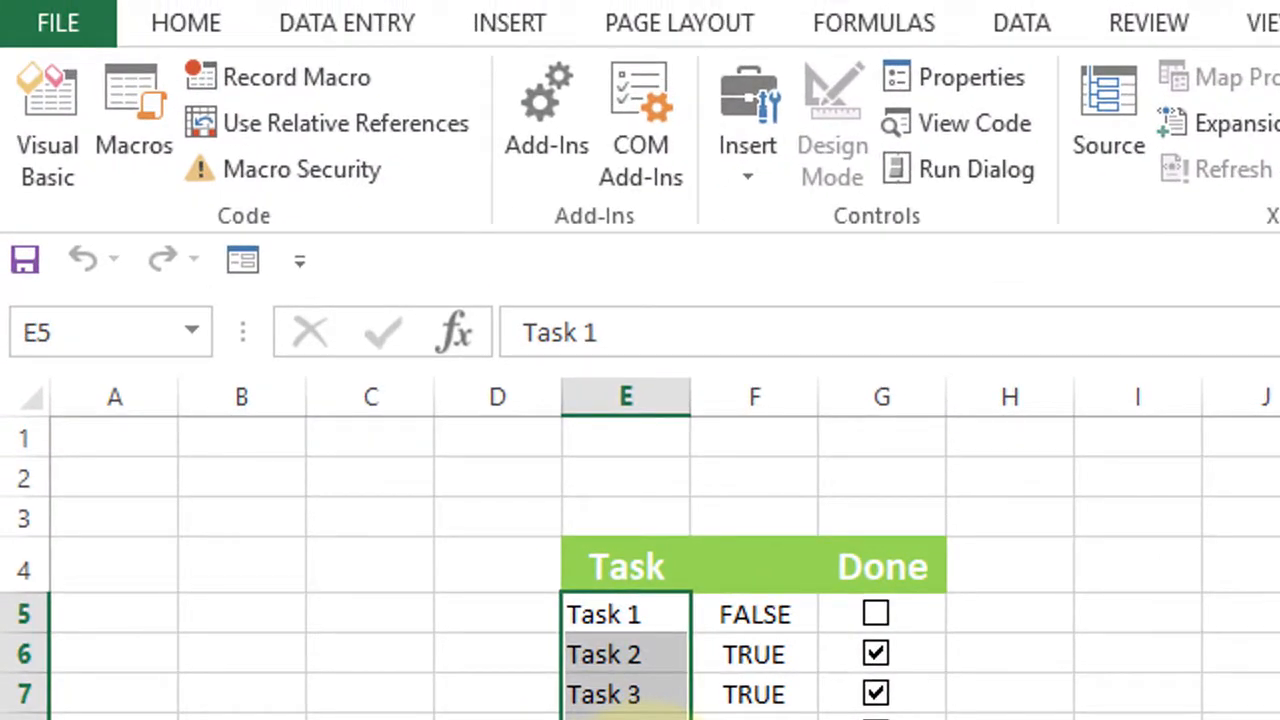
click(185, 22)
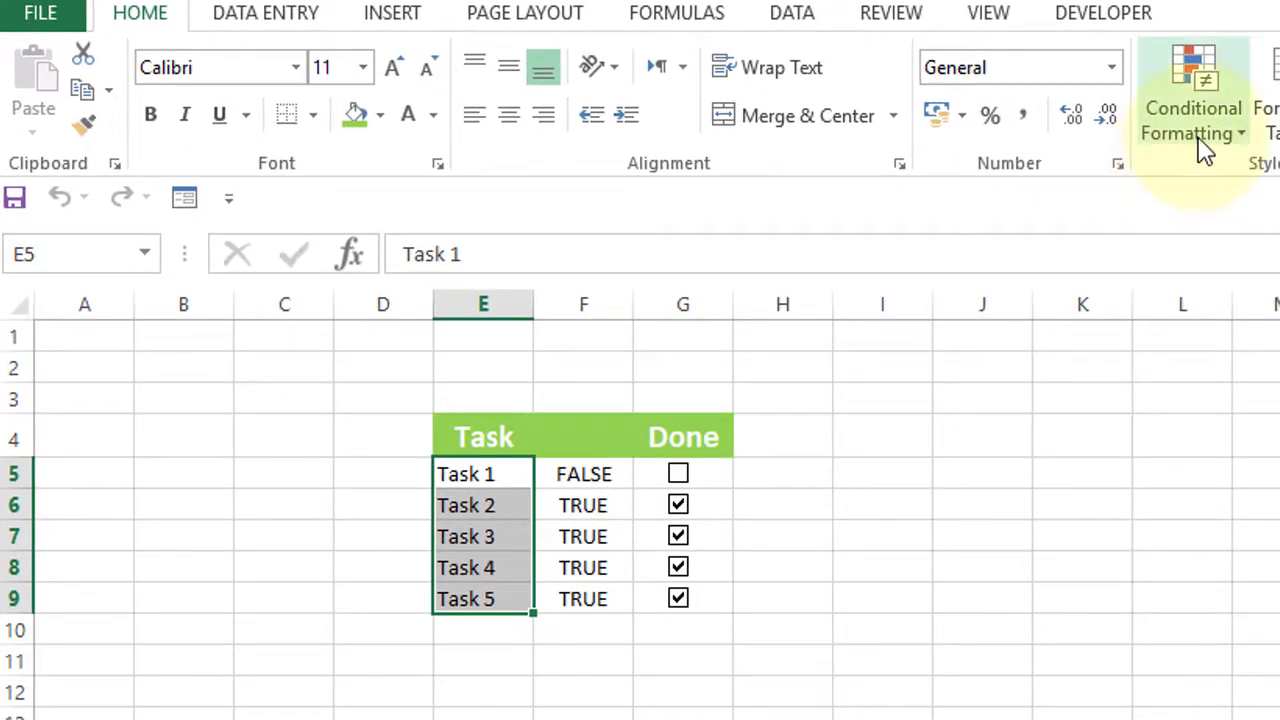
click(1193, 120)
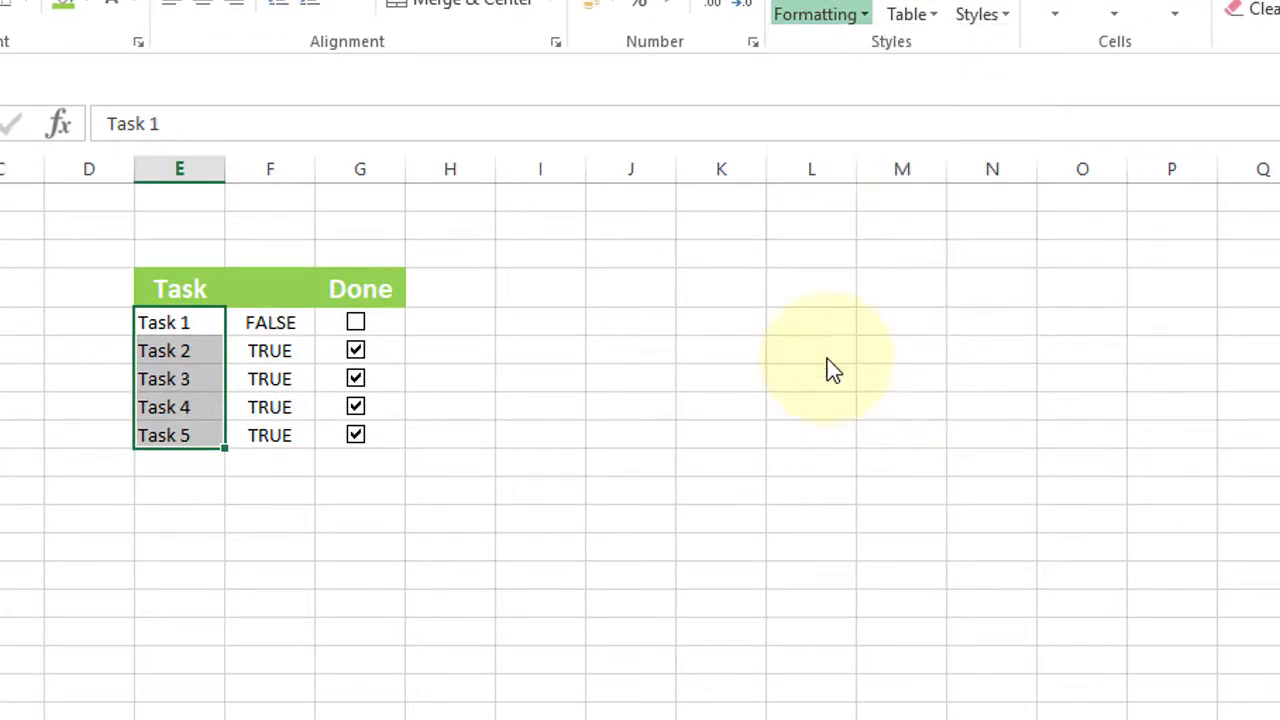
- Create a formula-based New Rule and collapse the dialog to reference F5
click(819, 13)
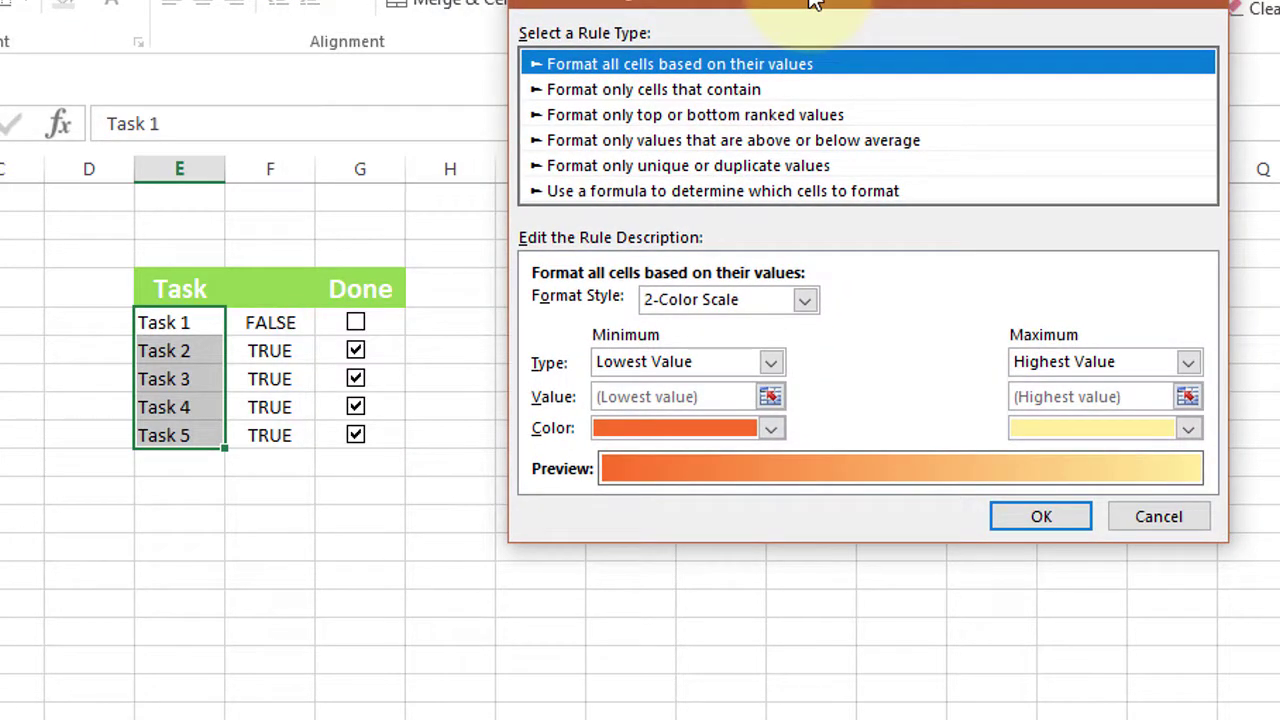
mouse_move(595, 200)
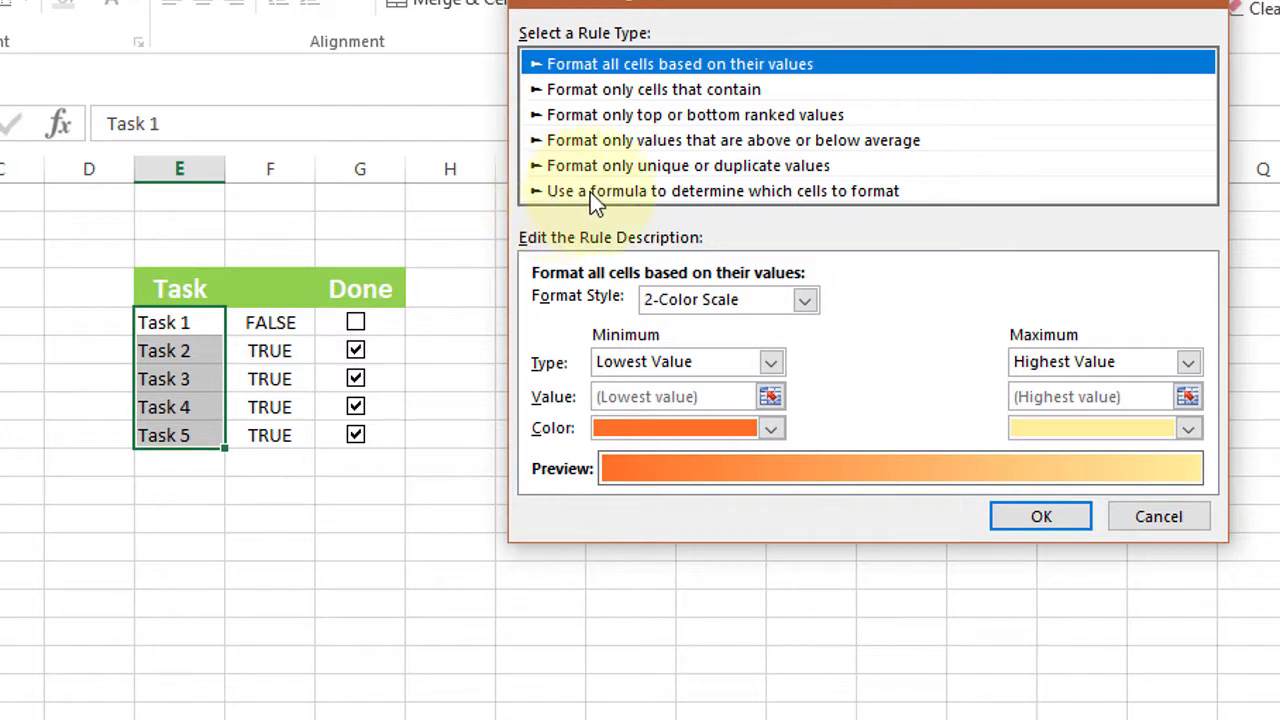
mouse_move(620, 200)
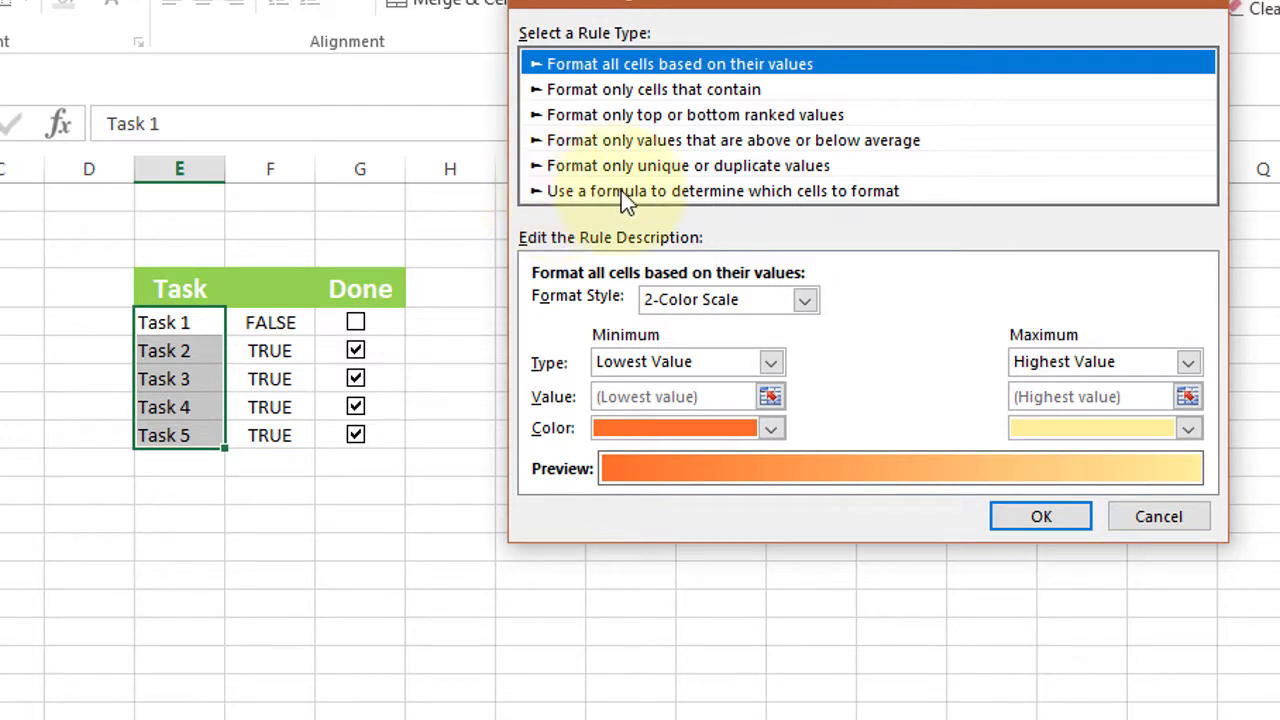
mouse_move(755, 205)
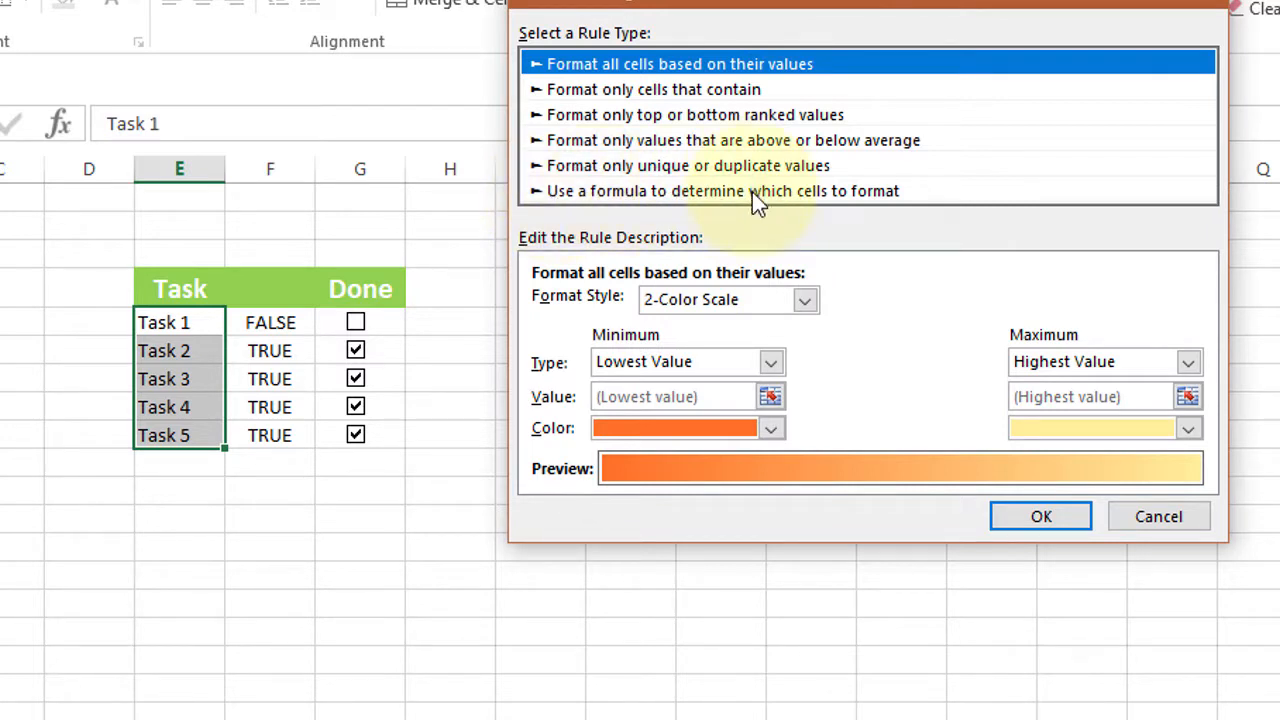
click(723, 191)
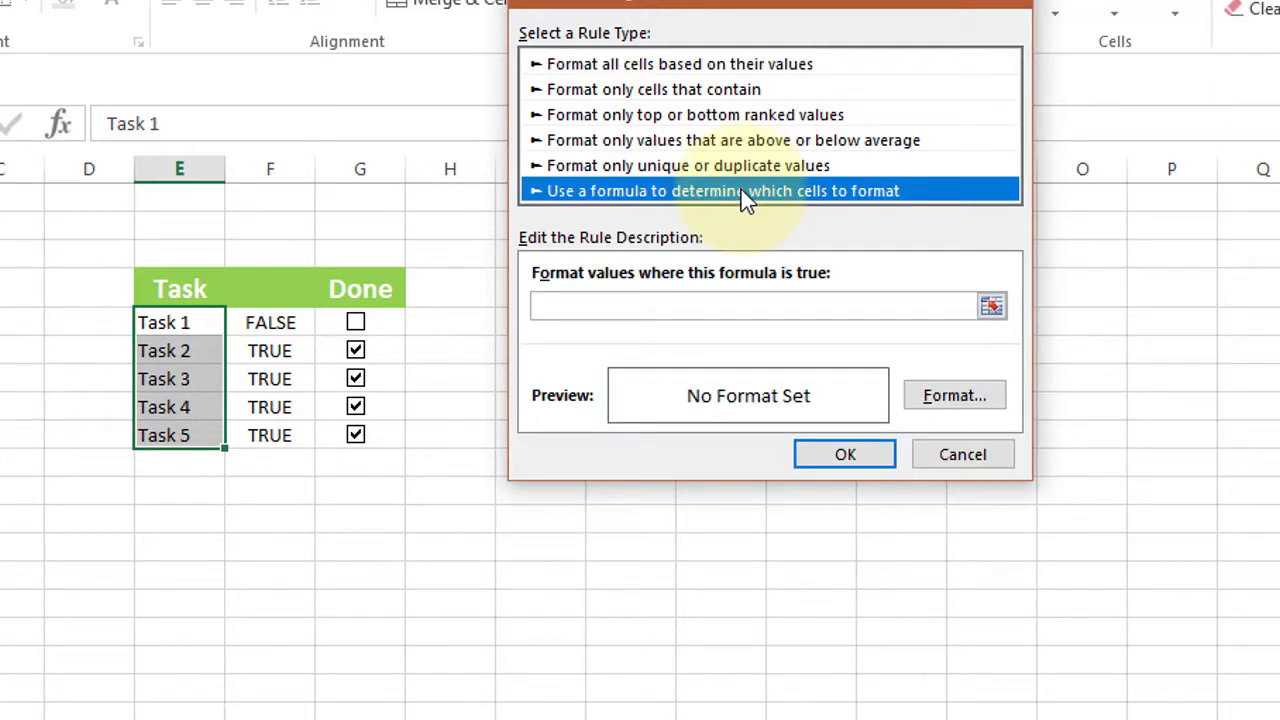
mouse_move(950, 263)
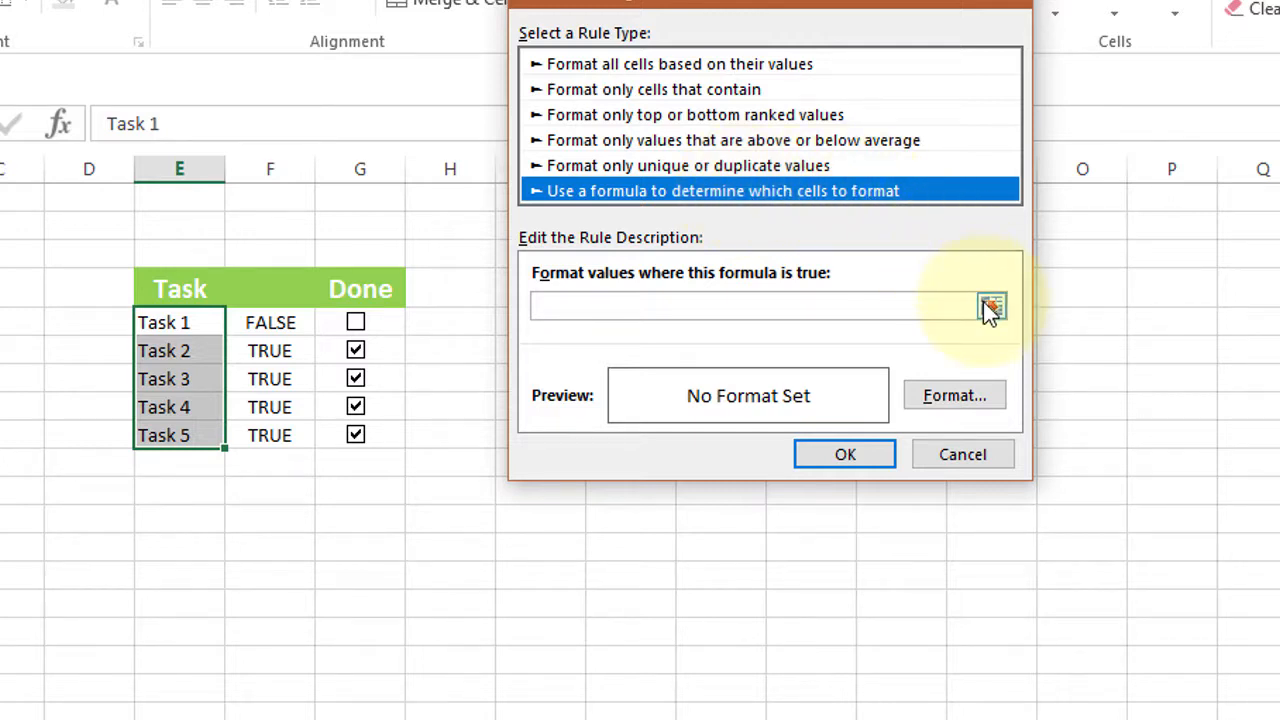
click(991, 306)
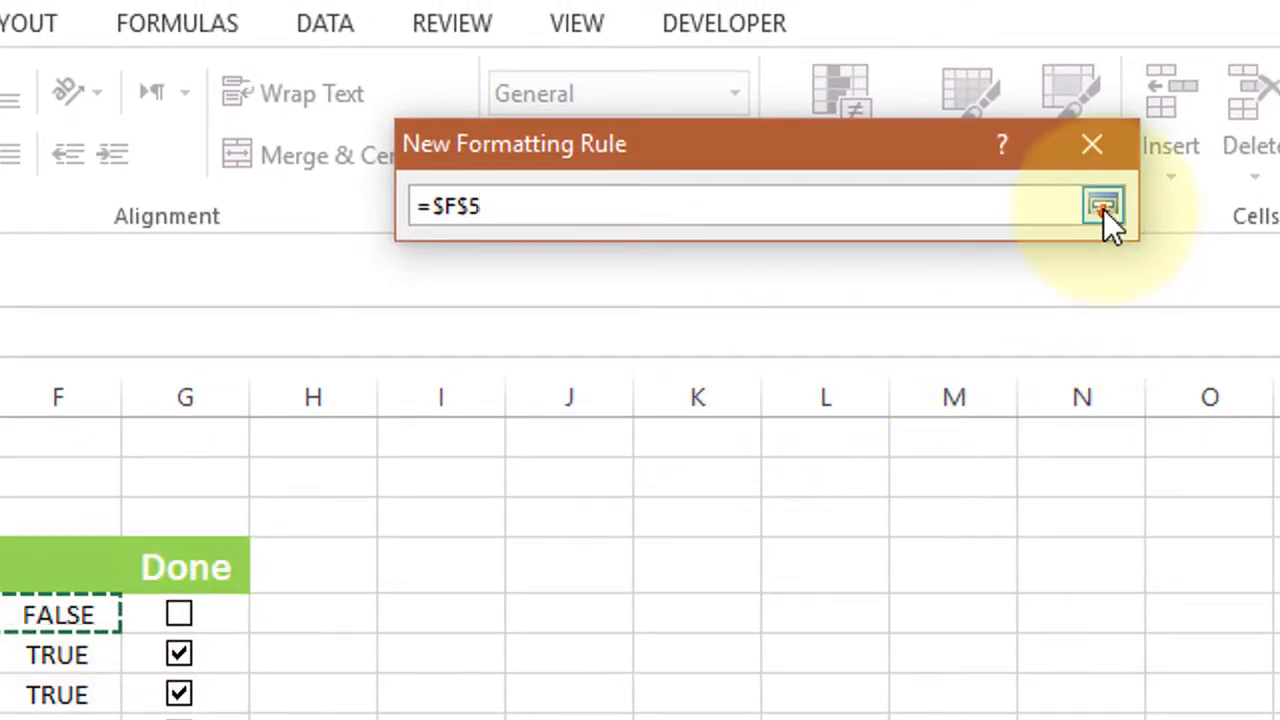
- Replace the =$F$5 formula with =F5=TRUE
click(1103, 206)
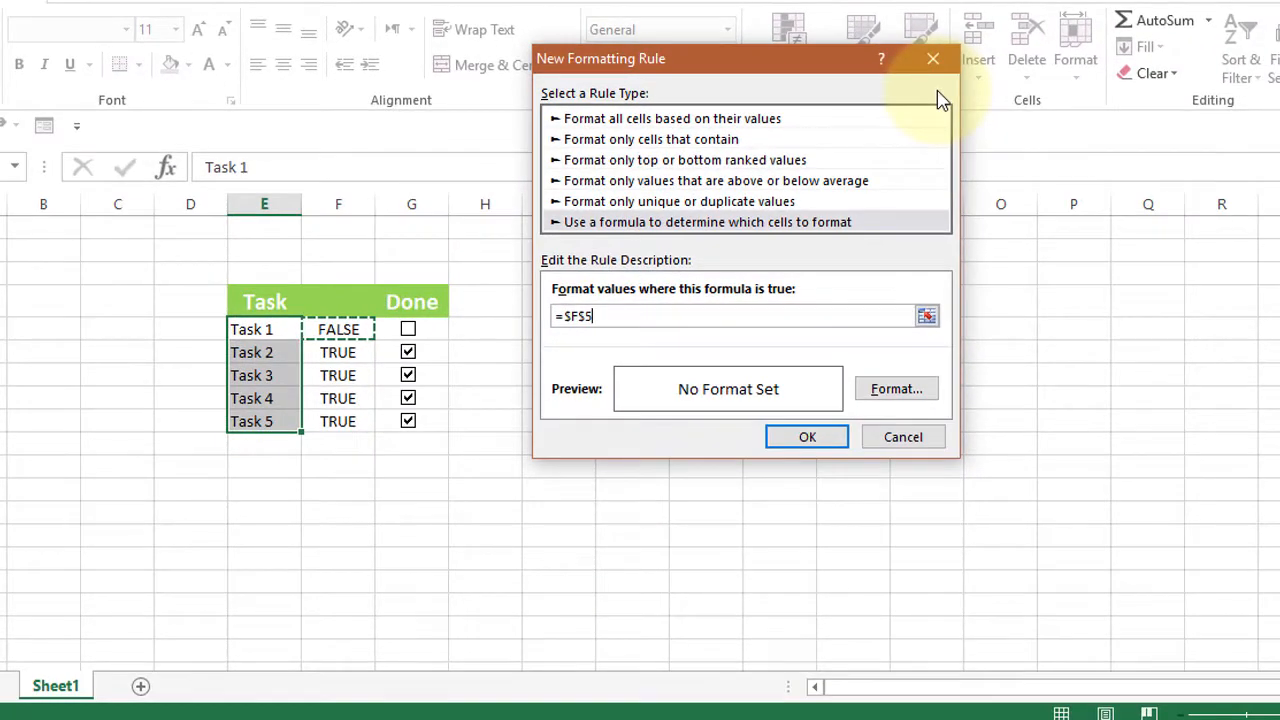
key(Backspace)
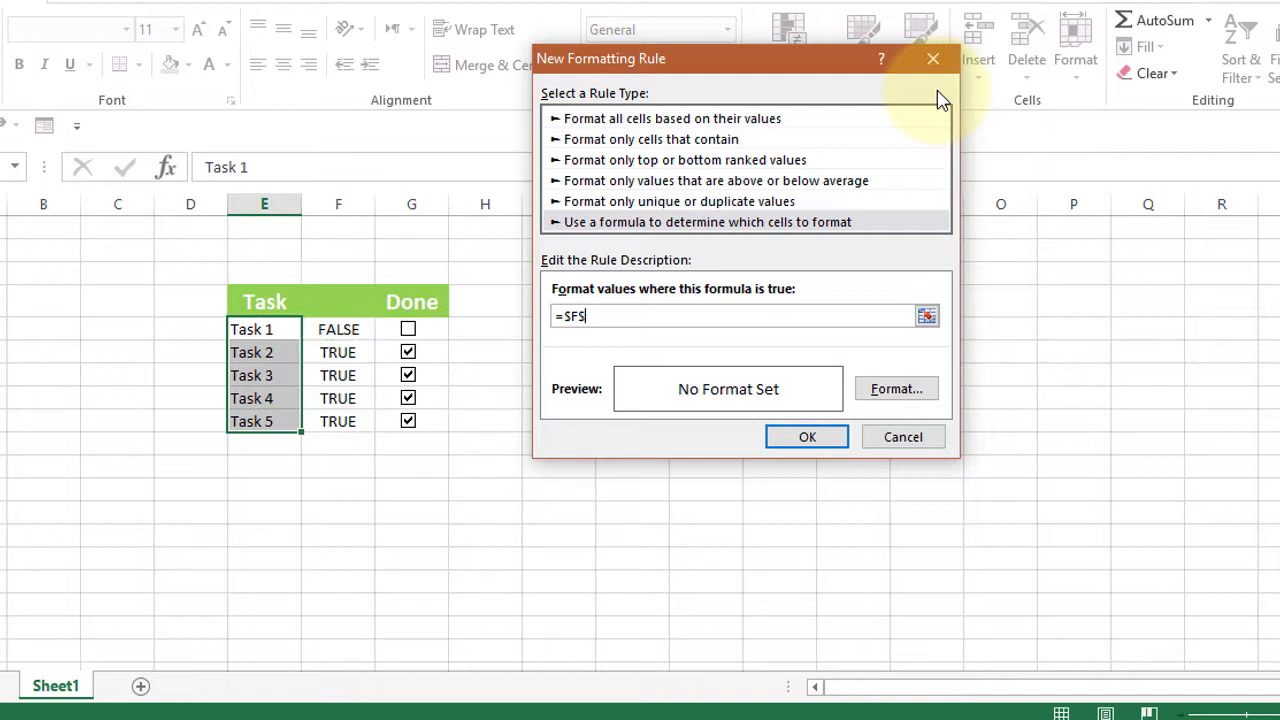
key(BackSpace)
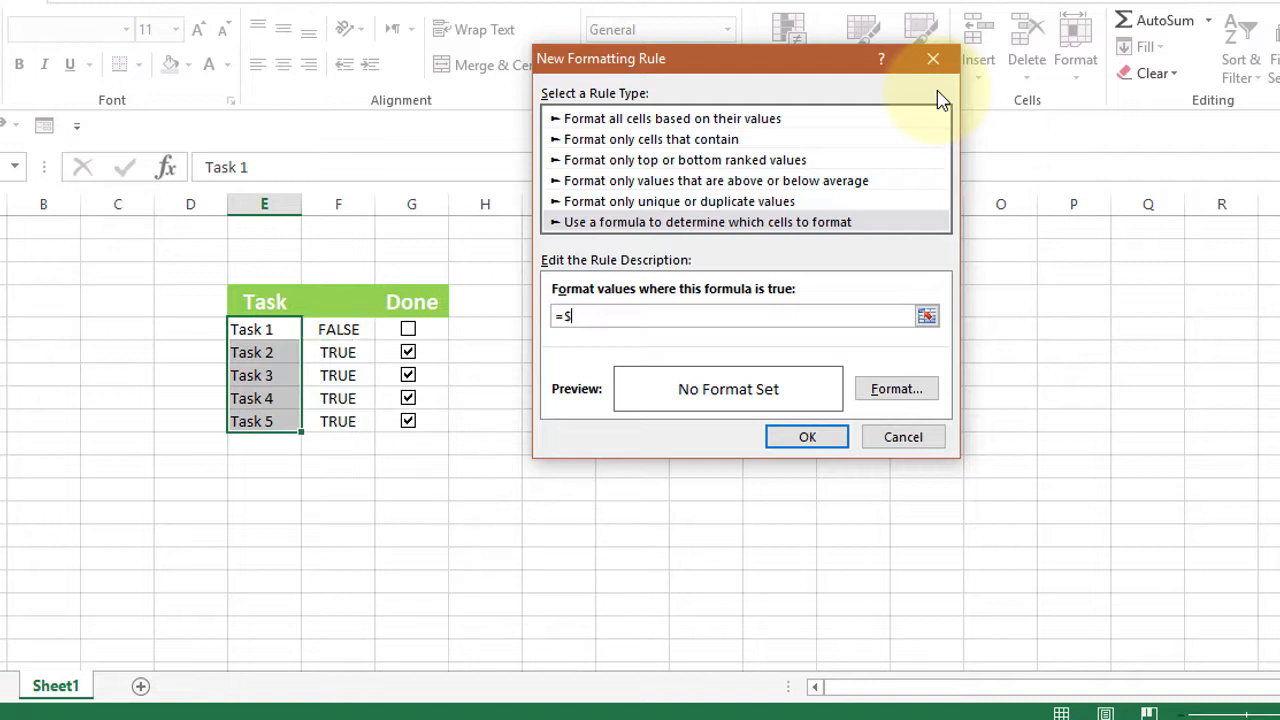
key(Backspace)
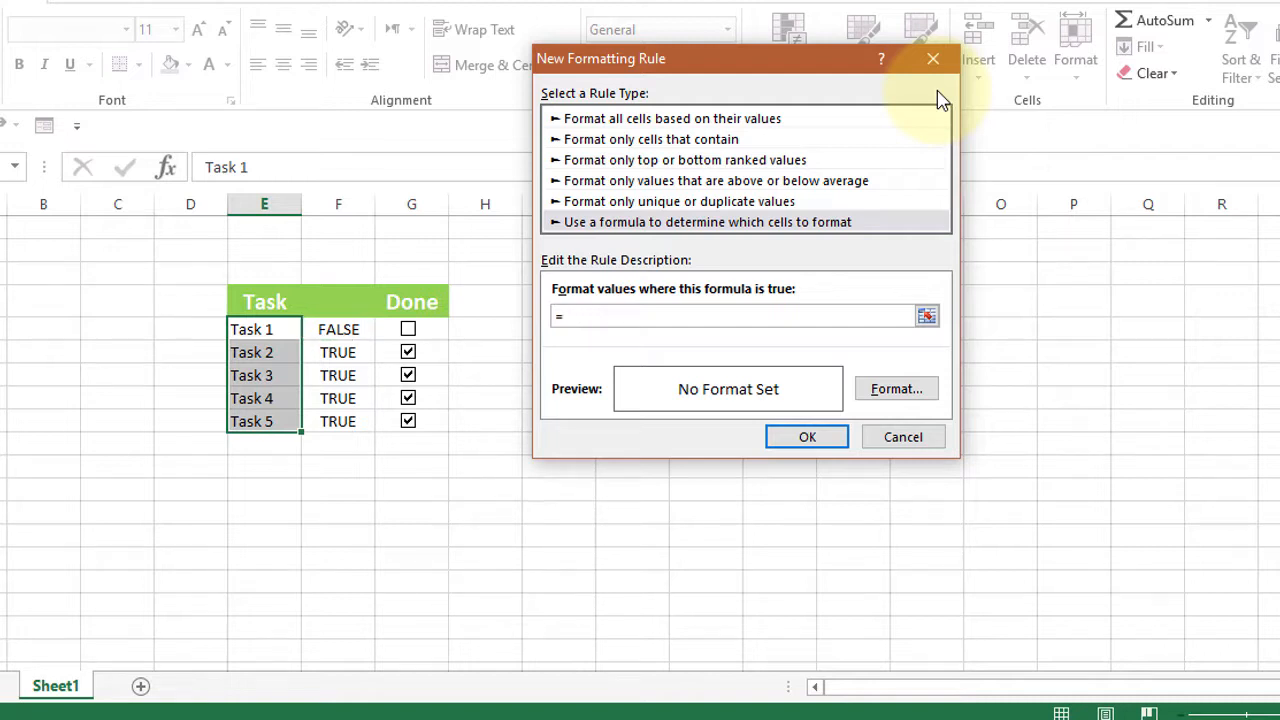
click(745, 316)
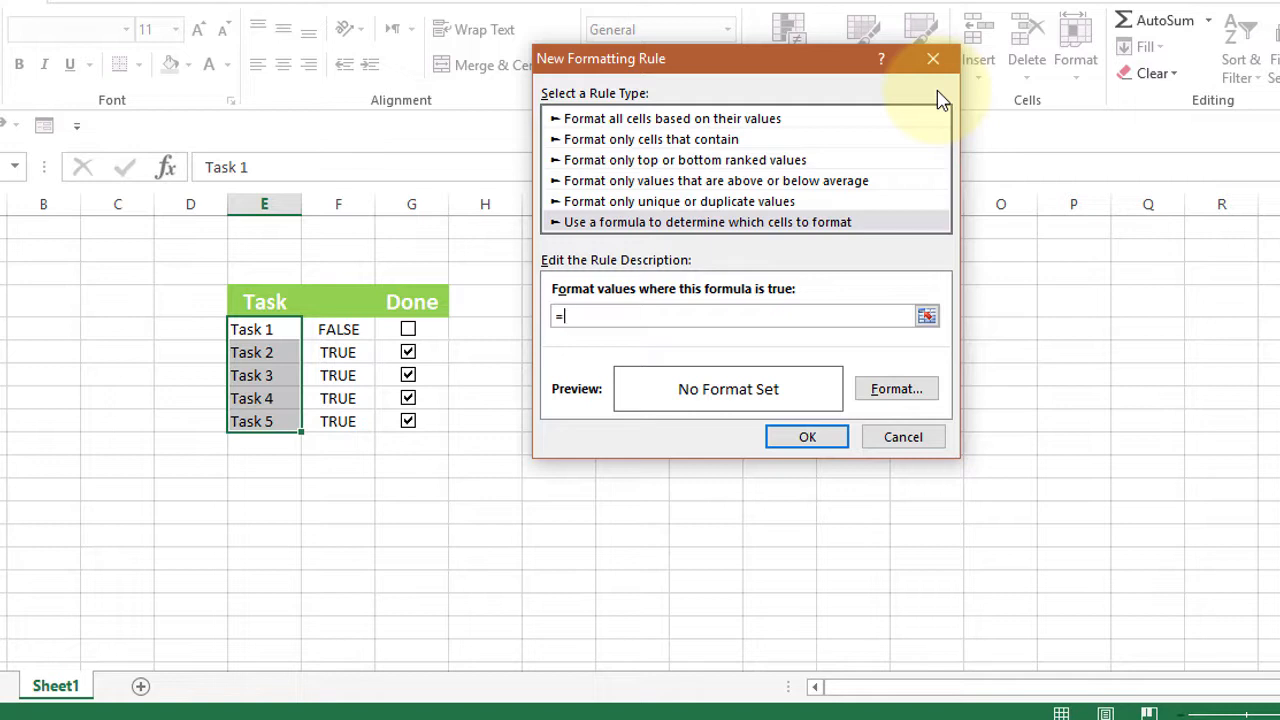
mouse_move(340, 200)
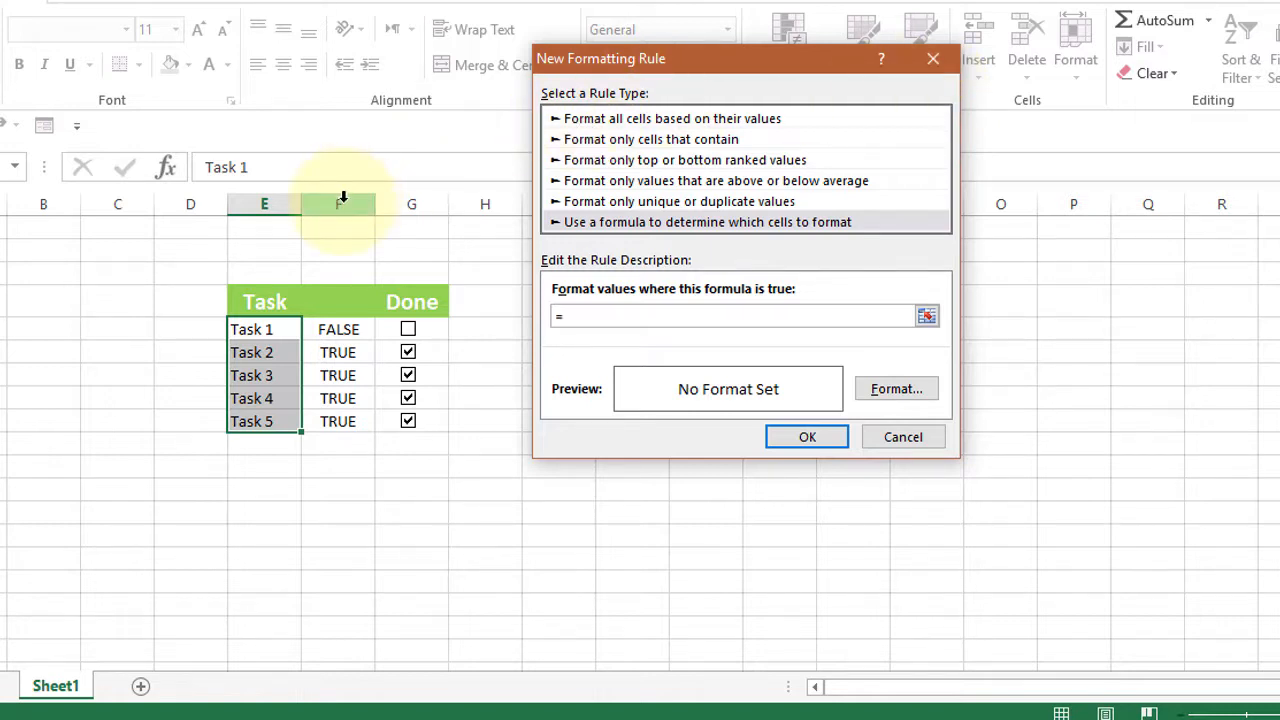
click(700, 316)
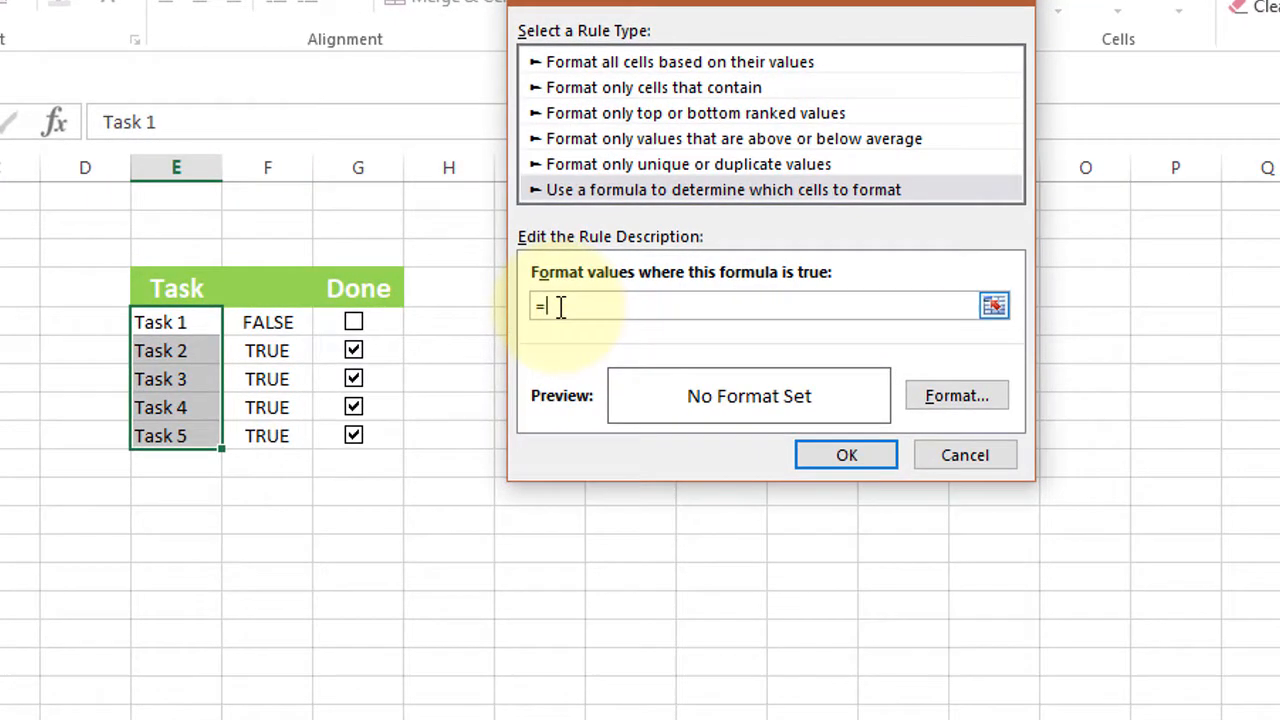
text(F3)
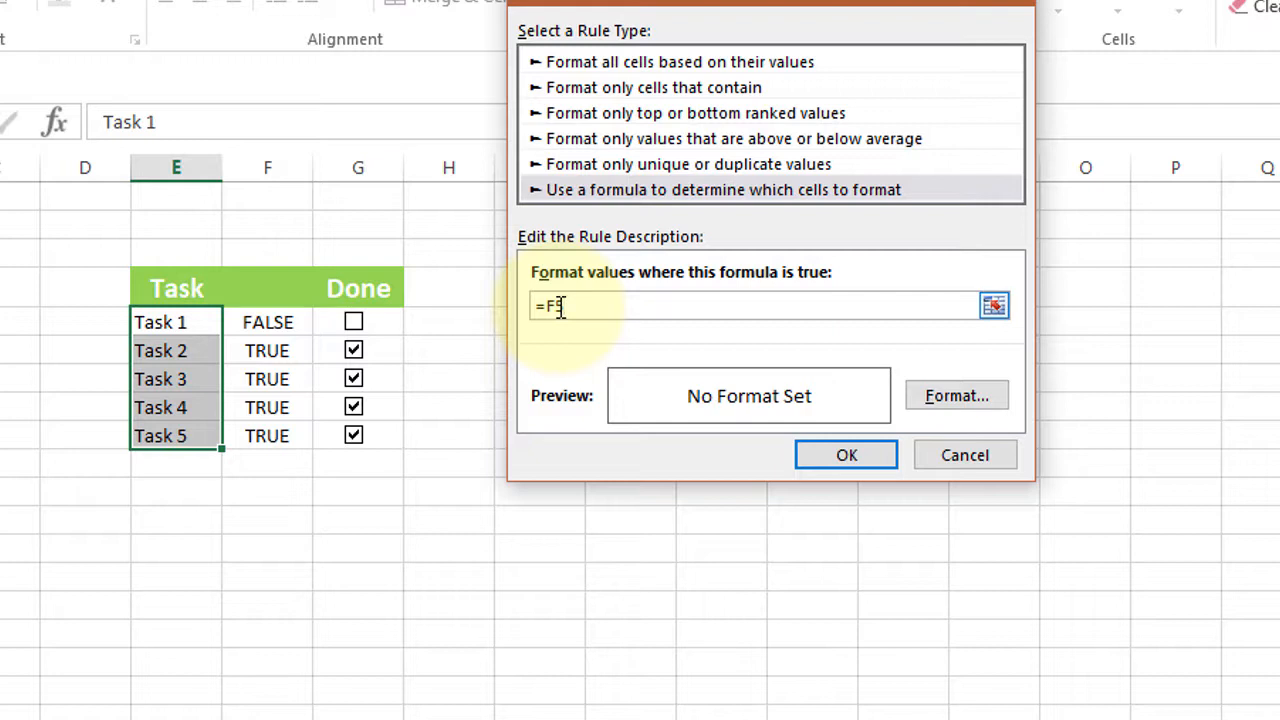
text(=)
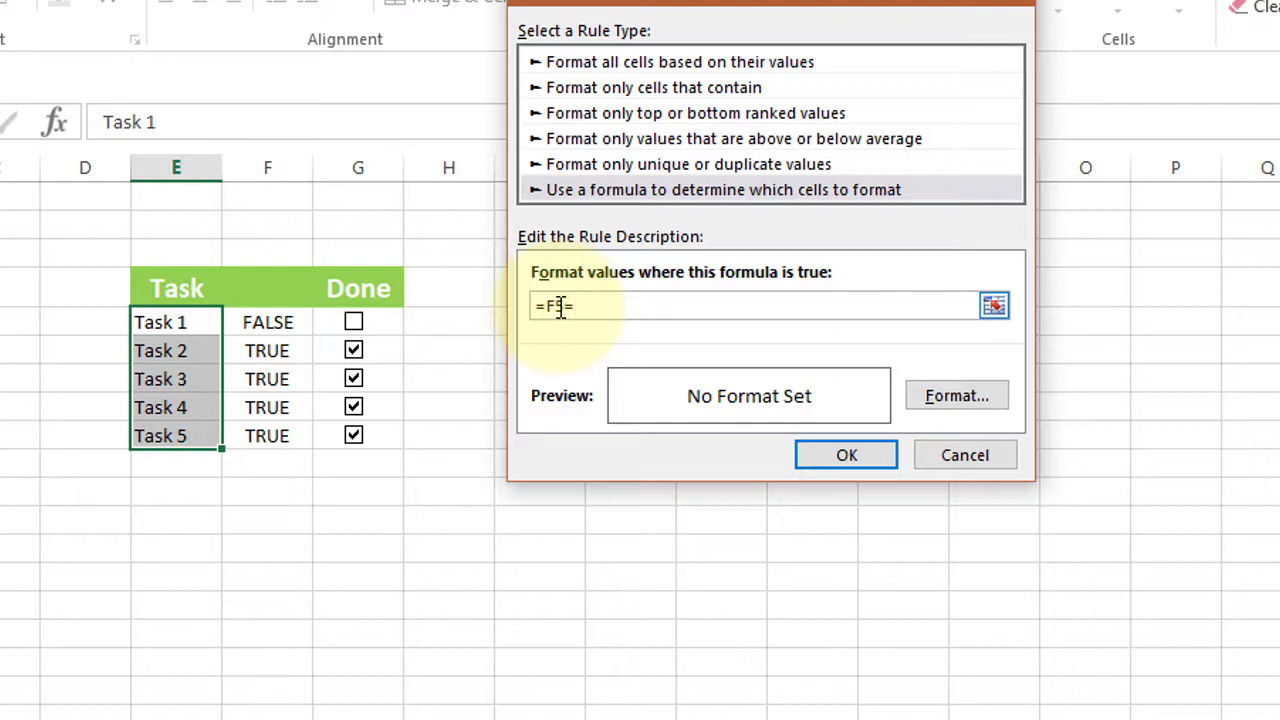
text(TR)
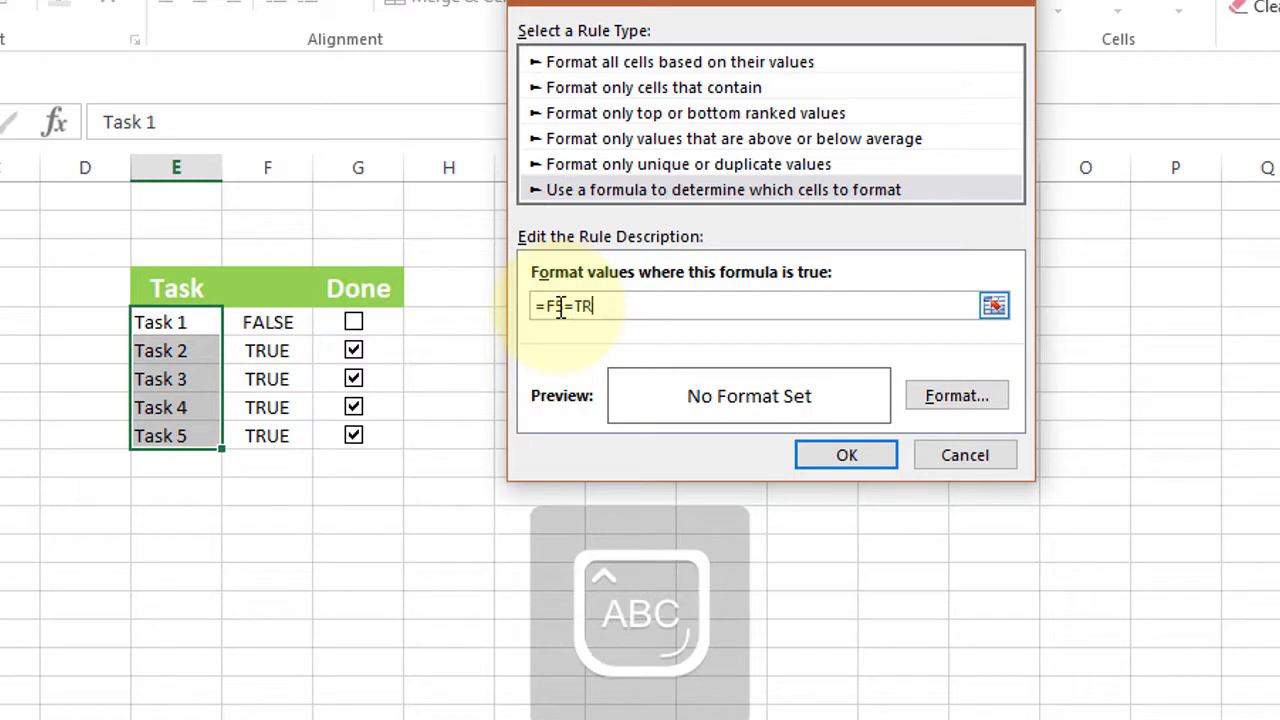
text(UE)
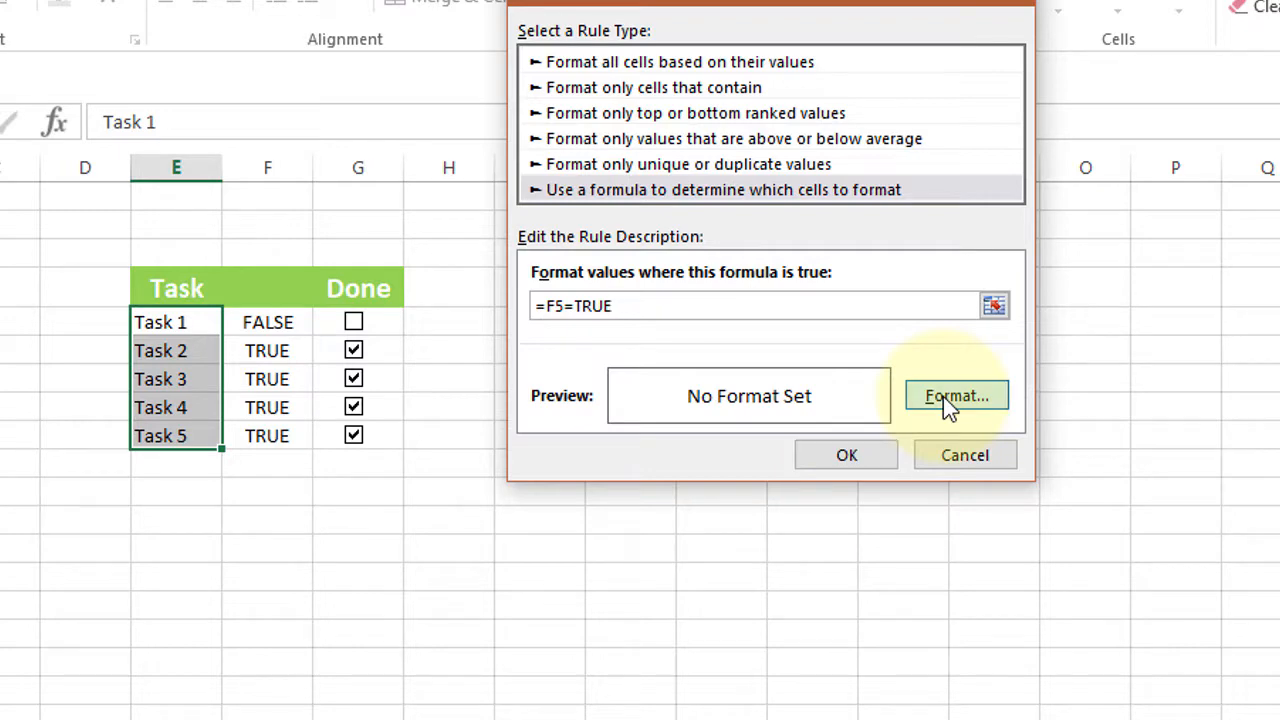
- Give the rule a red strikethrough font format and confirm it
click(955, 395)
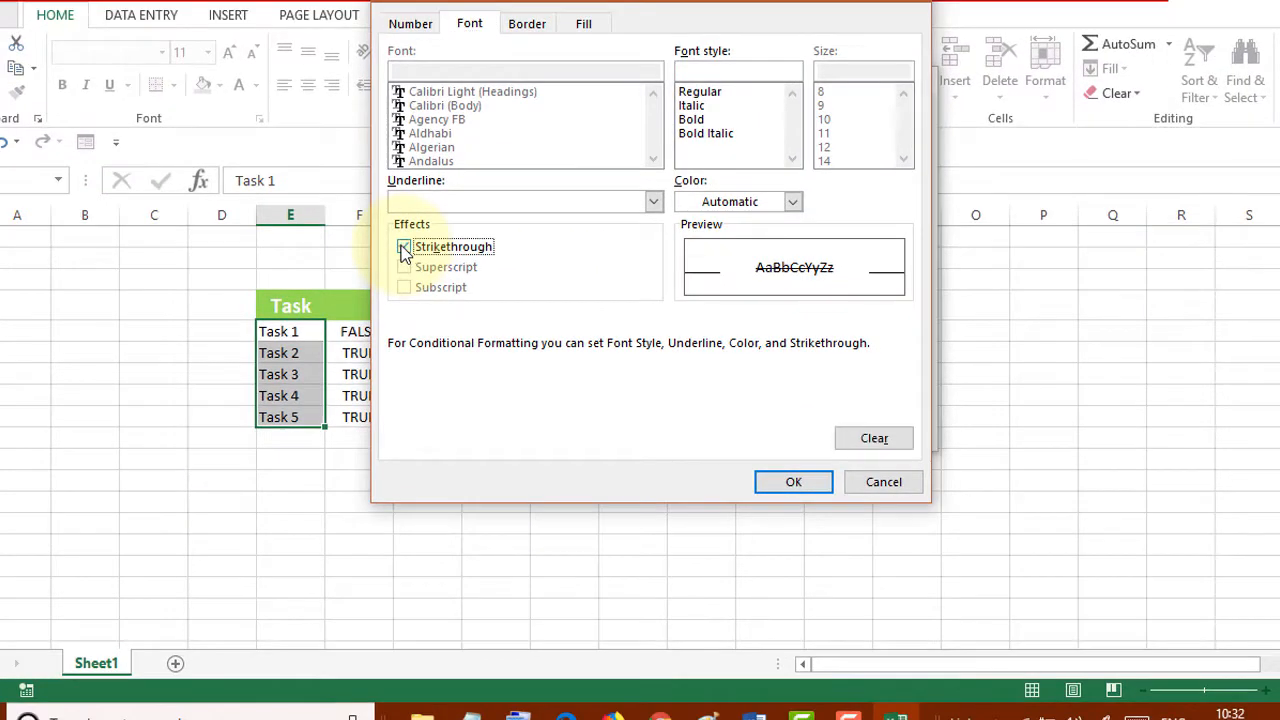
click(405, 247)
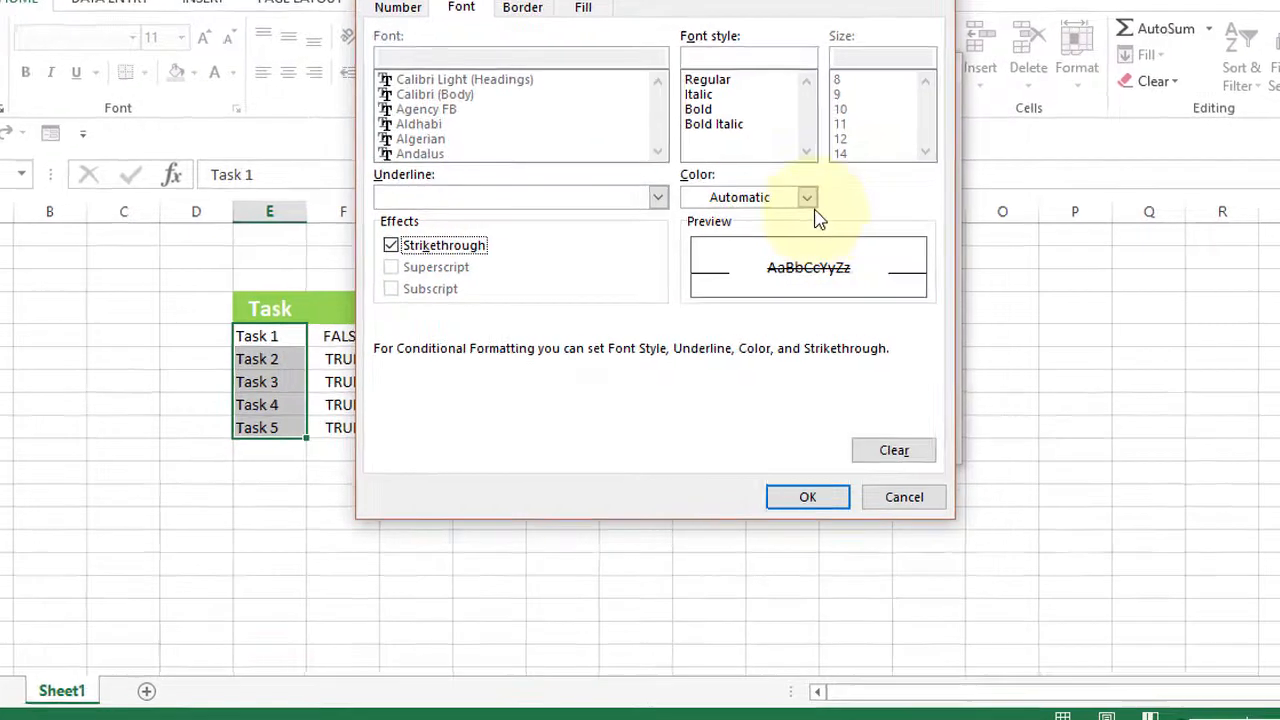
click(807, 197)
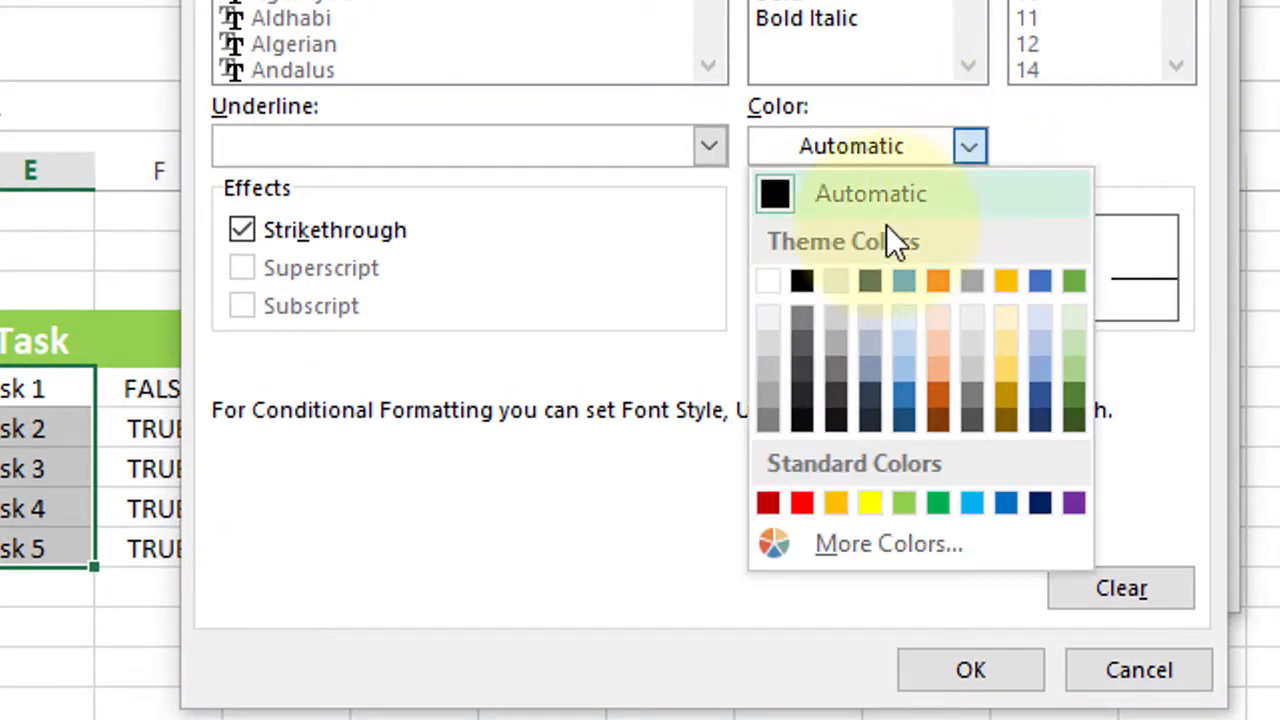
click(801, 502)
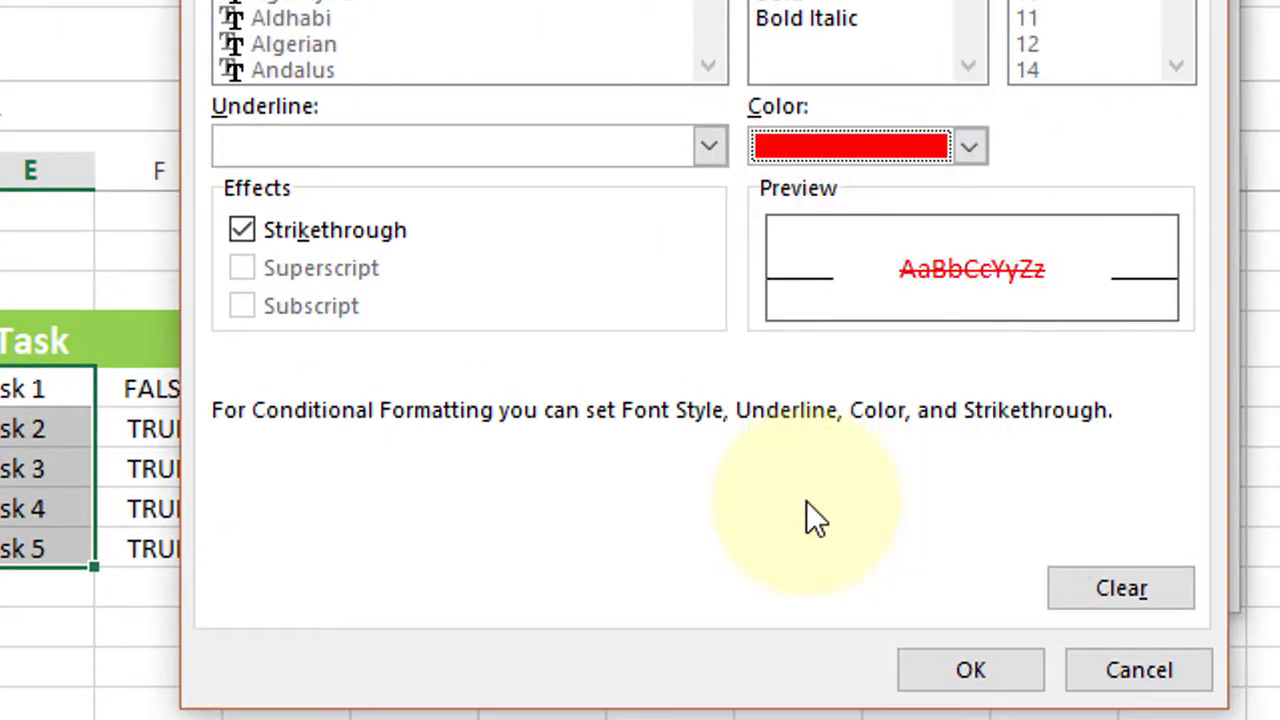
mouse_move(970, 669)
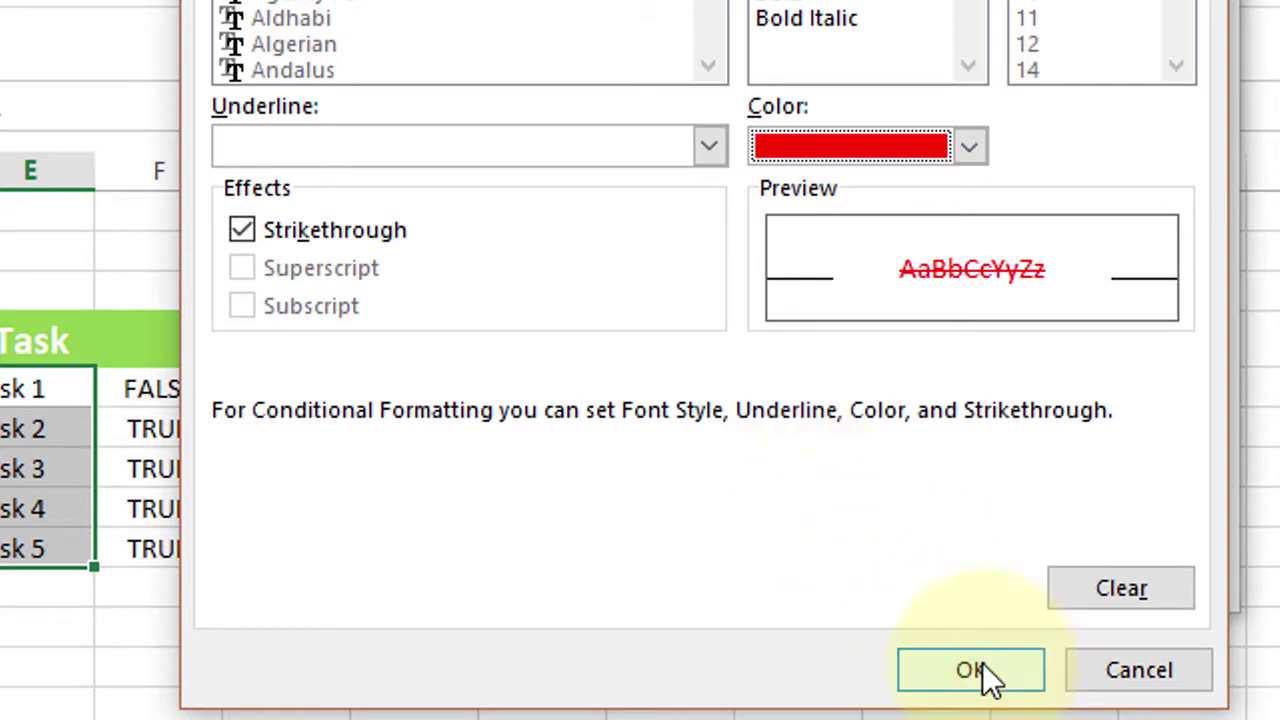
click(970, 669)
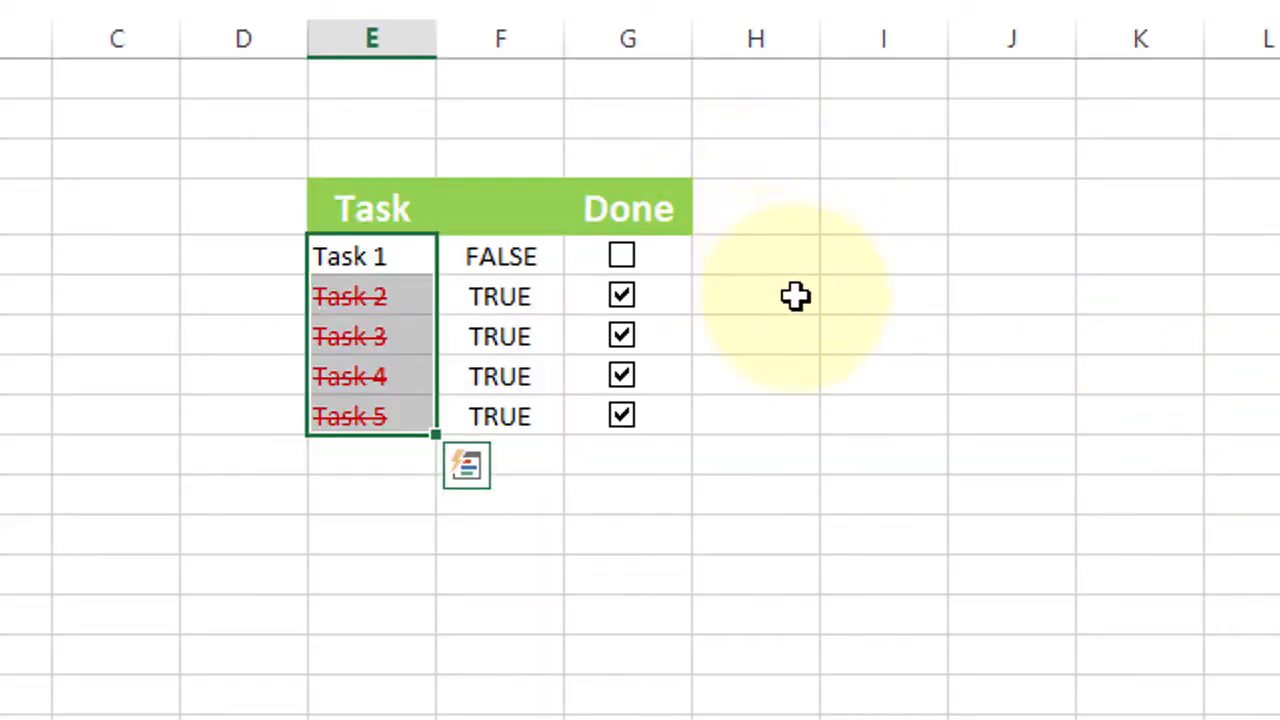
- Tick only the Task 1 and Task 3 checkboxes, leaving the other tasks unchecked
click(755, 255)
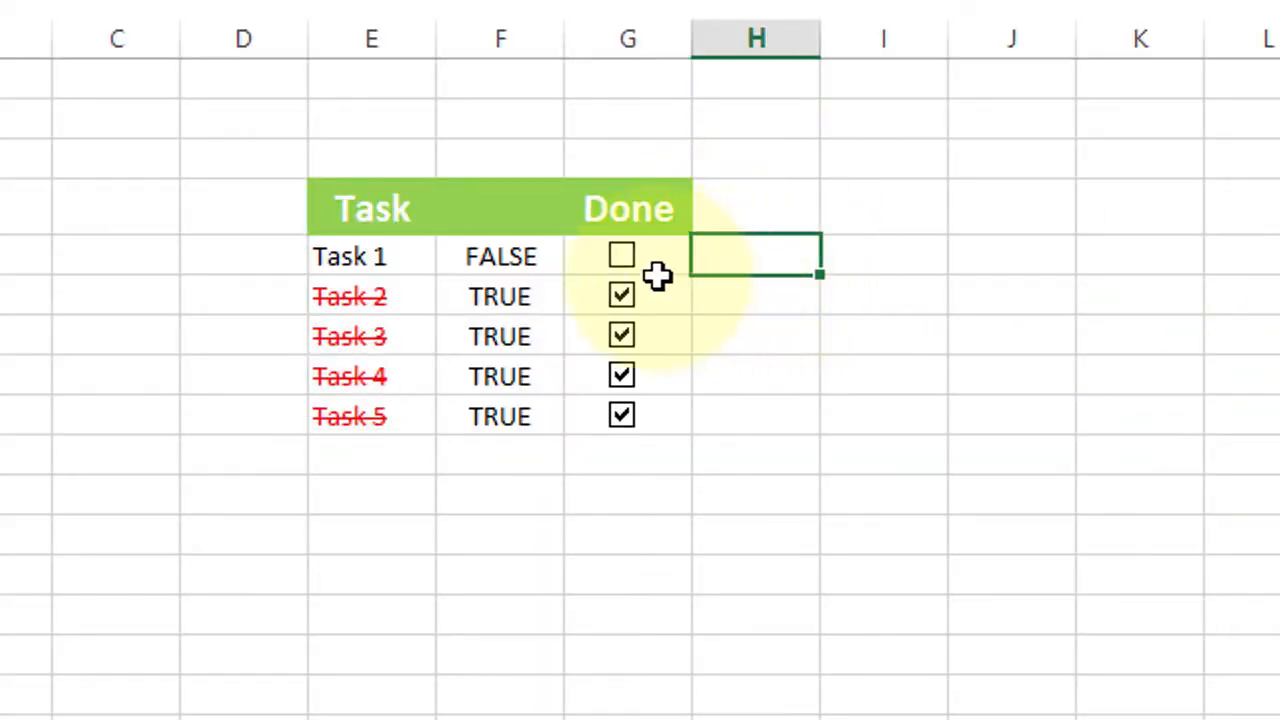
click(621, 256)
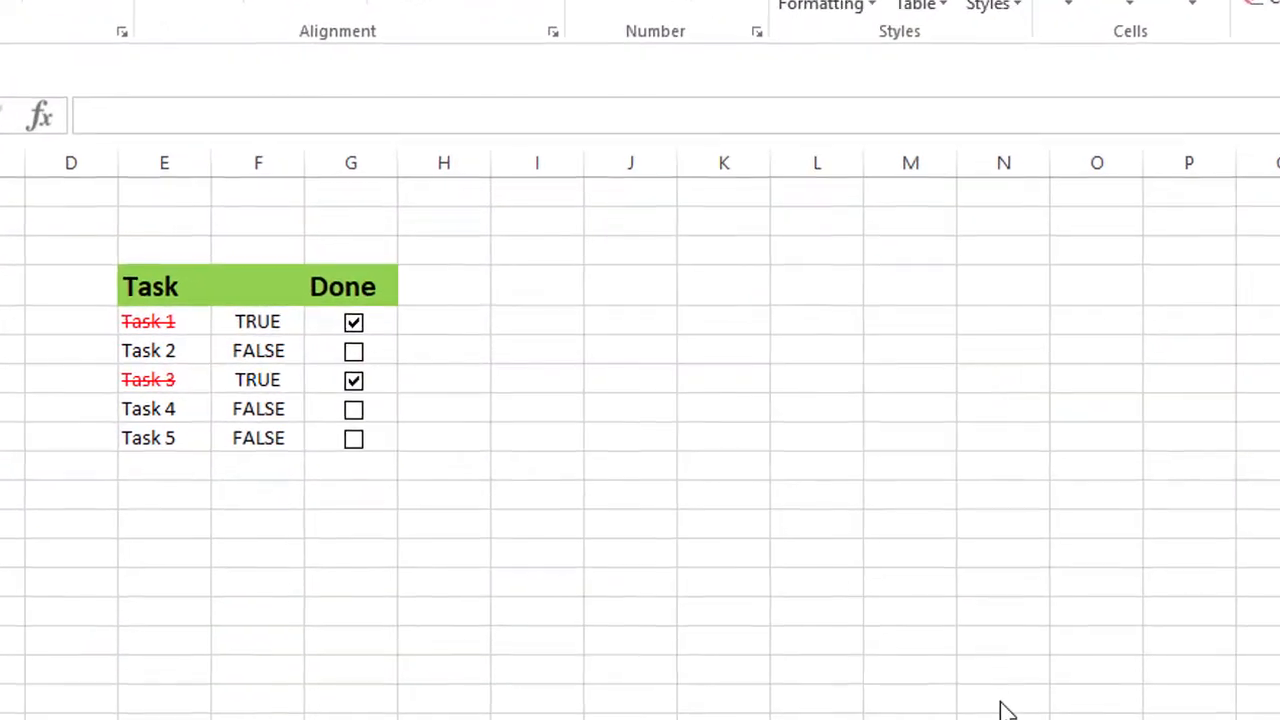
mouse_move(500, 507)
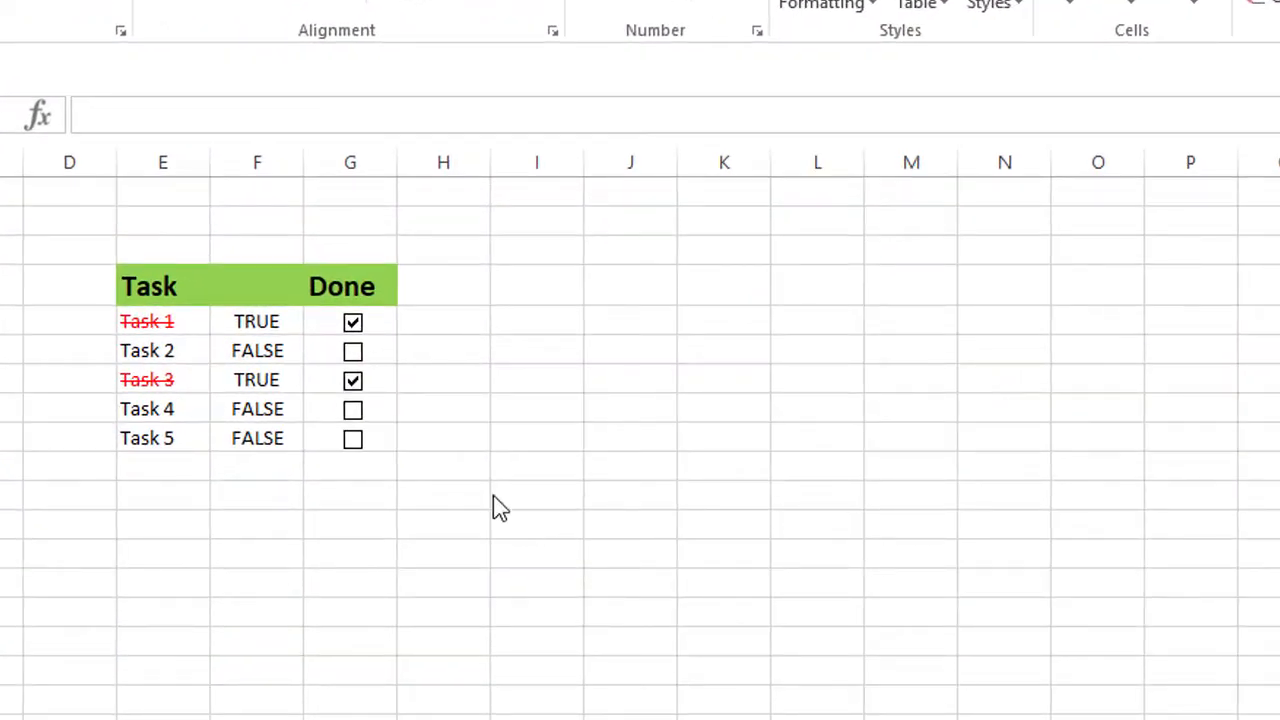
mouse_move(258, 168)
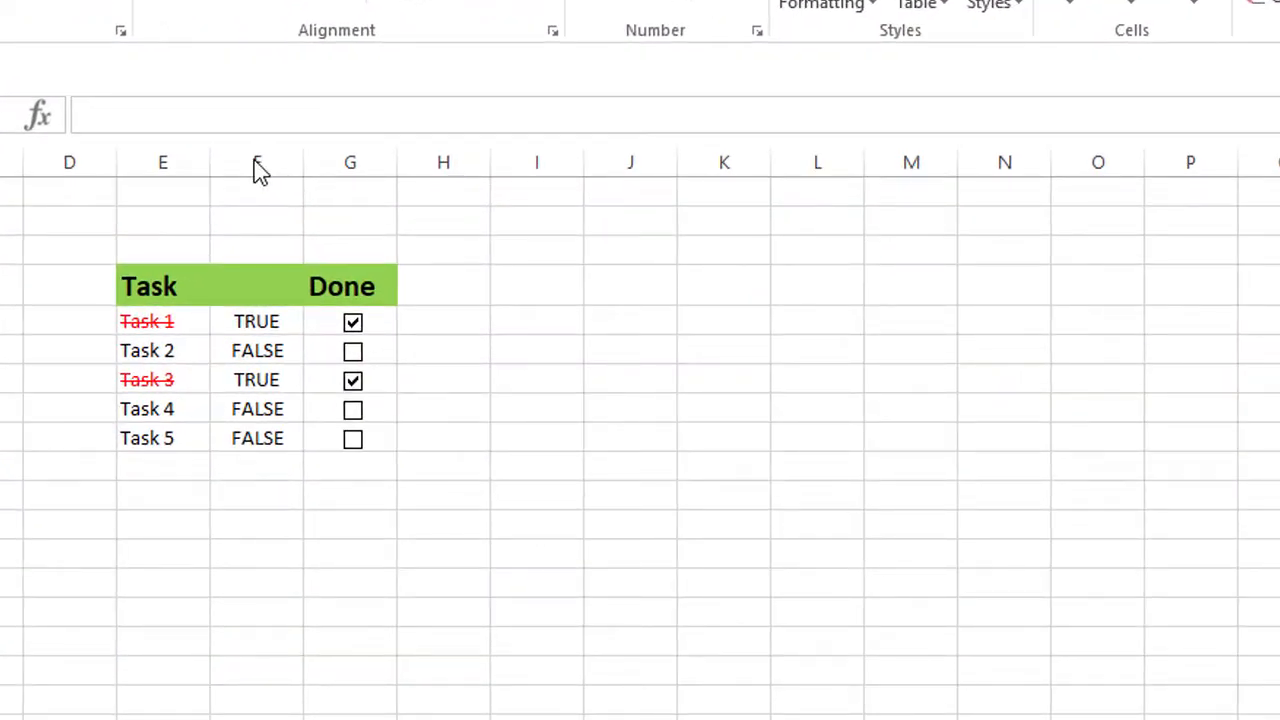
click(350, 321)
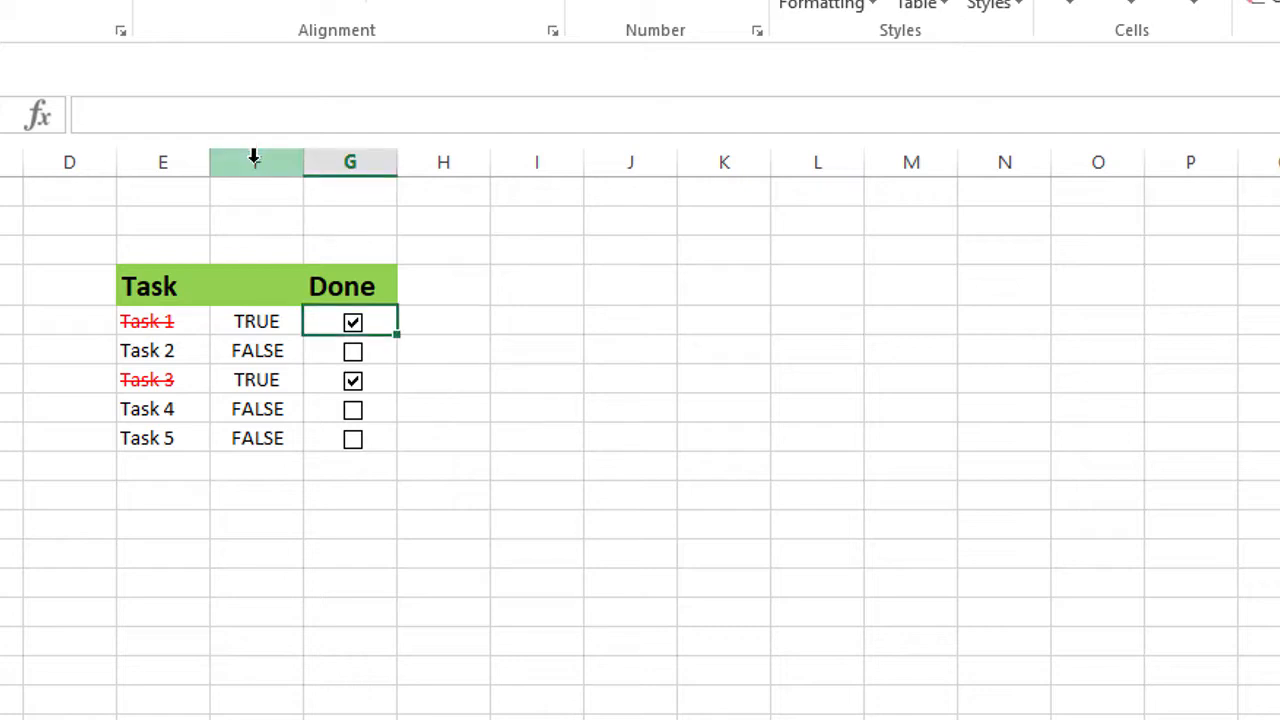
- Hide column F with the TRUE/FALSE values, then tick the Task 2 checkbox
right_click(256, 161)
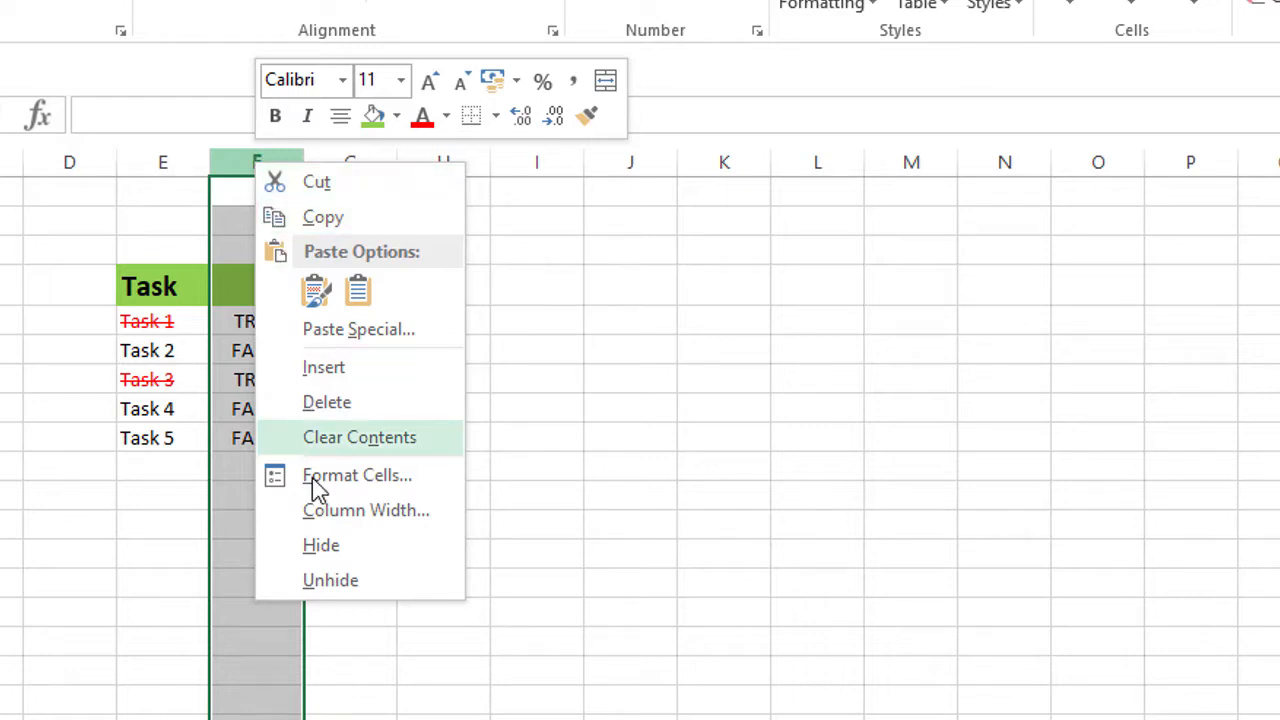
mouse_move(321, 545)
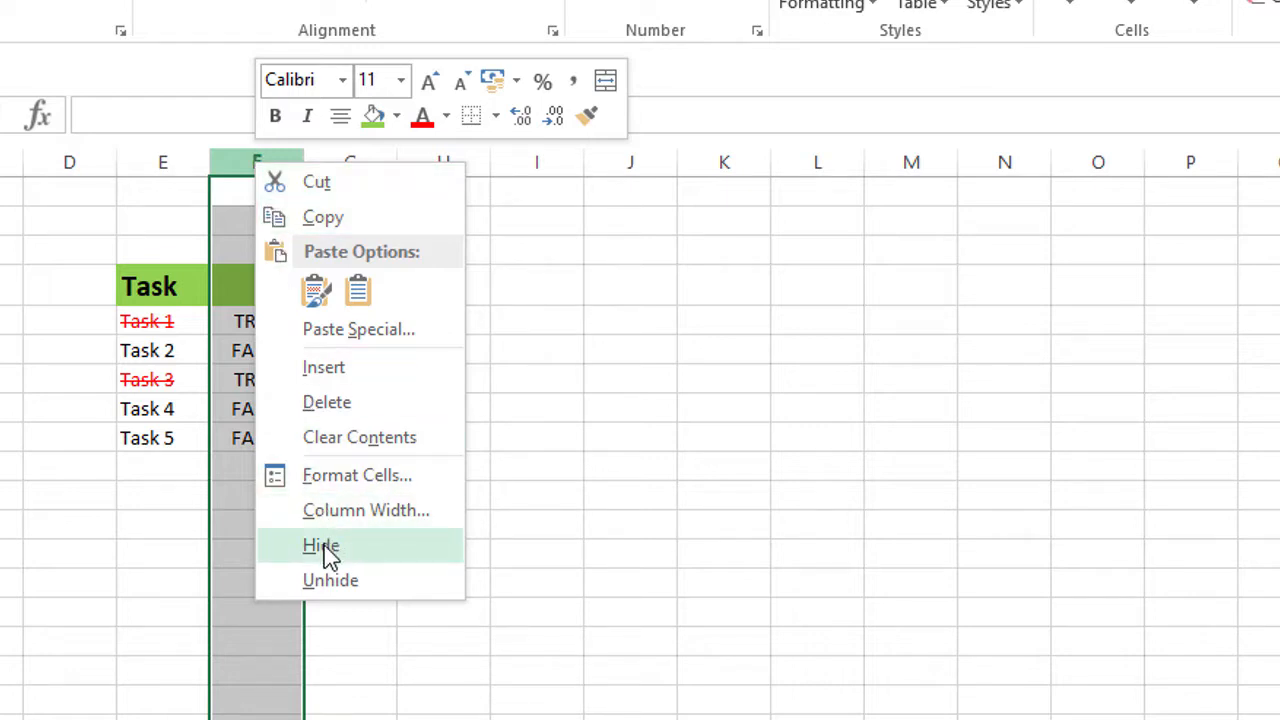
click(321, 545)
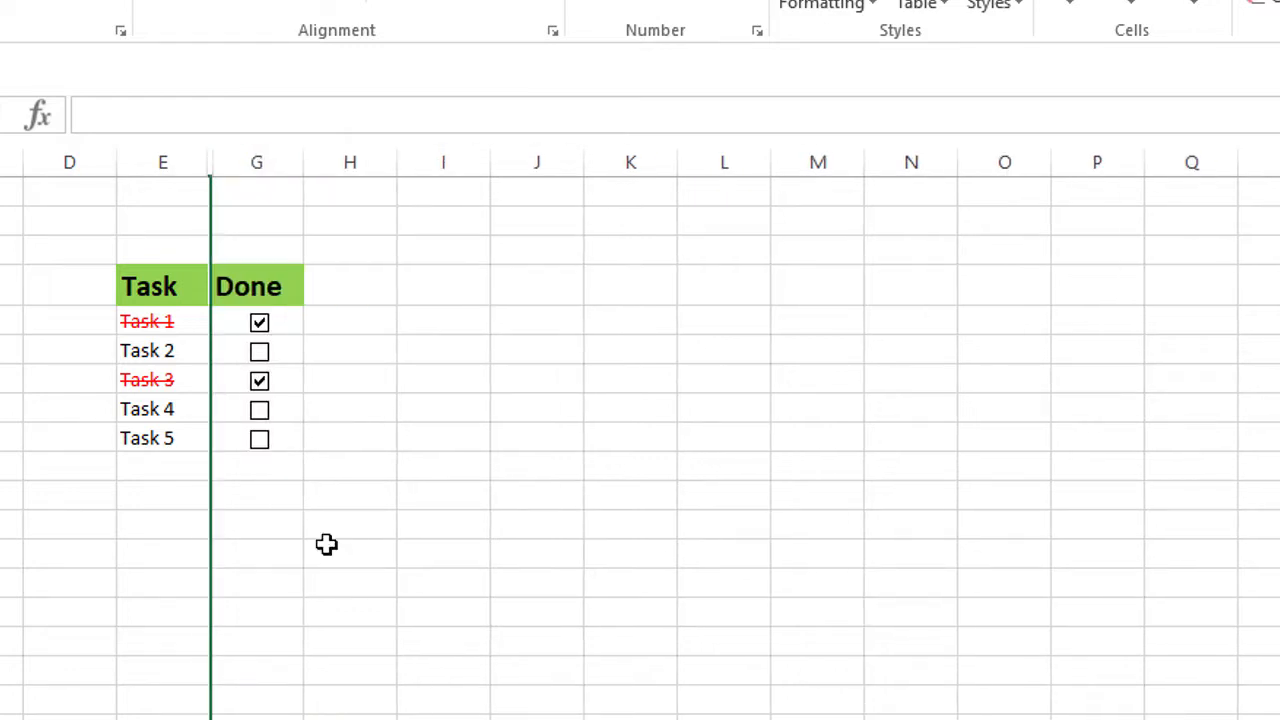
click(259, 351)
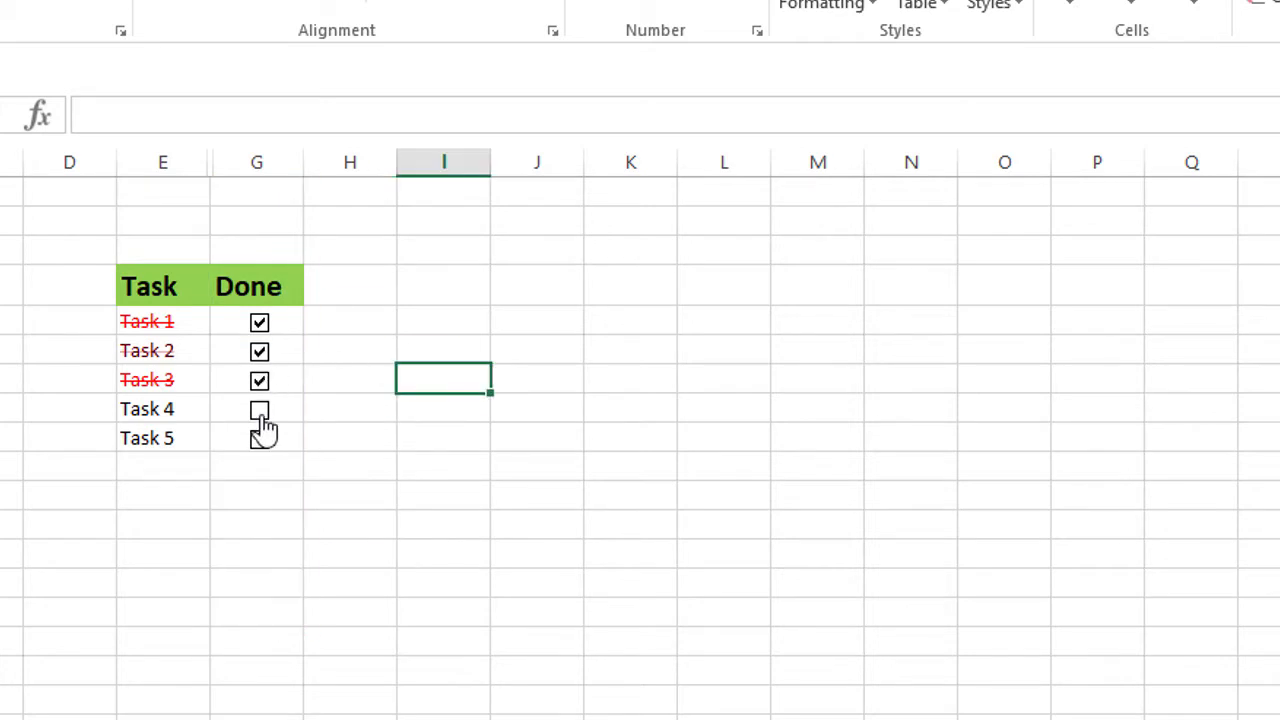